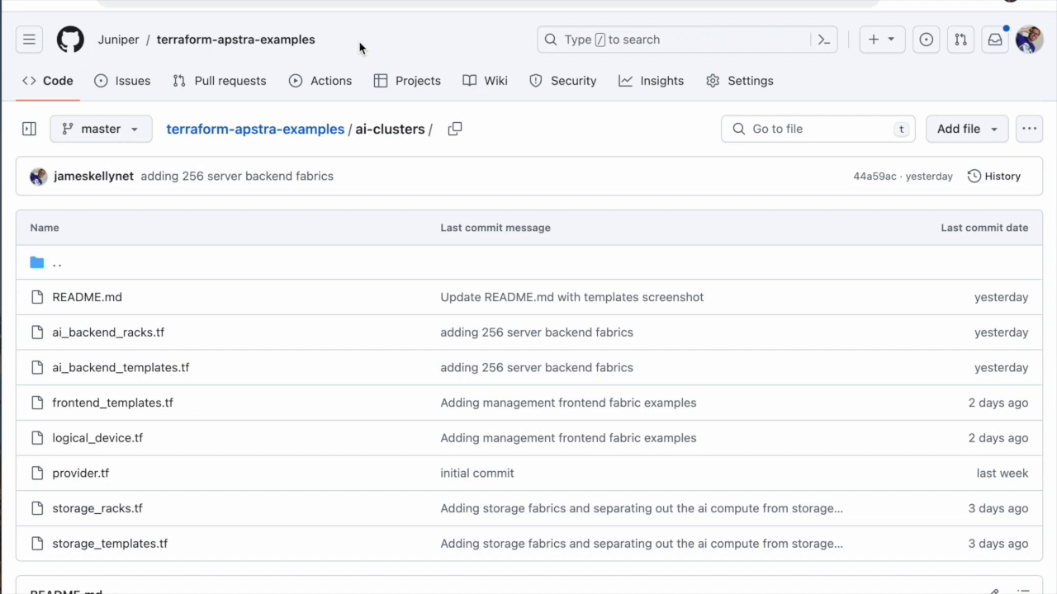
mouse_move(370, 287)
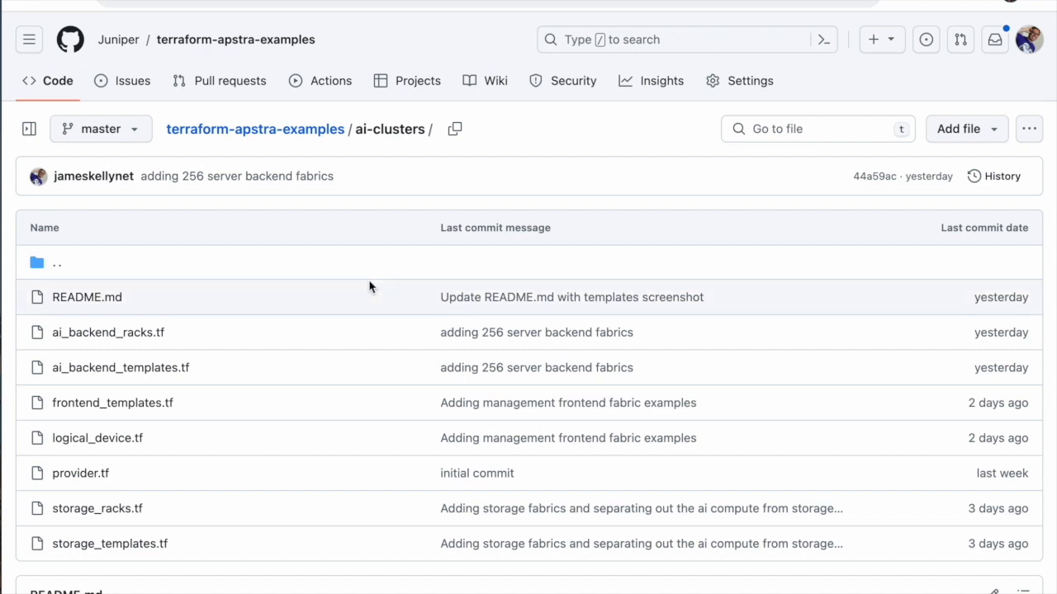
- Scroll the ai-clusters page down to the README's Introduction, Usage and Confirm in Apstra sections
scroll("down", 3)
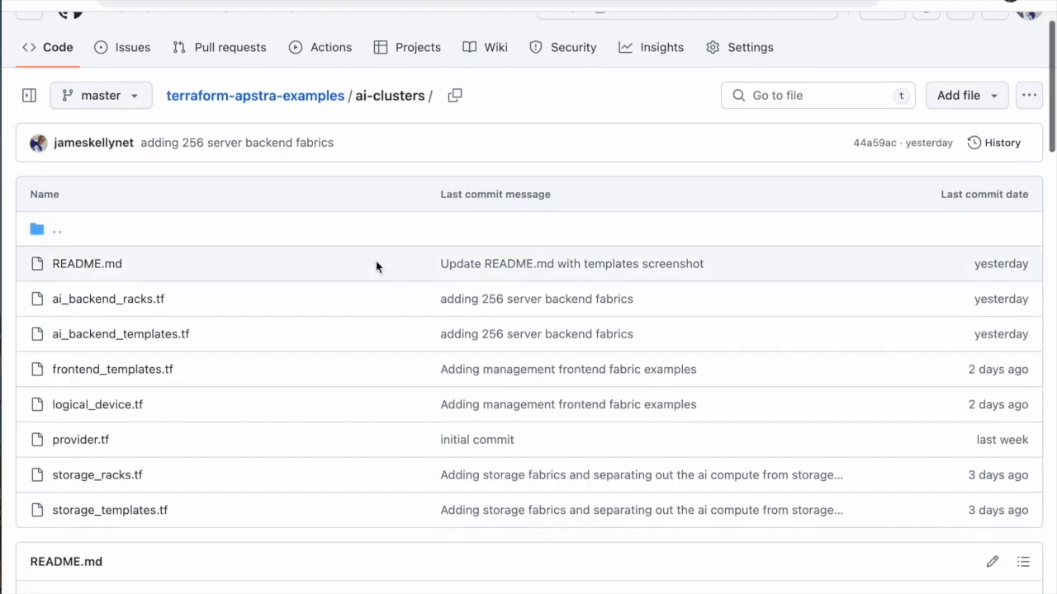
scroll("down", 3)
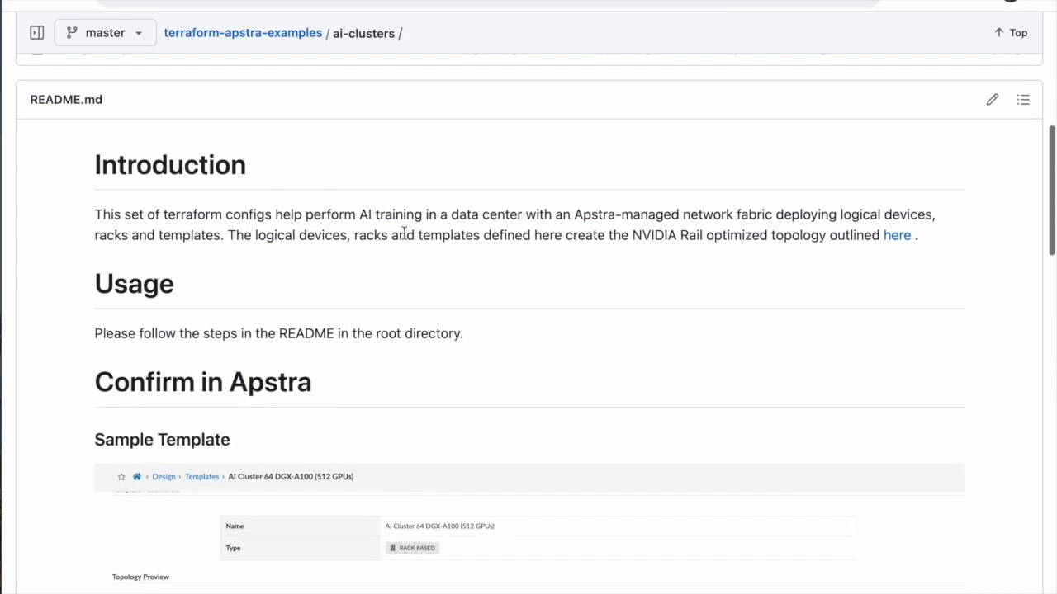
mouse_move(471, 293)
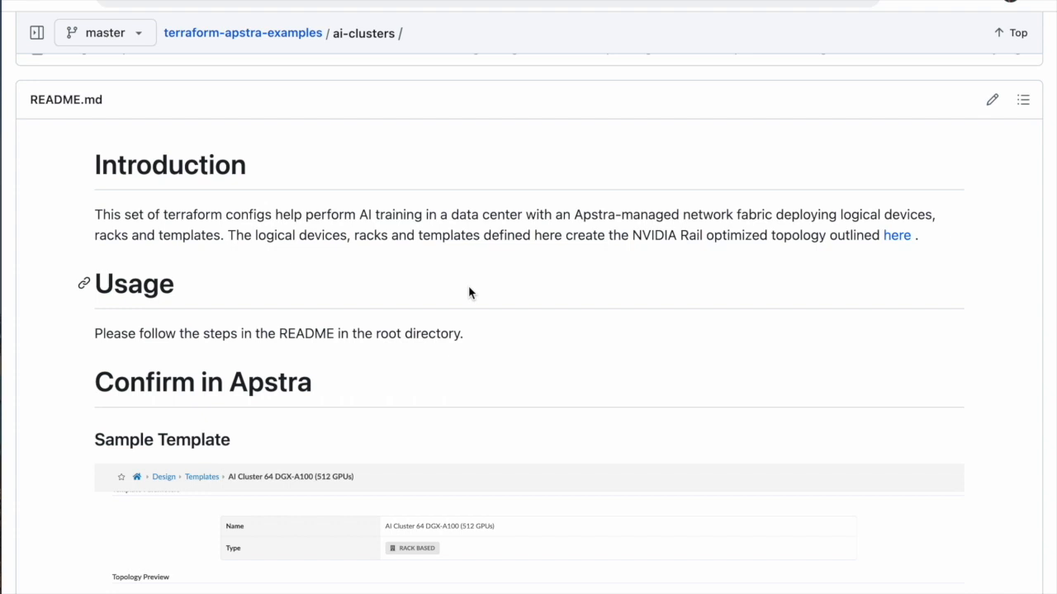
mouse_move(446, 132)
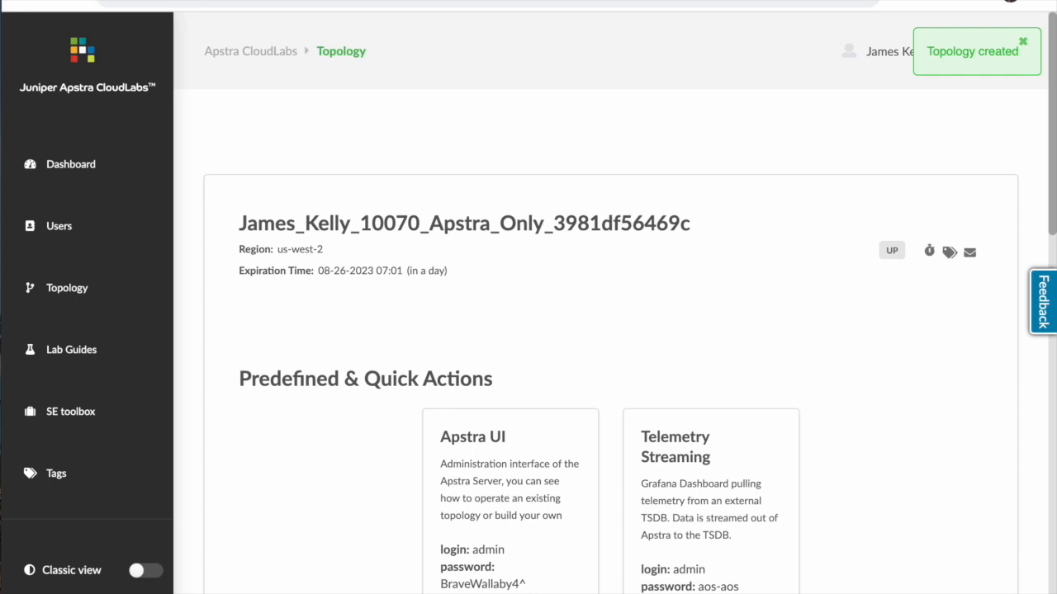
mouse_move(455, 214)
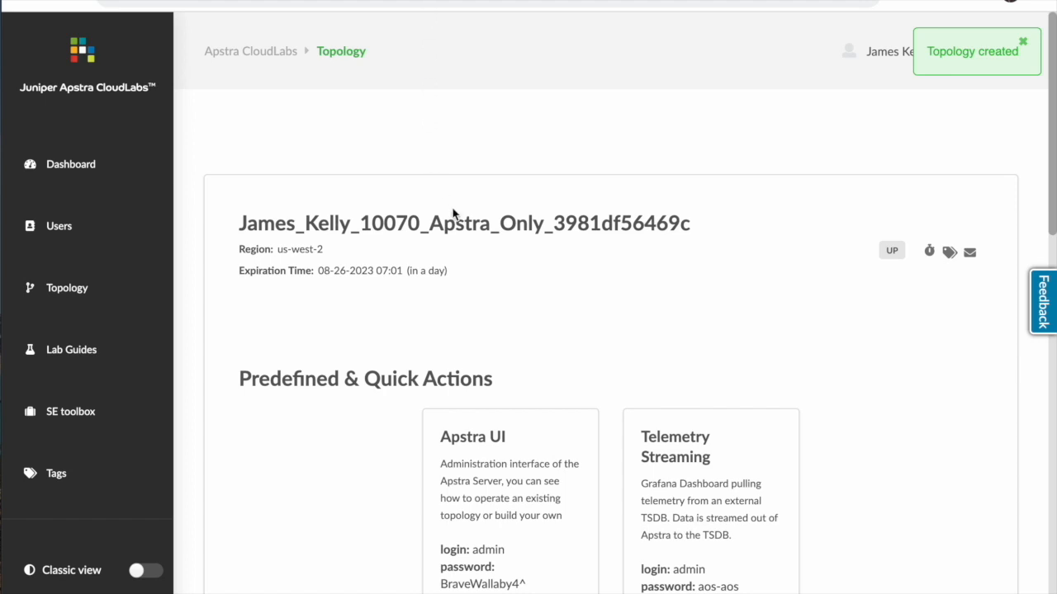
mouse_move(479, 362)
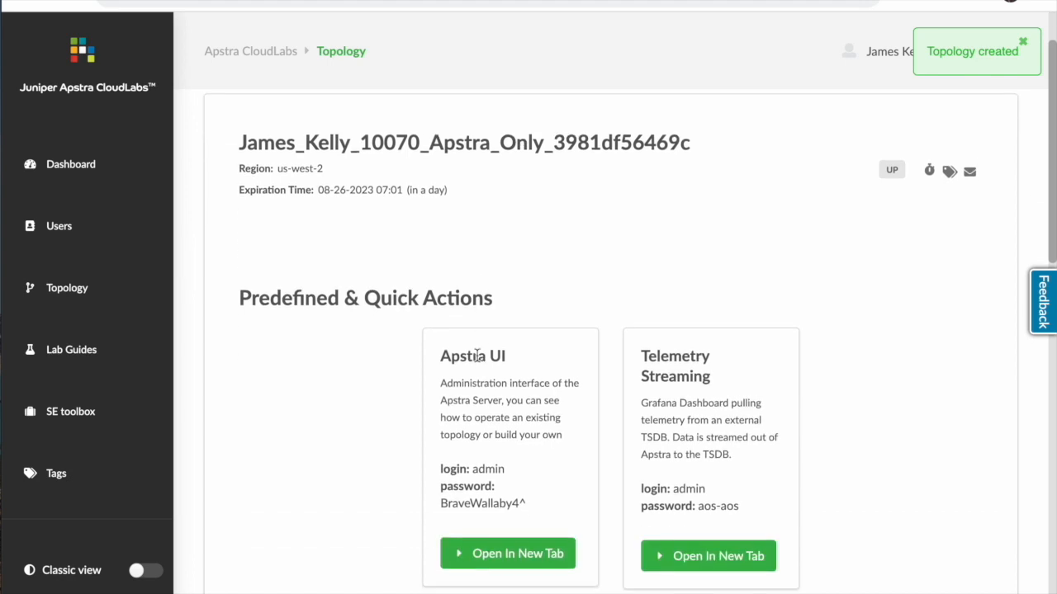
- Launch the Apstra UI from the CloudLabs Predefined & Quick Actions card in a new tab
left_click(509, 553)
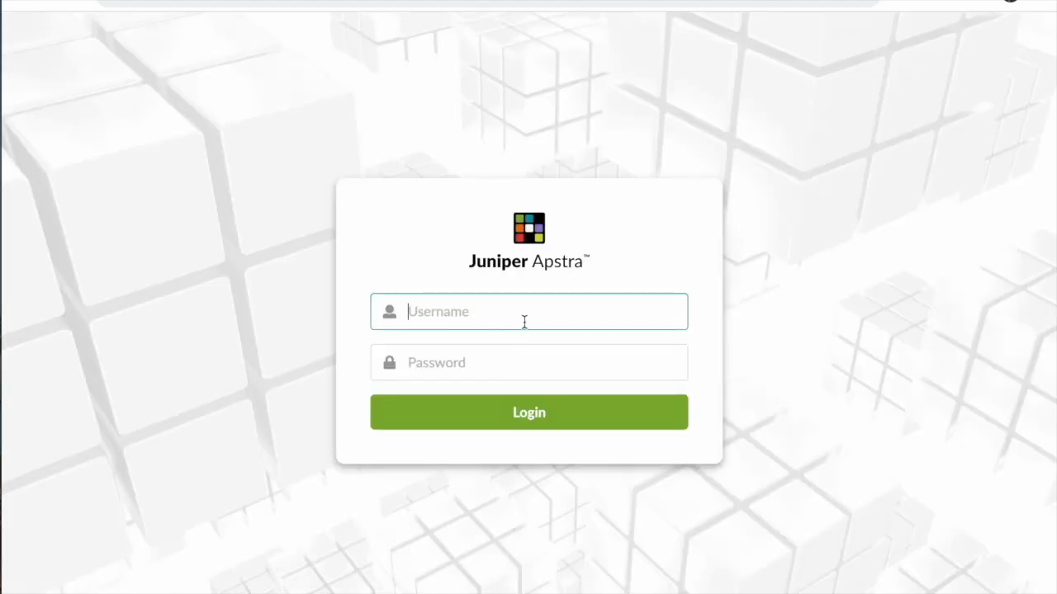
- Log in as admin using the password copied from the CloudLabs Apstra UI card
type("admin")
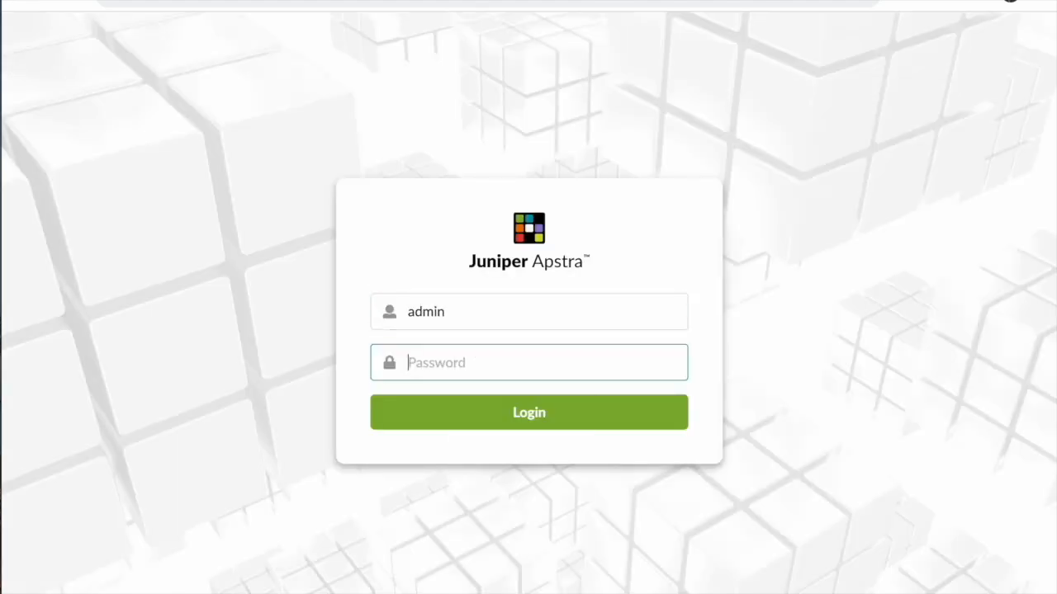
left_click(528, 412)
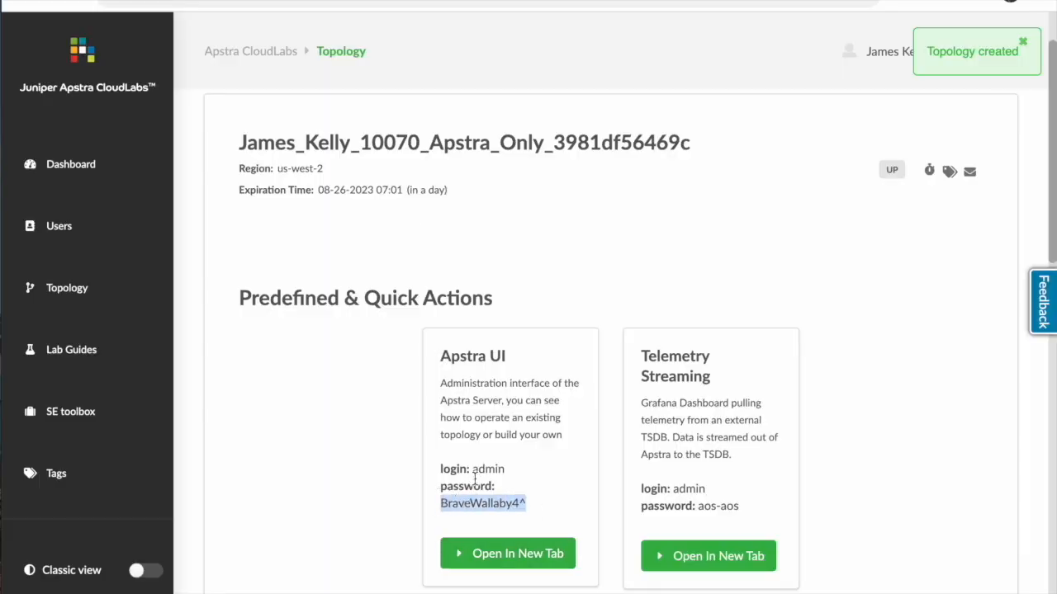
left_click(507, 553)
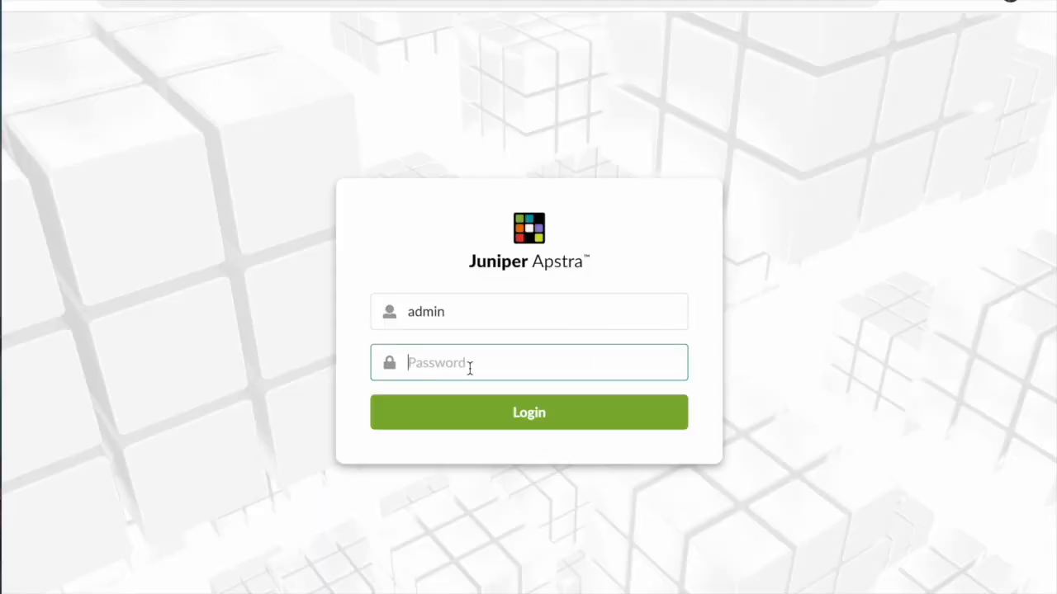
left_click(528, 413)
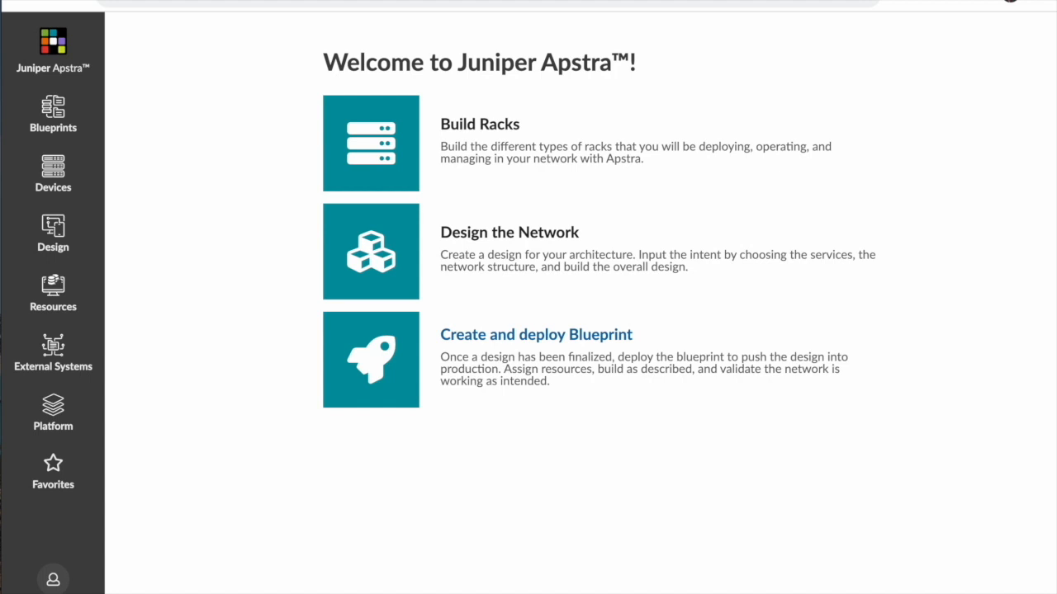
mouse_move(382, 164)
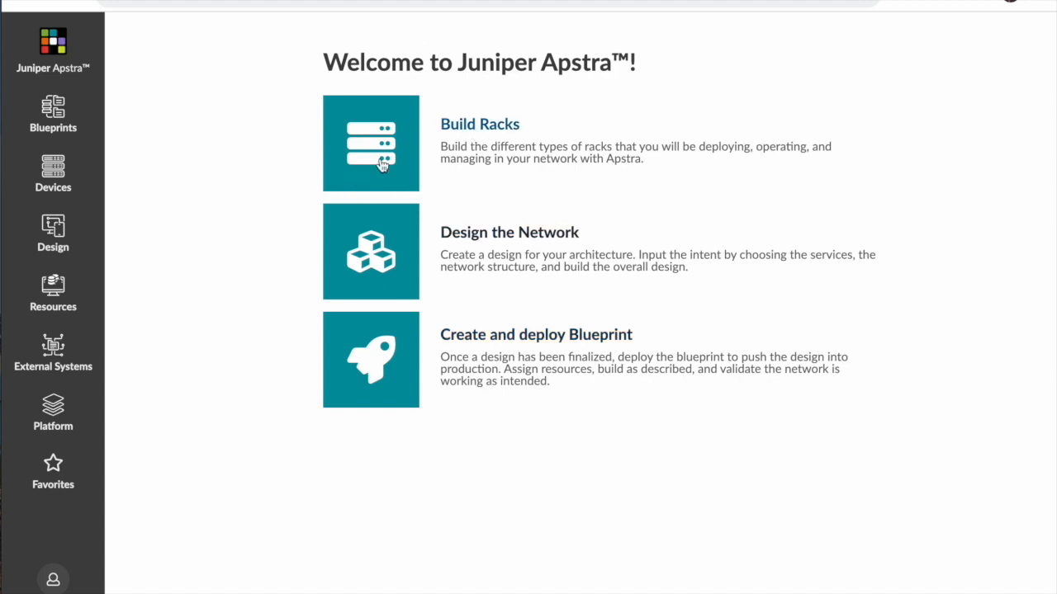
mouse_move(491, 132)
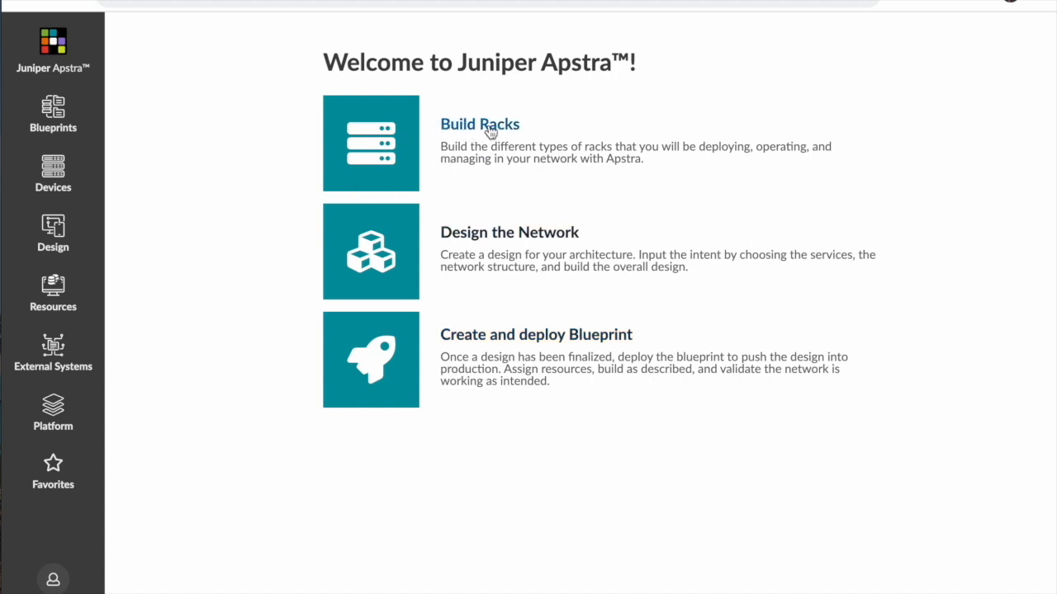
mouse_move(528, 310)
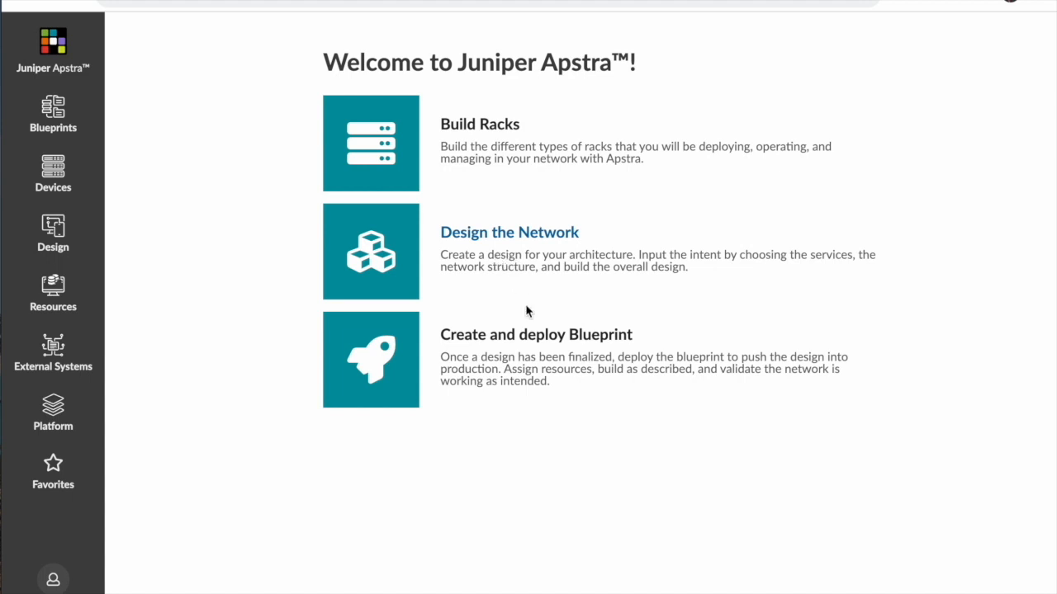
mouse_move(549, 404)
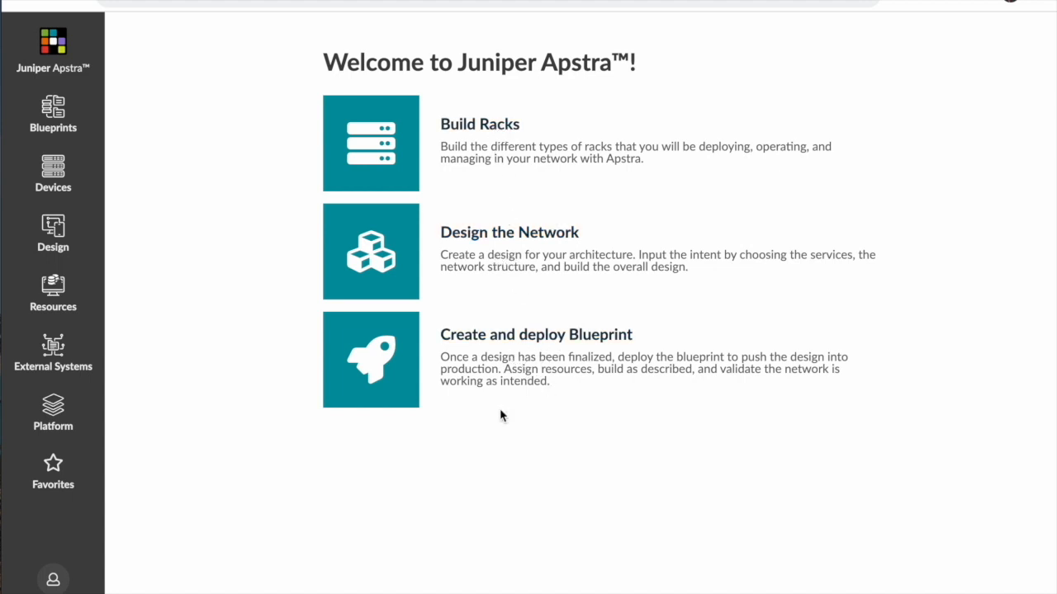
mouse_move(476, 232)
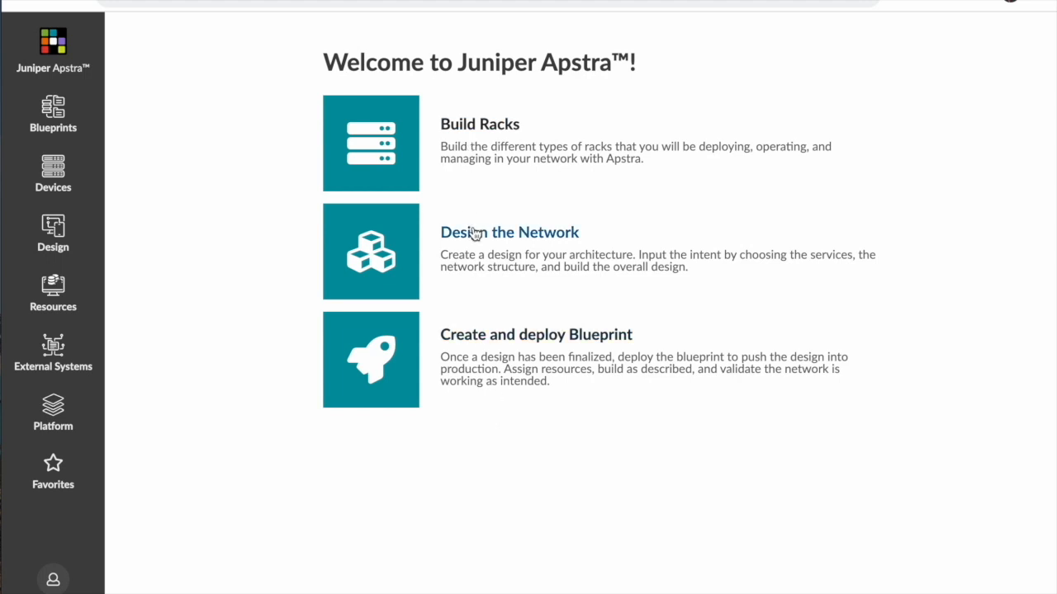
mouse_move(519, 436)
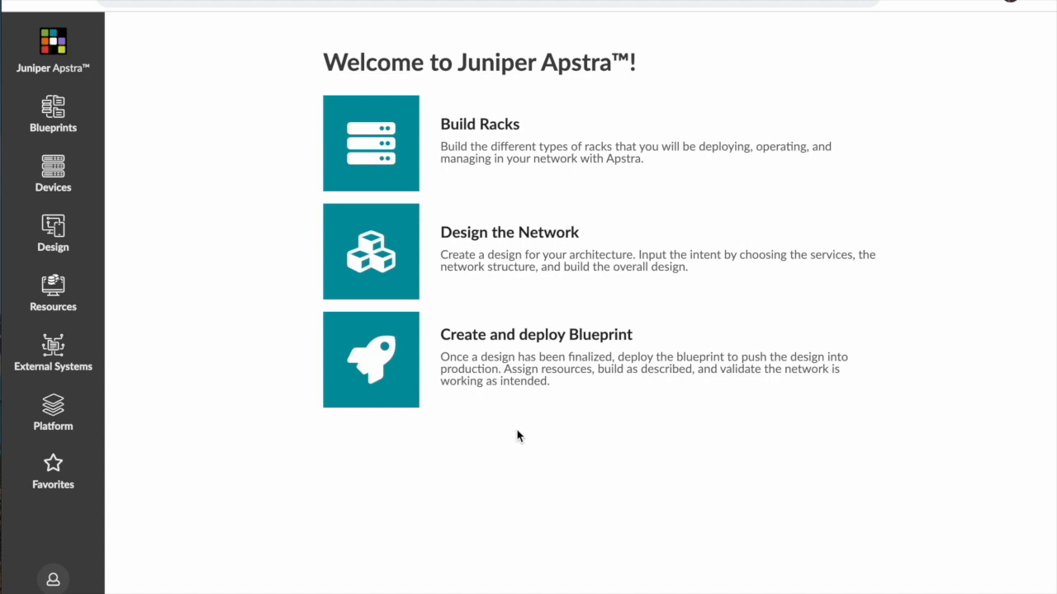
mouse_move(490, 424)
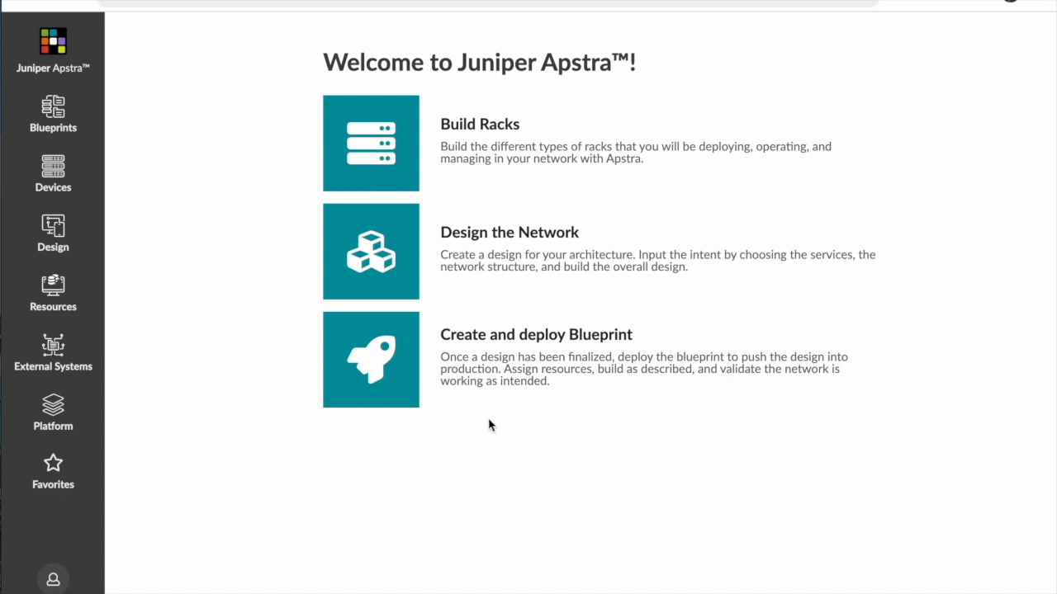
- Expand the Design menu to list logical devices, interface maps, rack types and templates
left_click(53, 234)
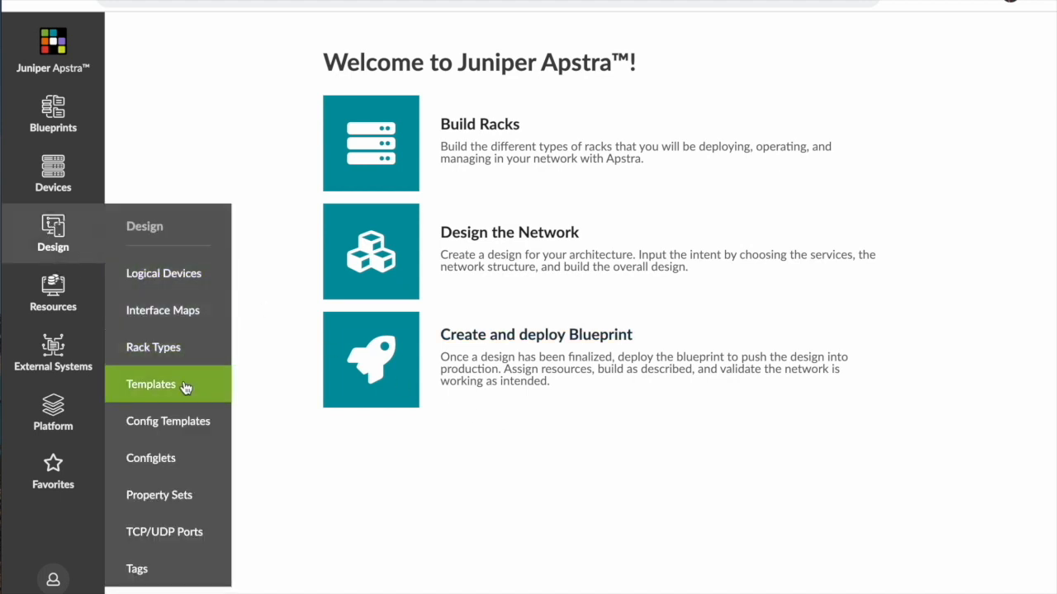
mouse_move(289, 354)
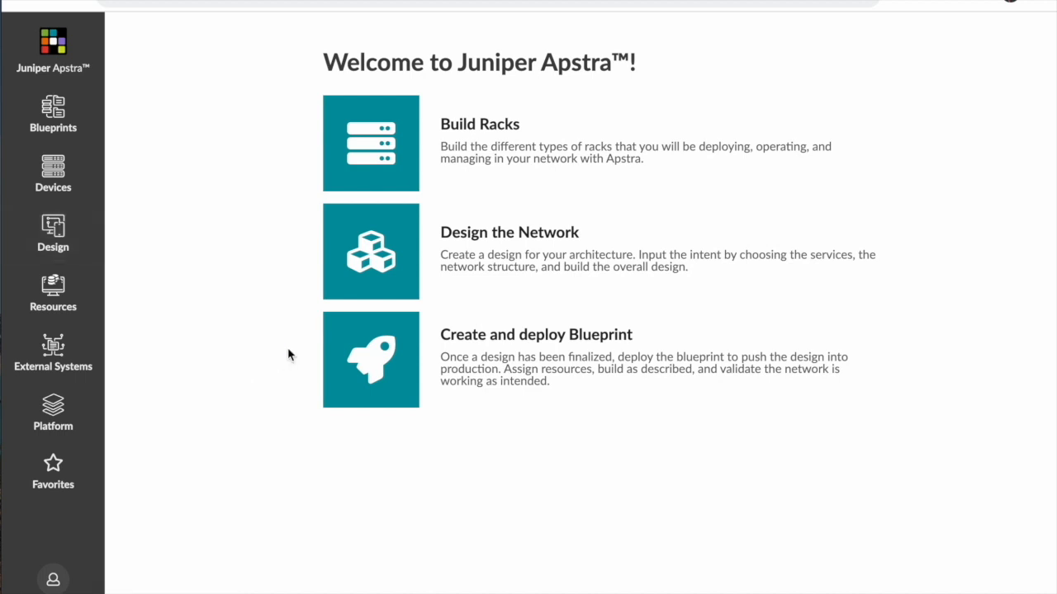
mouse_move(511, 403)
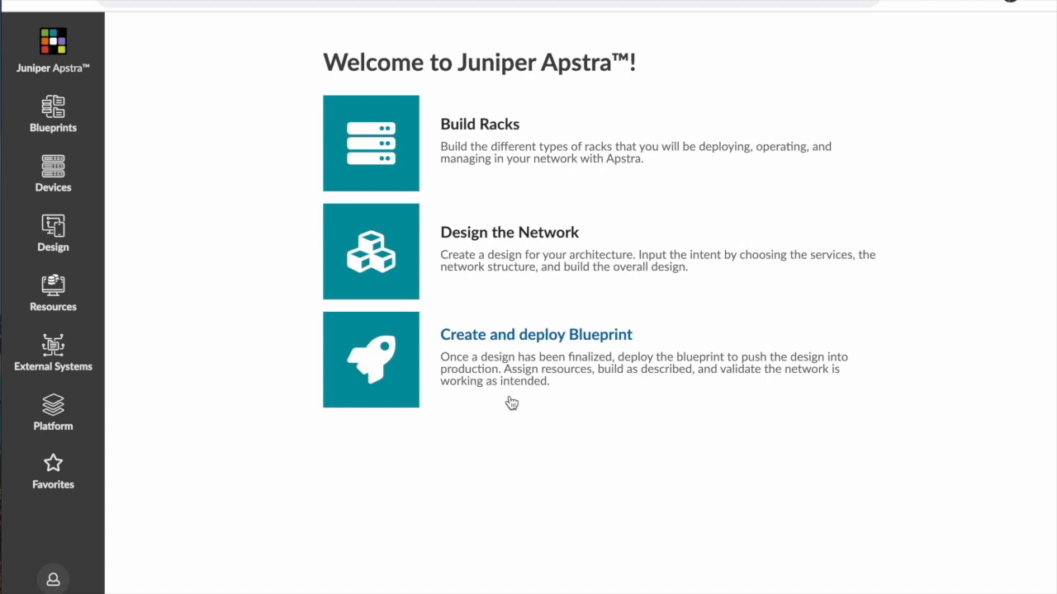
mouse_move(449, 205)
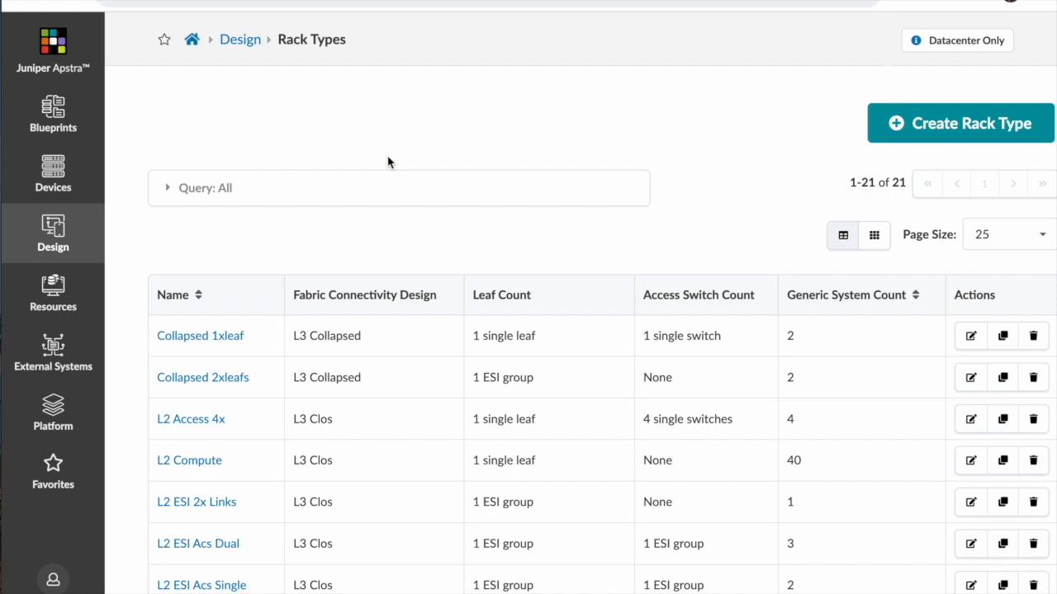
mouse_move(161, 462)
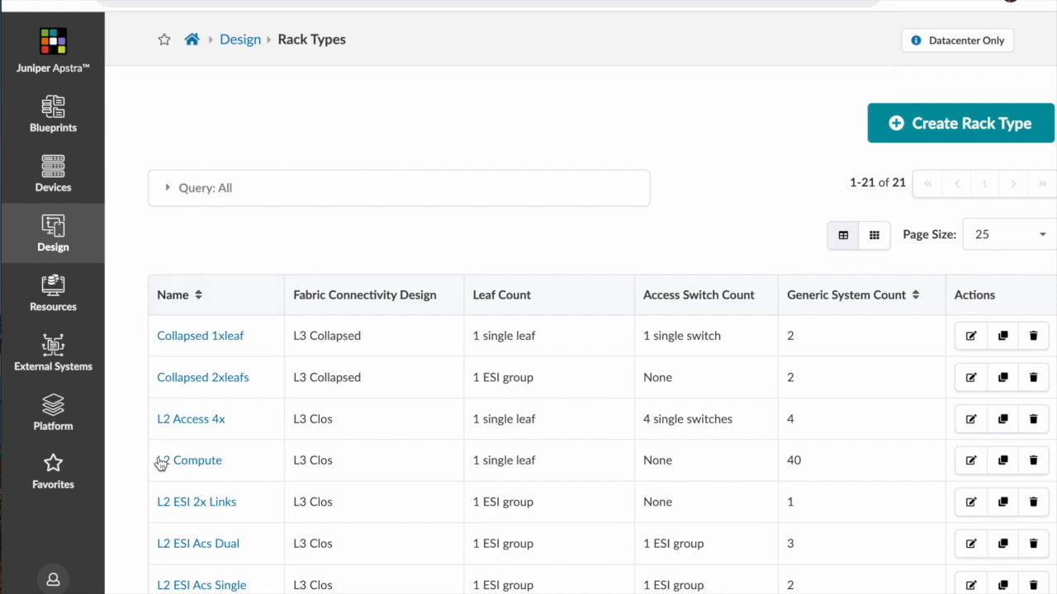
- Open the Design overview and view the Templates catalogue of 20 templates
scroll("down", 3)
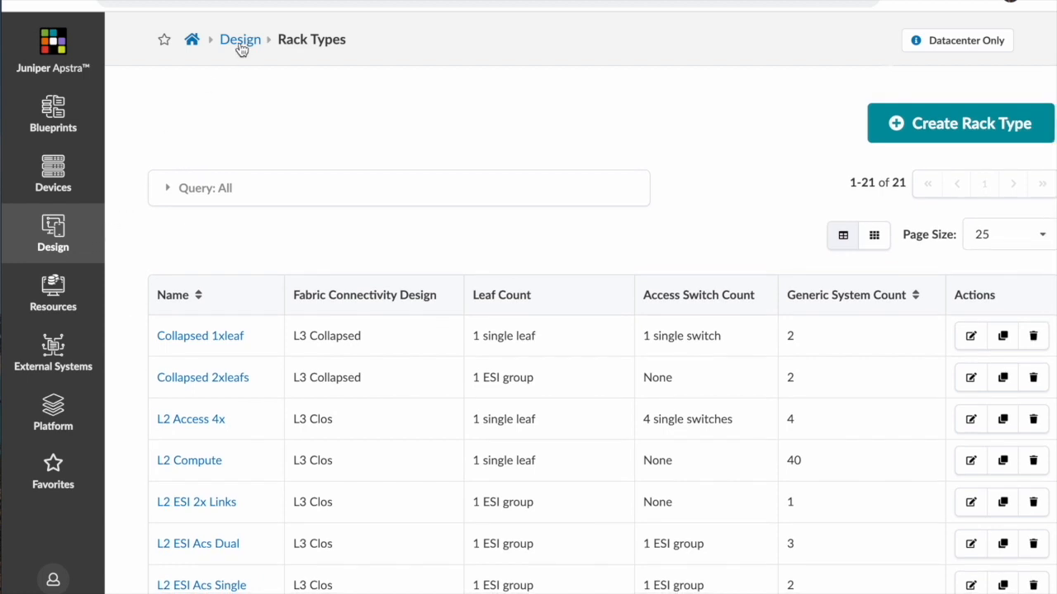
left_click(240, 39)
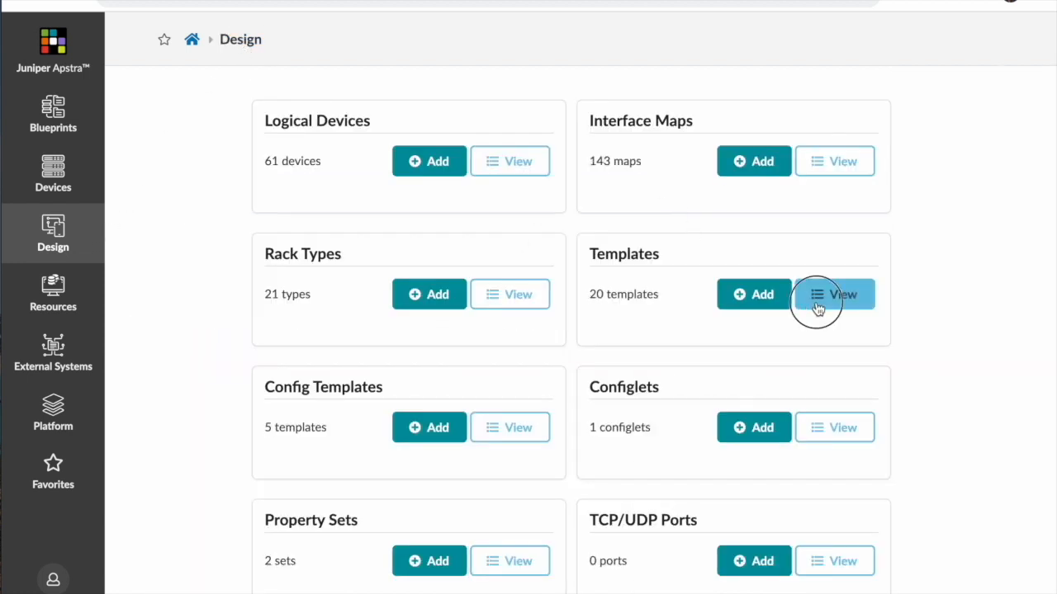
left_click(834, 294)
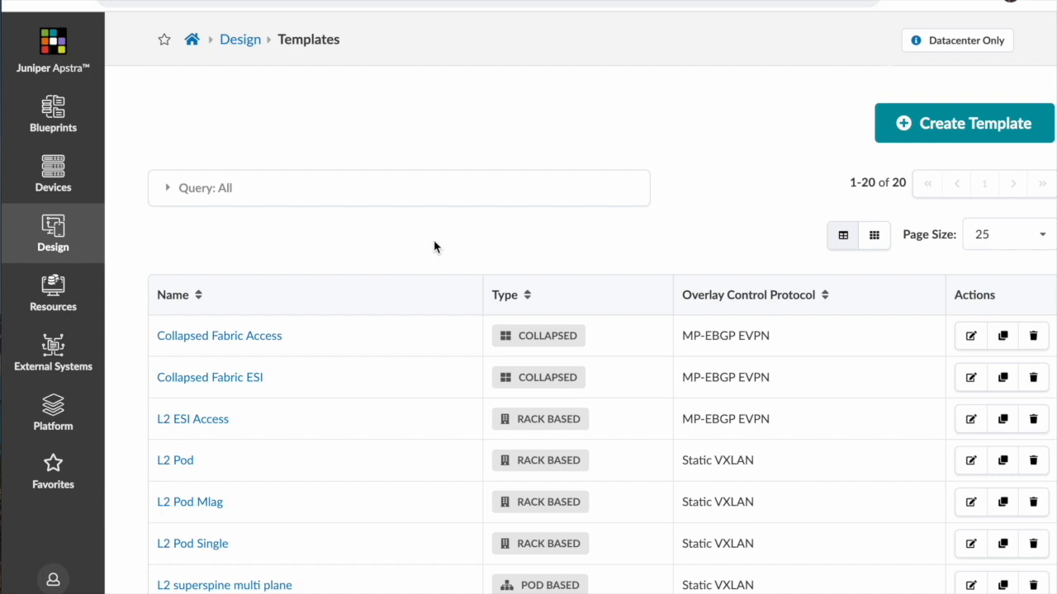
mouse_move(370, 128)
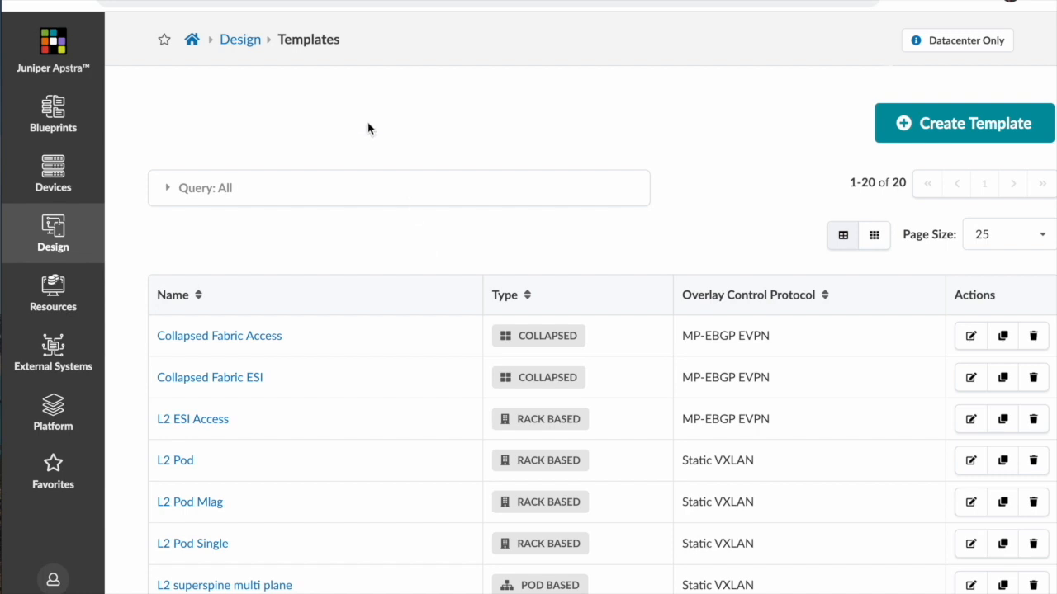
mouse_move(391, 119)
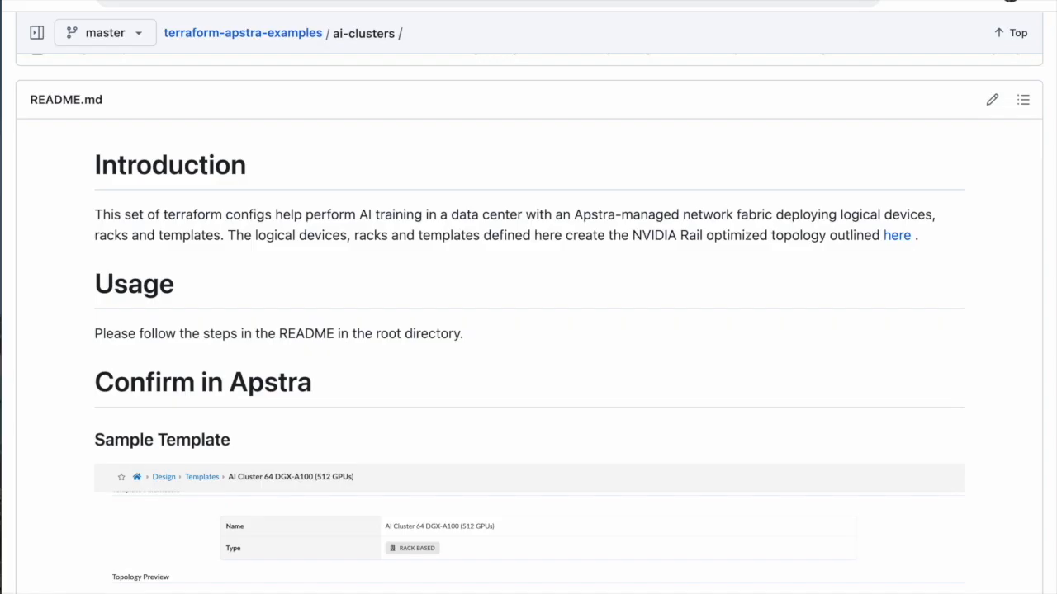
- Scroll to the ai-clusters file listing with its README and rack, template and logical-device Terraform files
scroll("down", 3)
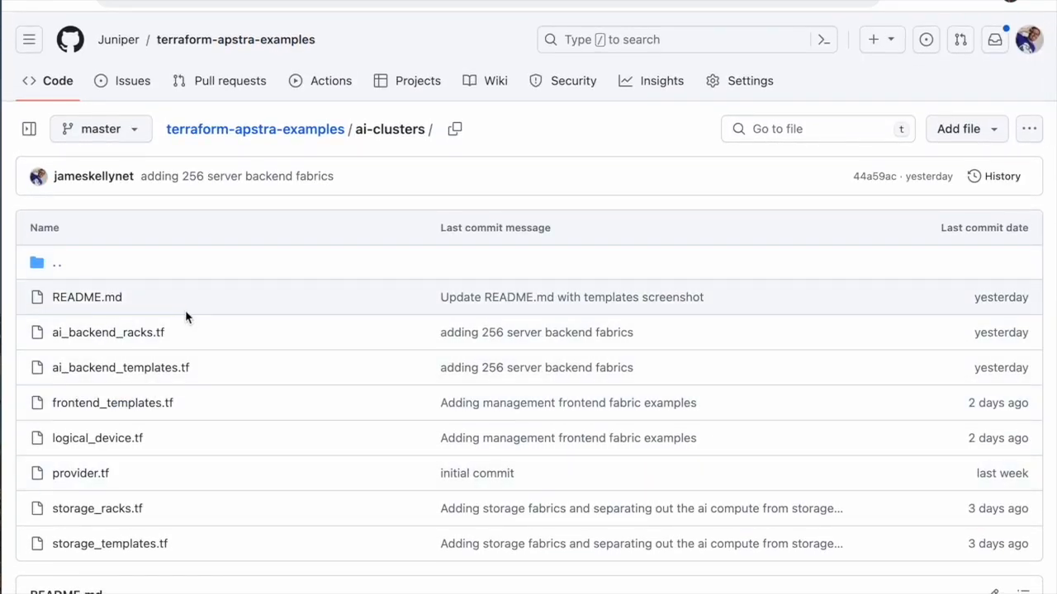
mouse_move(205, 517)
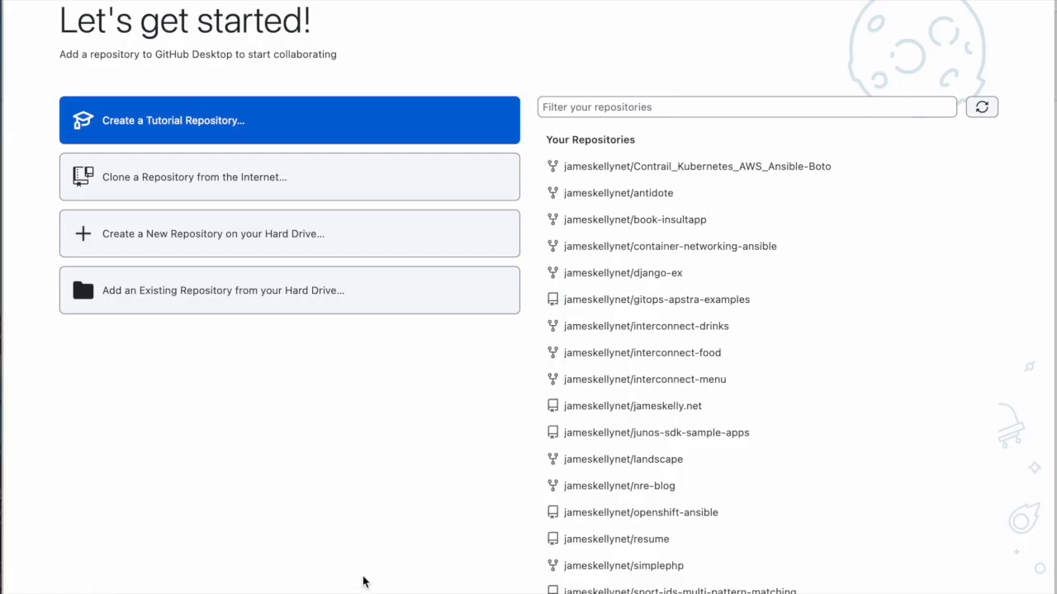
mouse_move(429, 335)
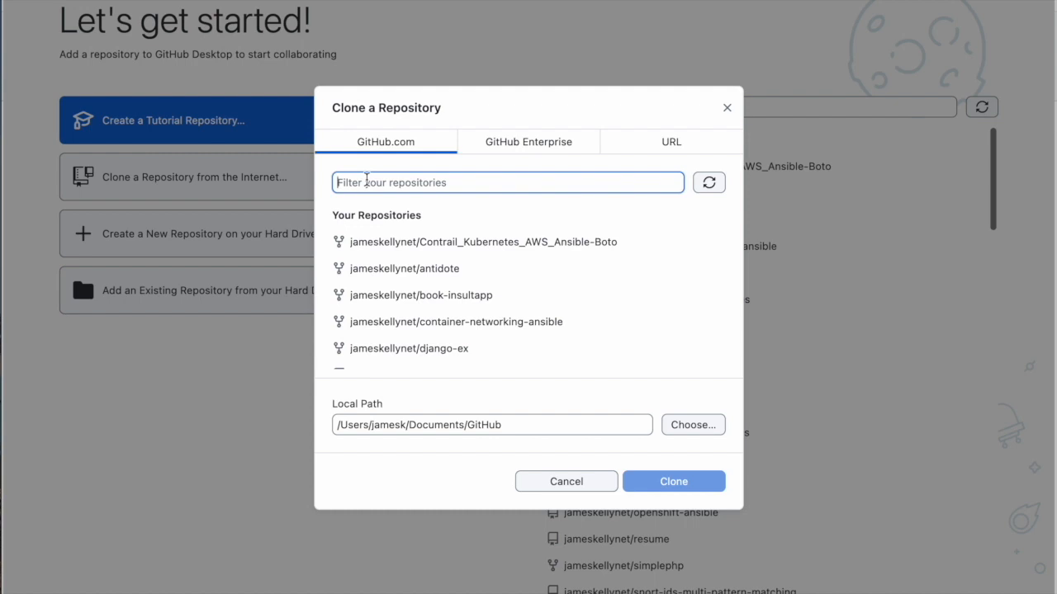
- Filter clone list by 'terr' and clone Juniper/terraform-apstra-examples
type("terr")
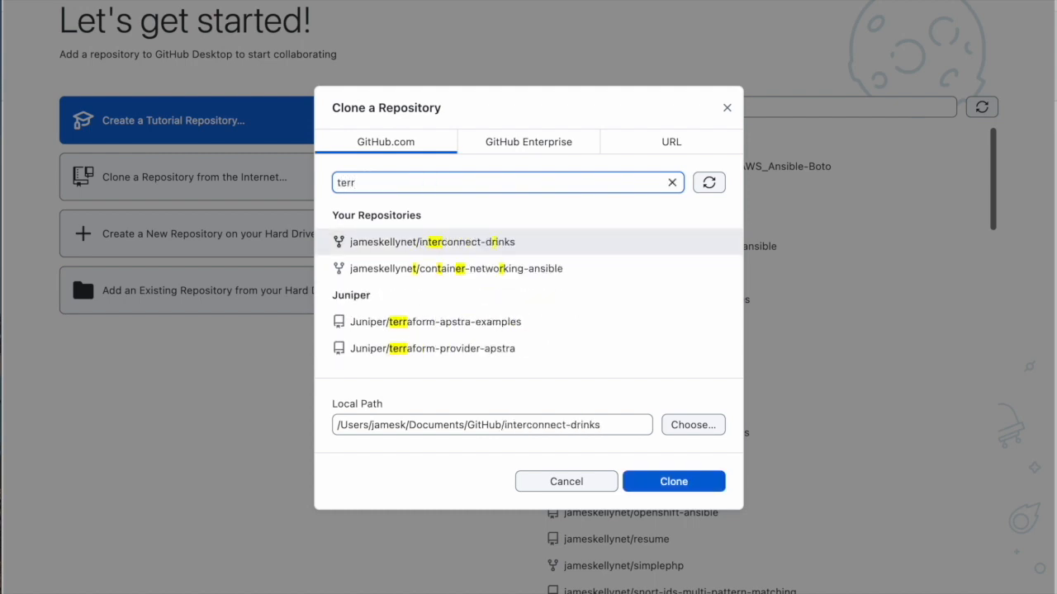
left_click(456, 321)
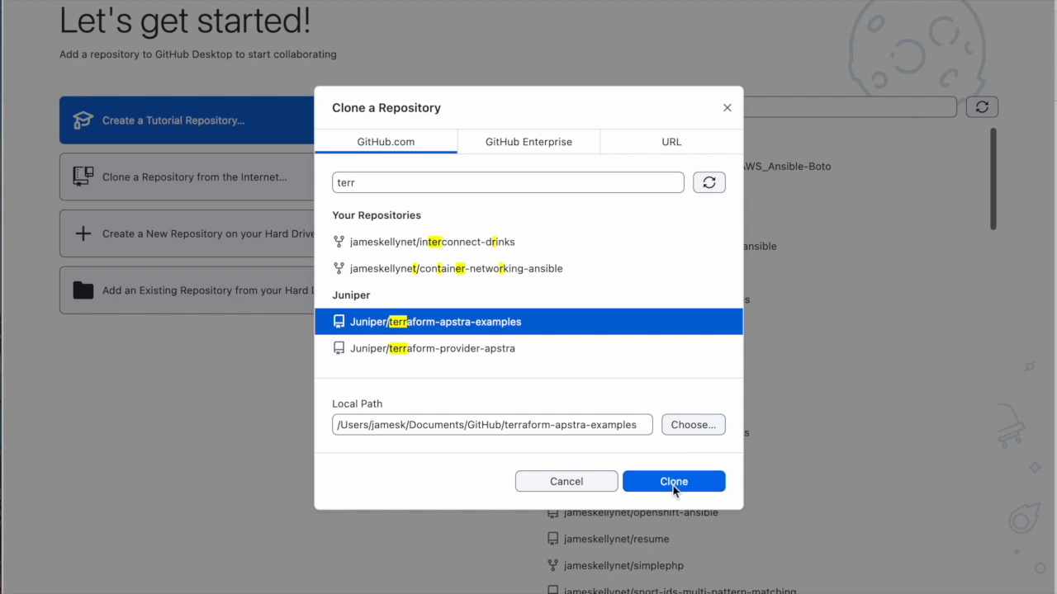
left_click(673, 481)
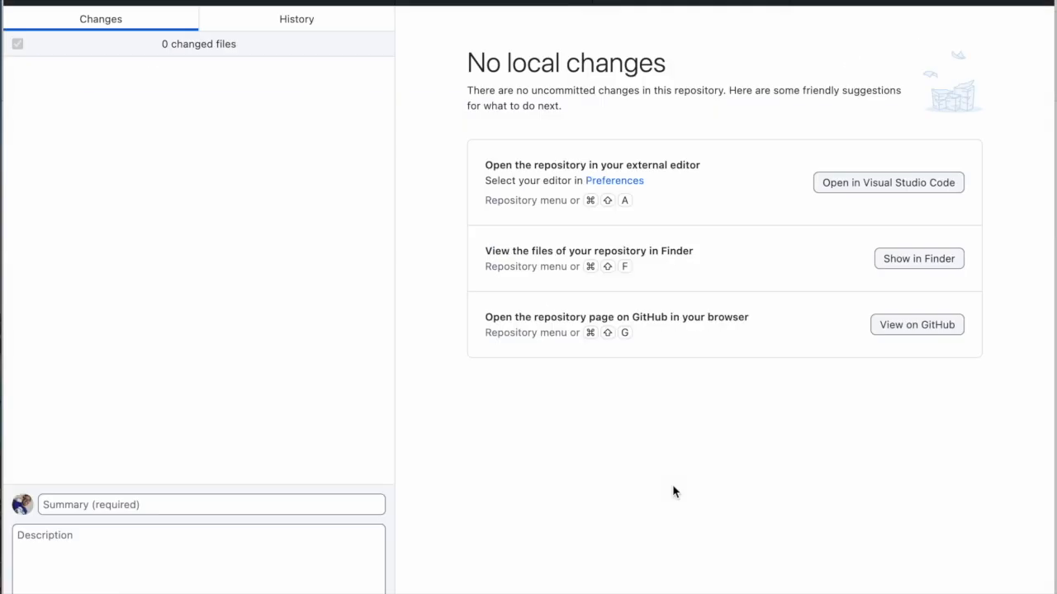
mouse_move(842, 190)
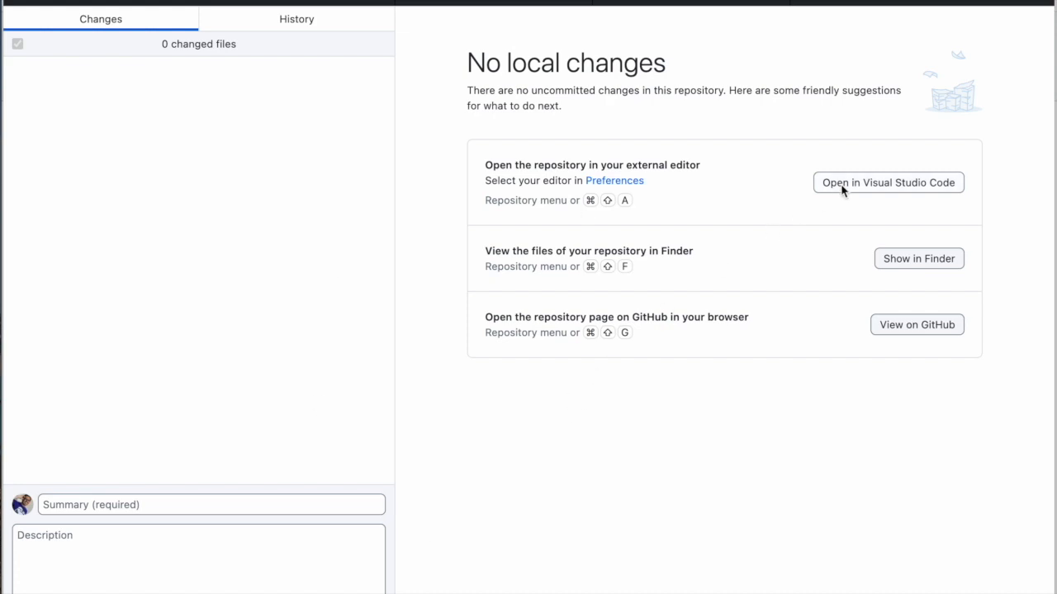
mouse_move(907, 191)
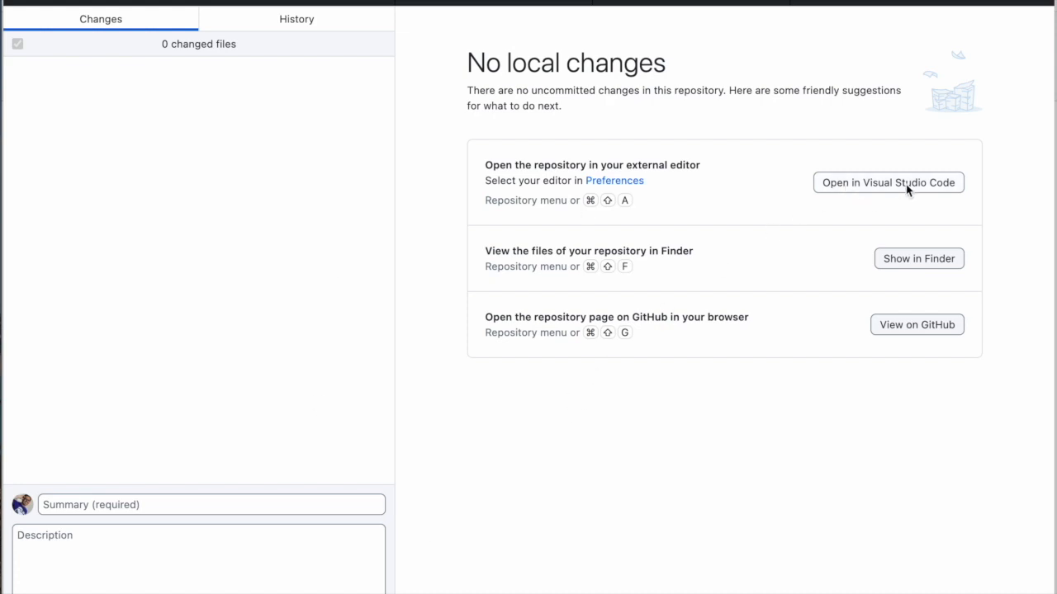
- Open the cloned terraform-apstra-examples repository in Visual Studio Code
left_click(889, 183)
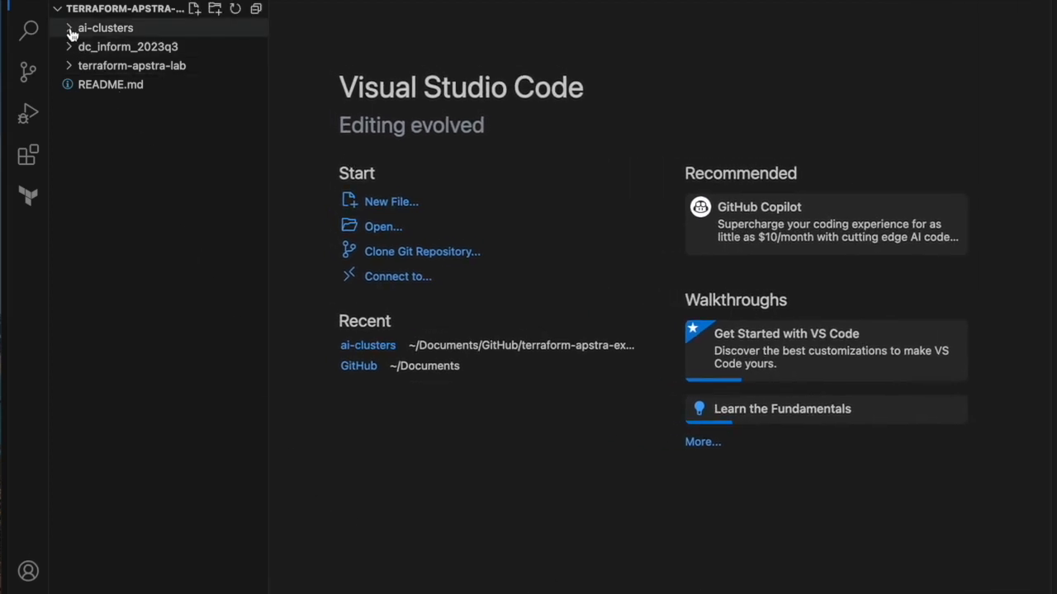
- Expand the ai-clusters folder to reveal its Terraform files
left_click(99, 27)
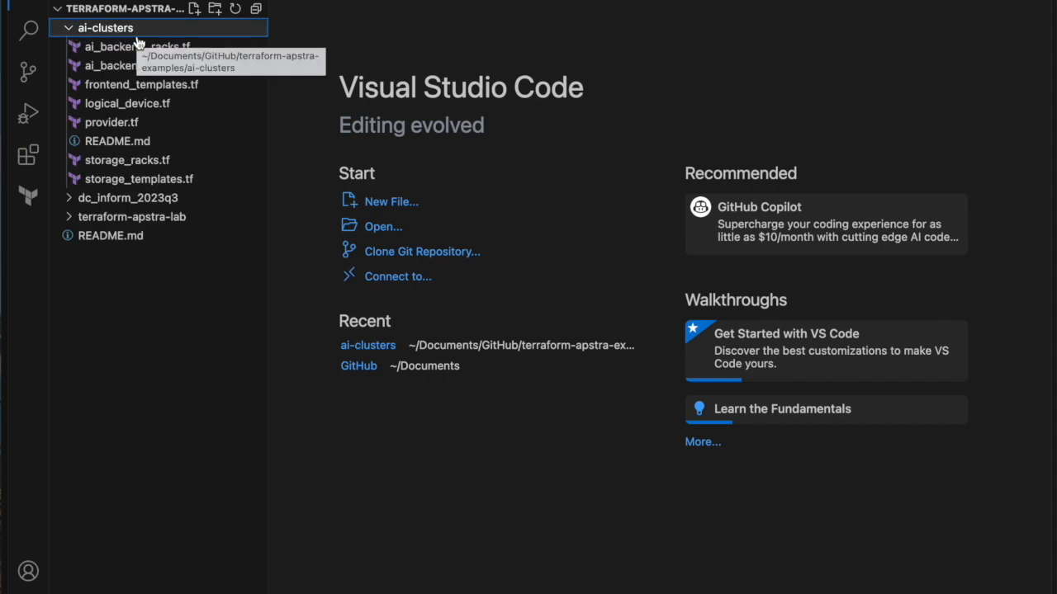
mouse_move(160, 130)
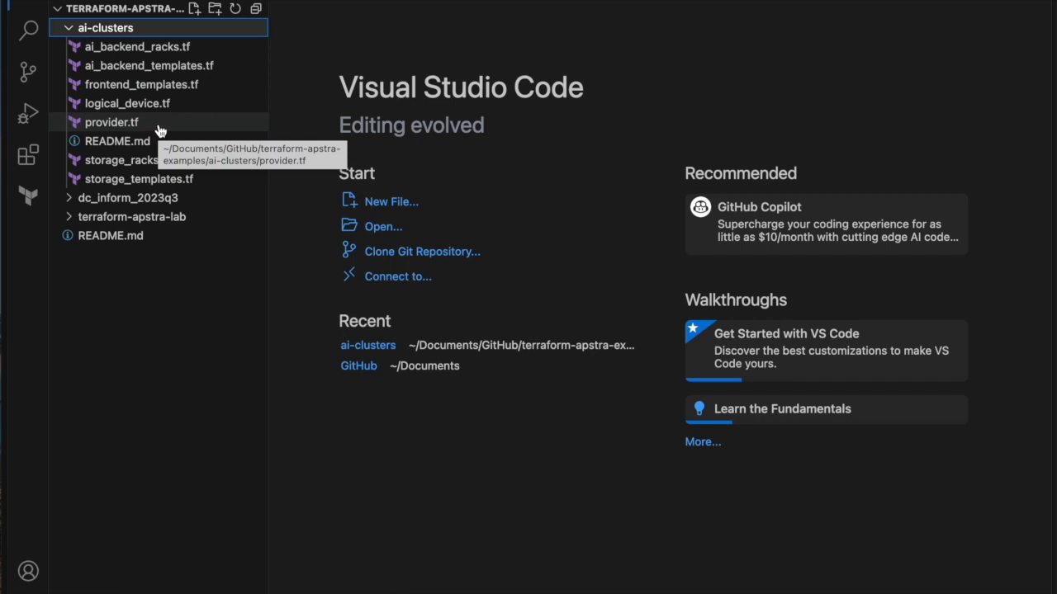
mouse_move(163, 140)
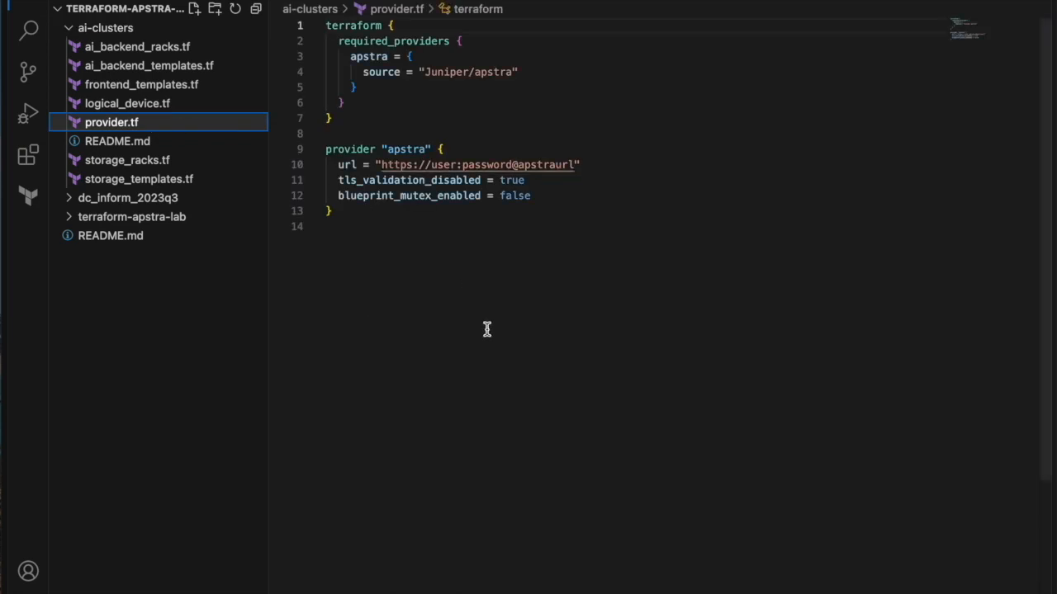
double_click(443, 165)
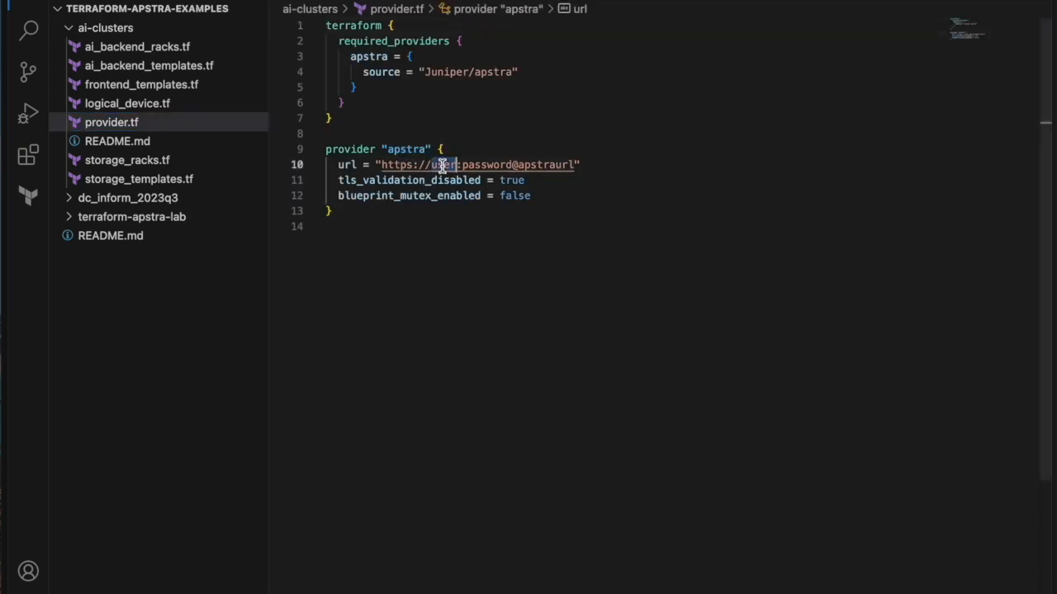
type("admin")
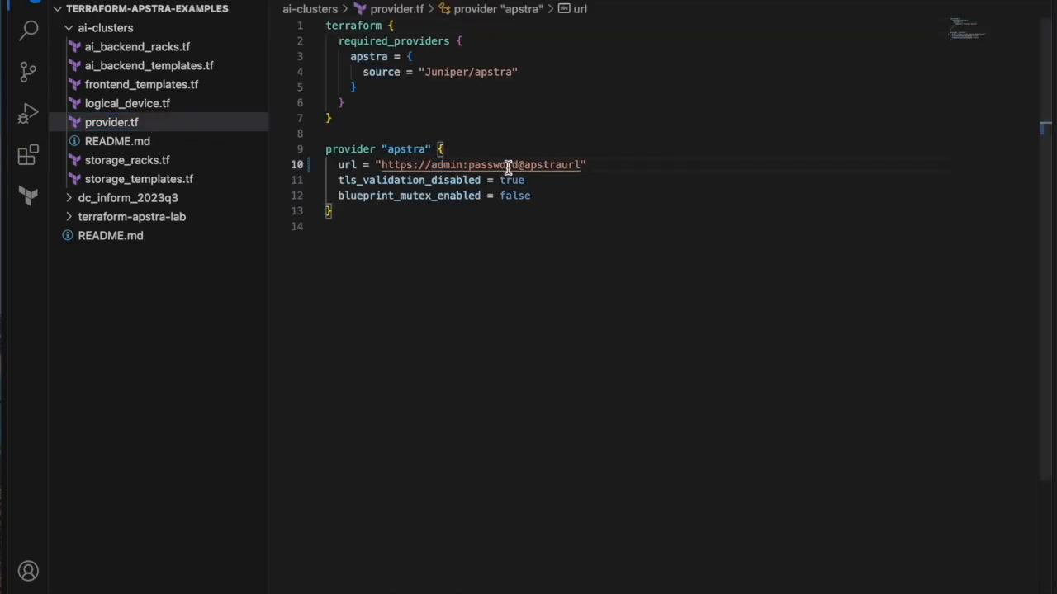
mouse_move(491, 165)
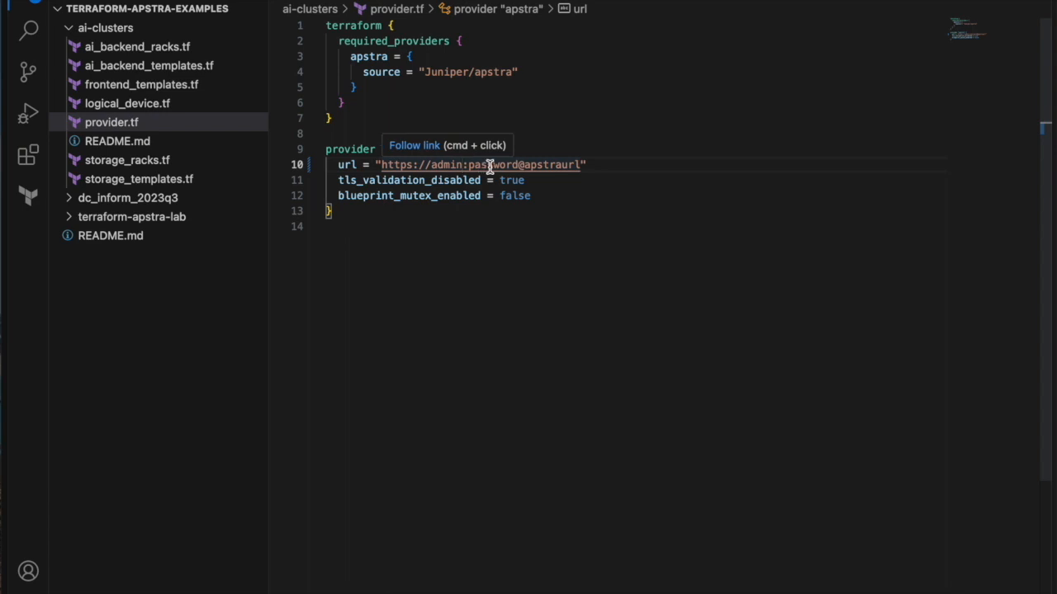
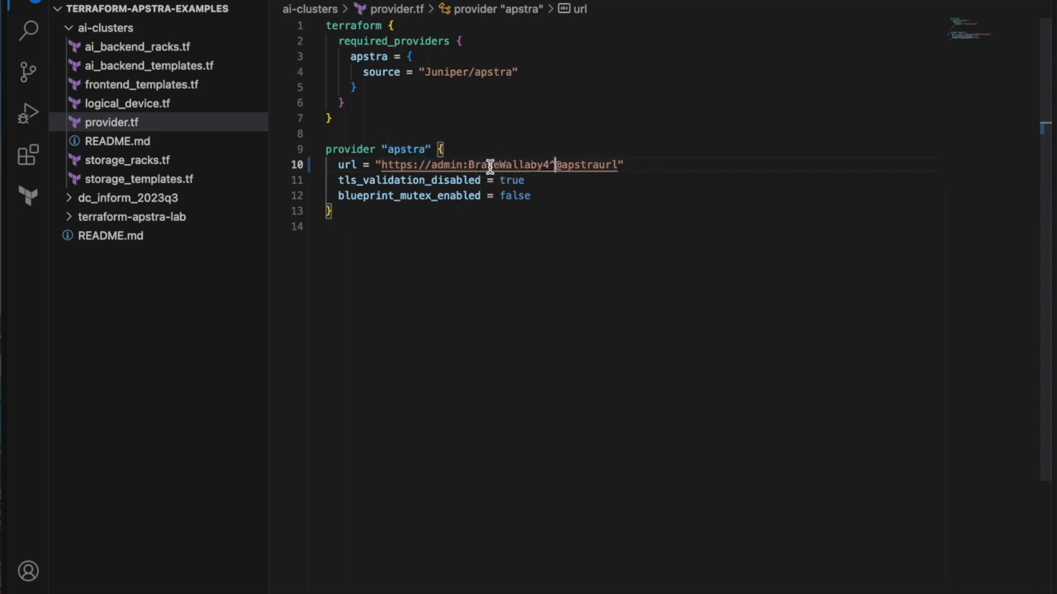
mouse_move(511, 232)
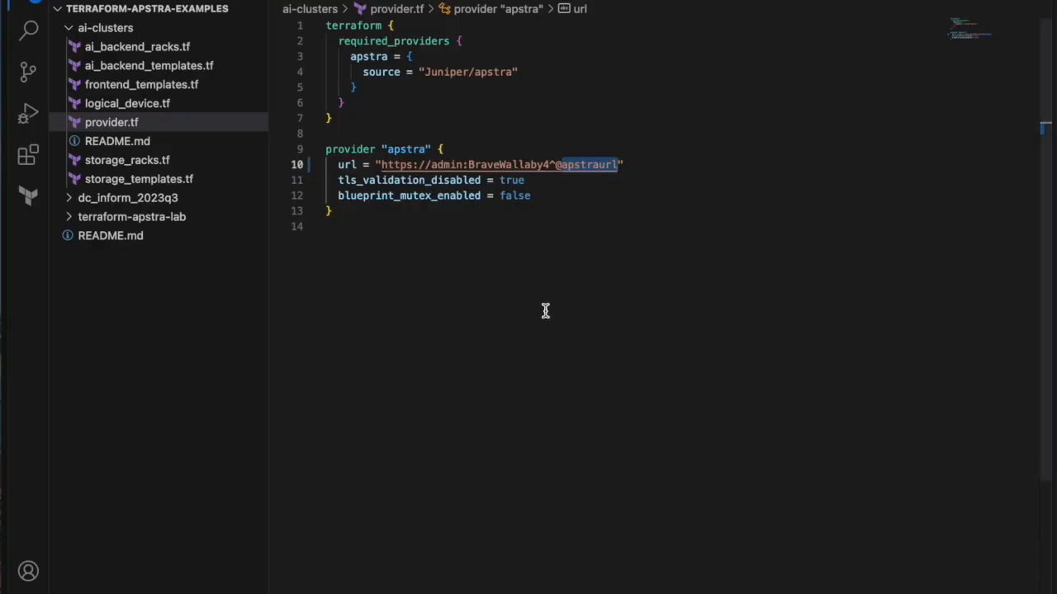
type("35.92.136.236:44759")
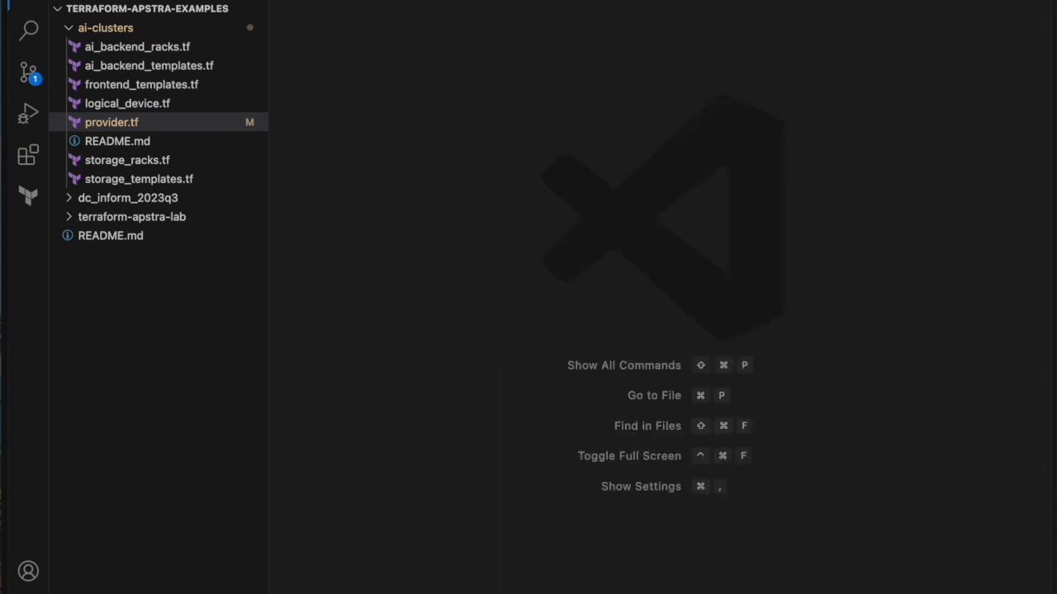
mouse_move(747, 59)
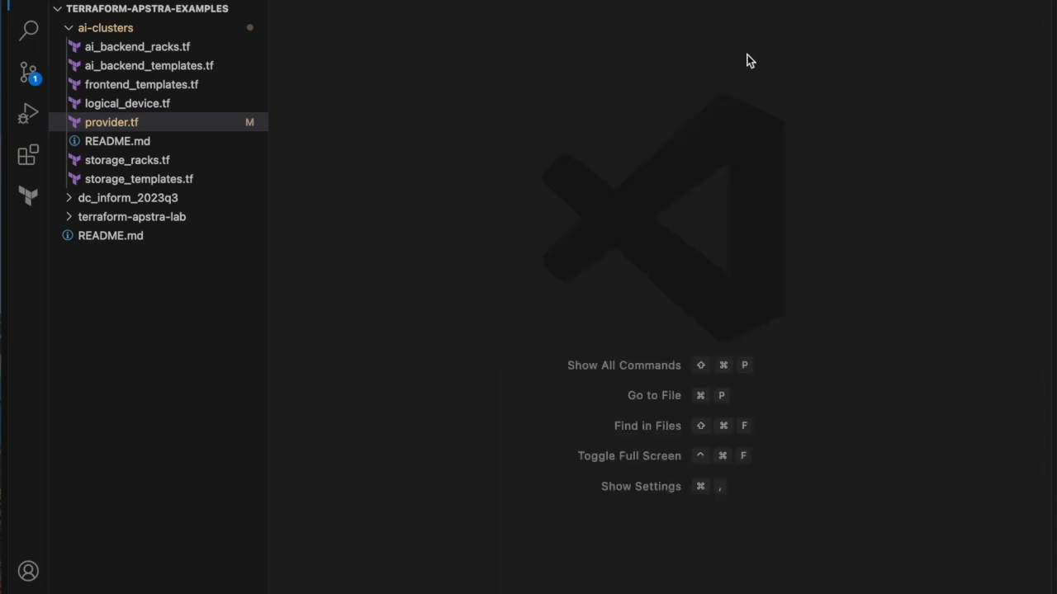
- Run terraform init in the ai-clusters folder to install the juniper/apstra v0.31.0 provider
key("Ctrl+`")
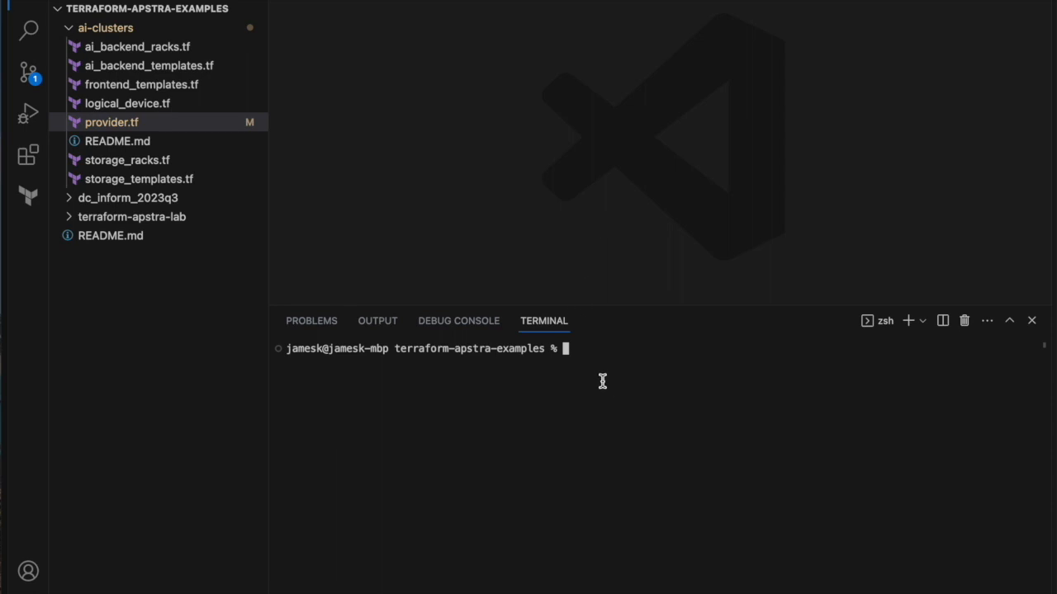
type("cd ai-clusters/")
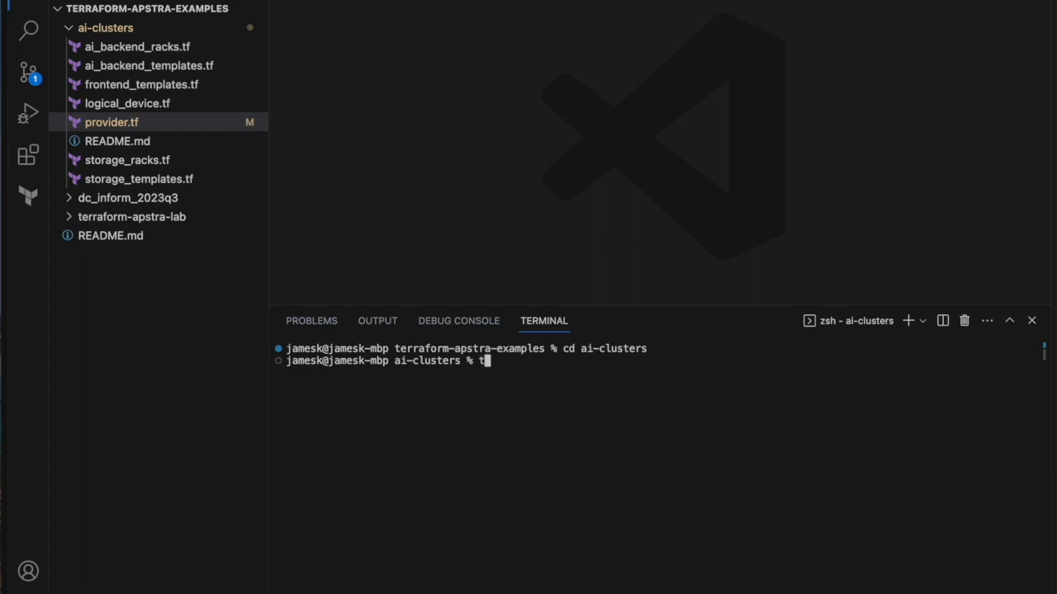
type("erraform")
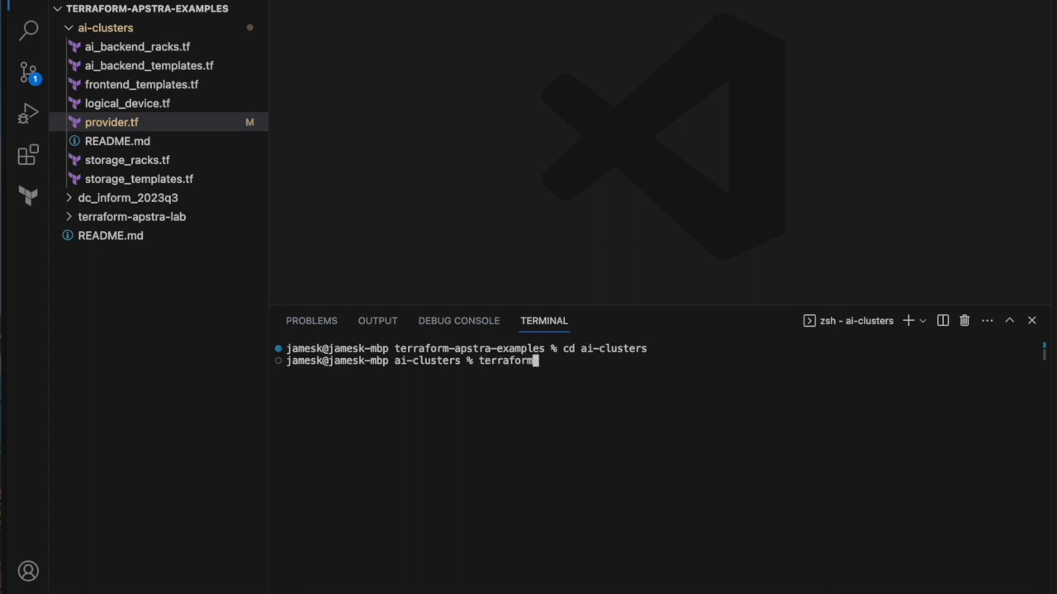
key("Enter")
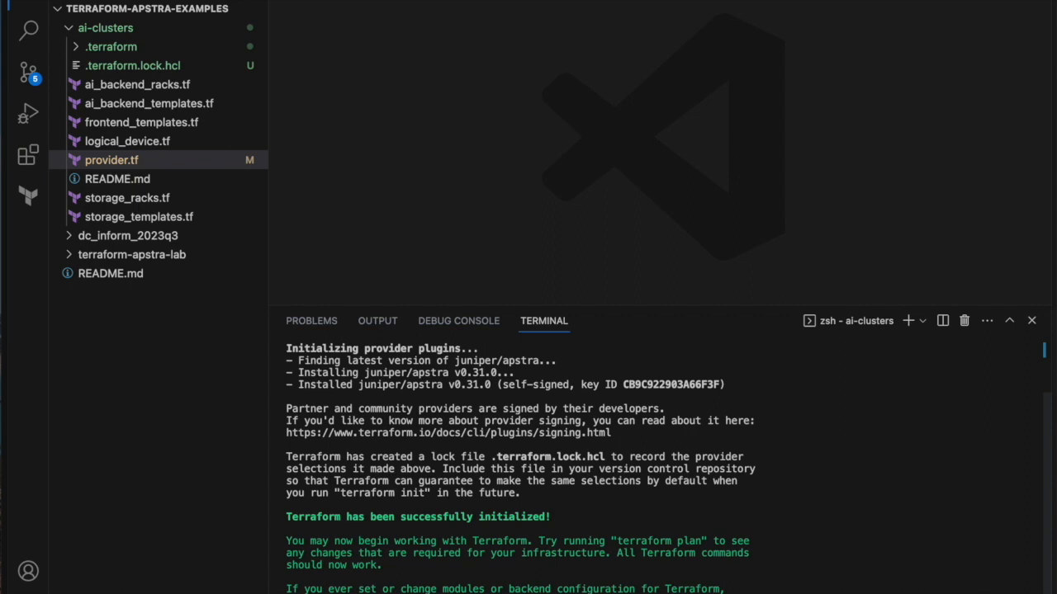
- Run terraform plan, which fails with a URL parsing error on unencoded characters
scroll("down", 3)
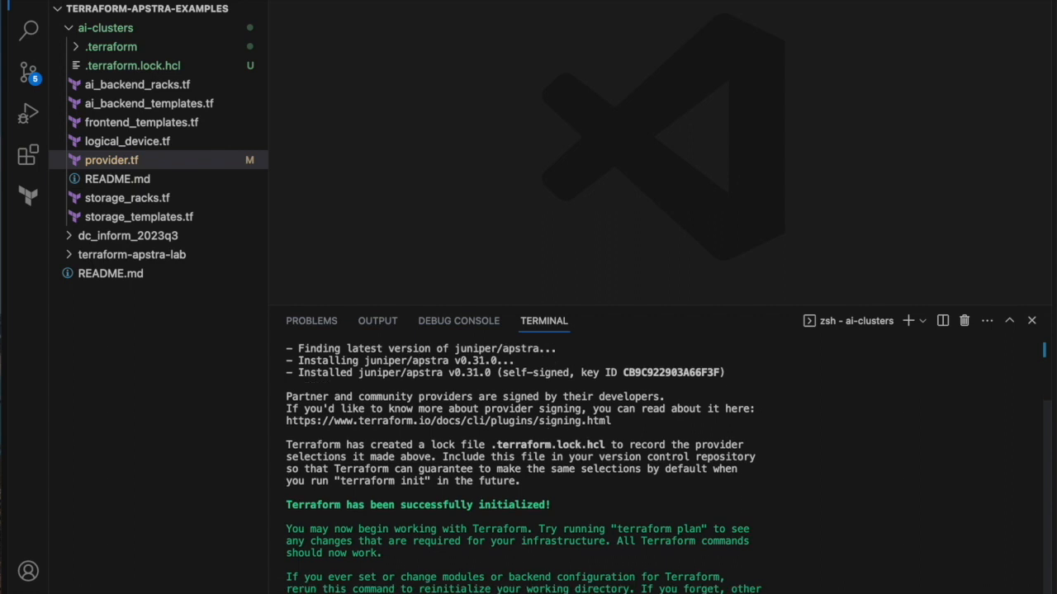
type("terraform plan")
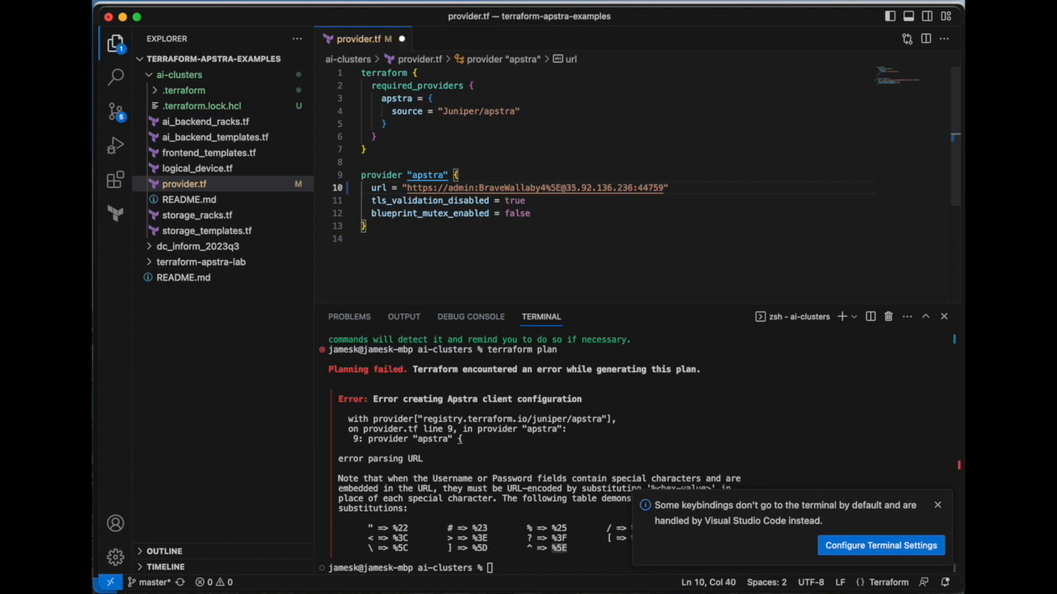
- Rerun terraform plan successfully, proposing 53 resources, and start entering terraform apply
left_click(502, 150)
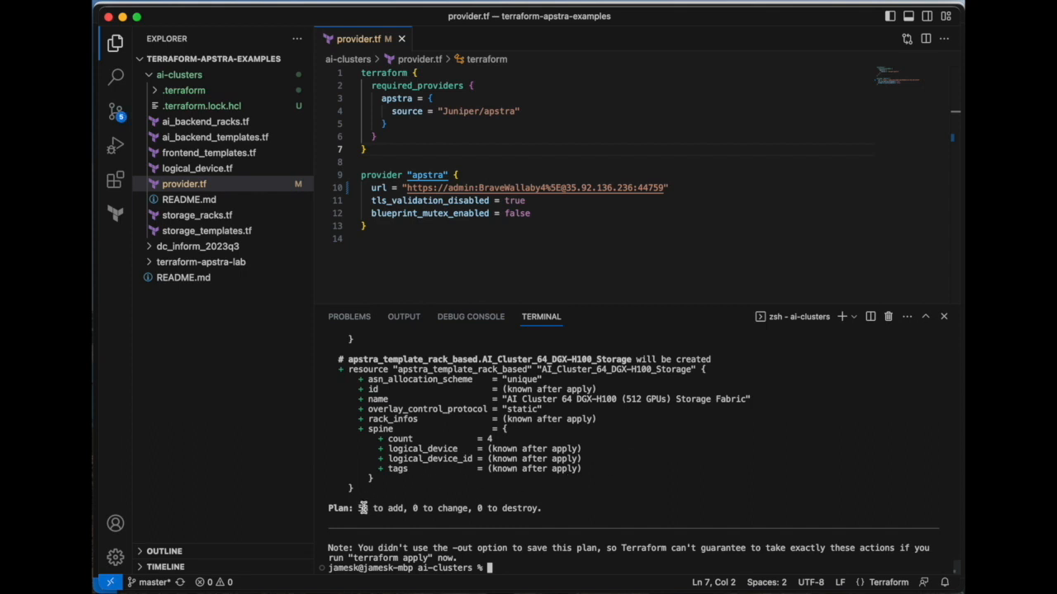
mouse_move(385, 514)
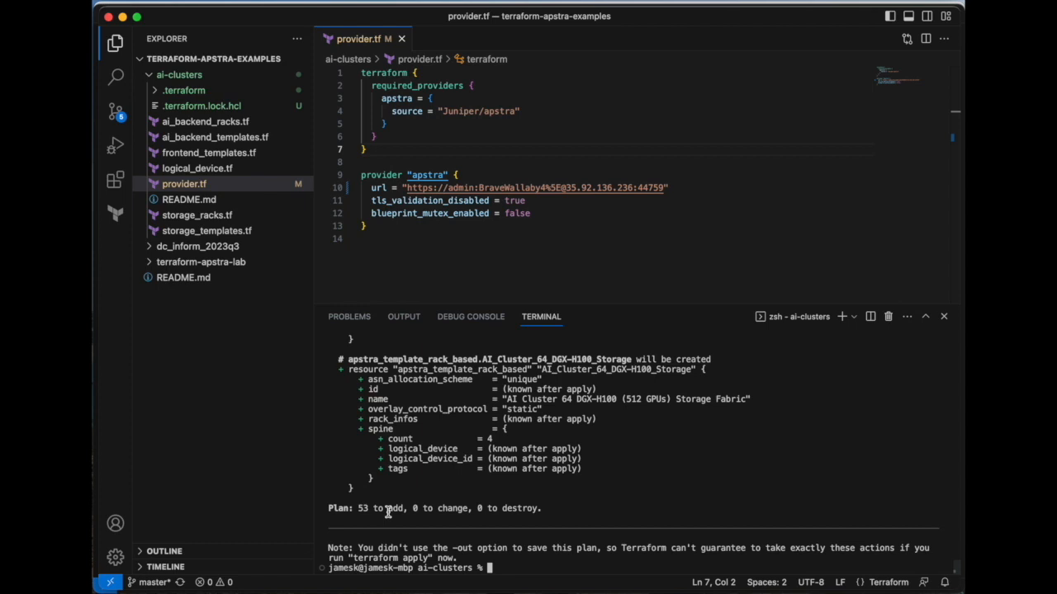
mouse_move(520, 510)
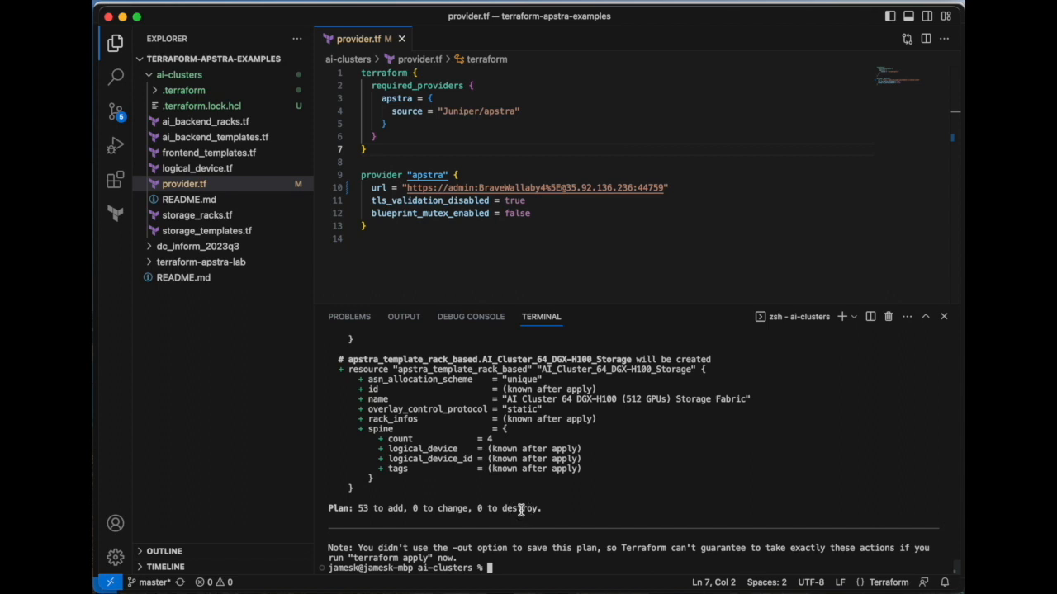
type("terraform")
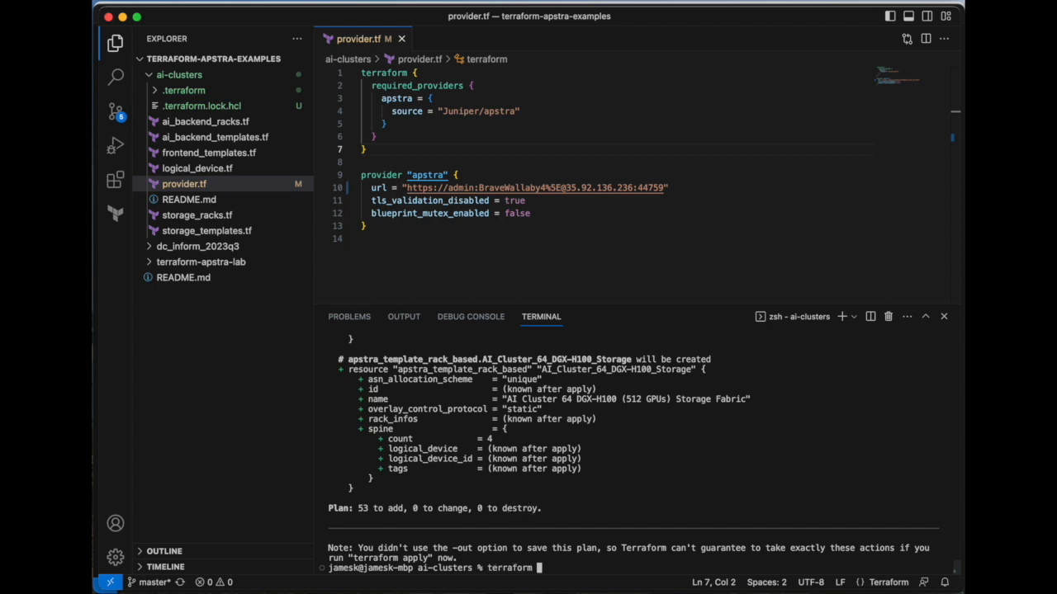
type("apply")
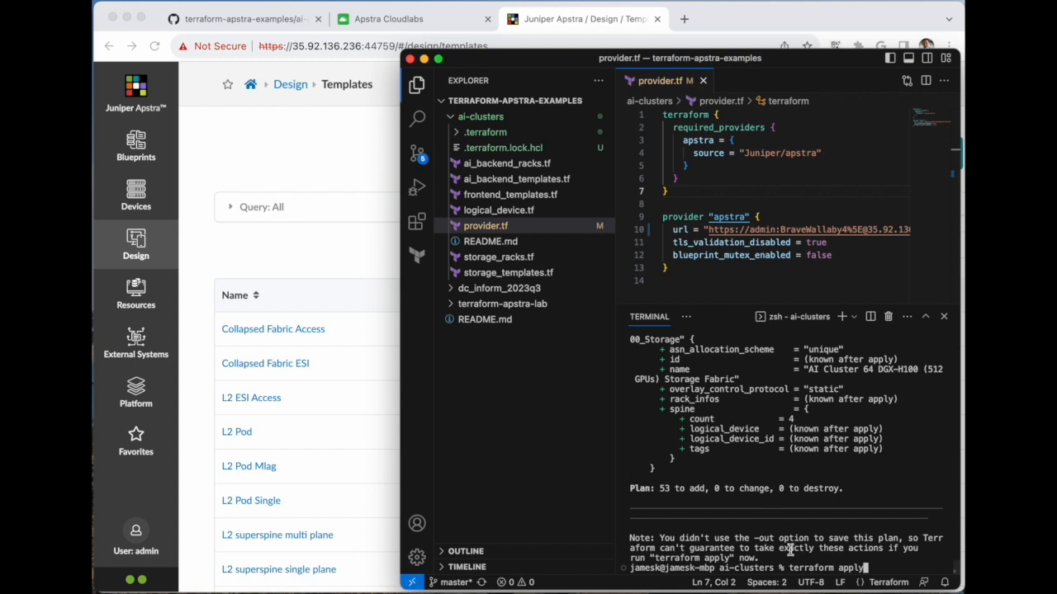
- Run terraform apply and confirm with yes to create the AI Cluster templates
key("Enter")
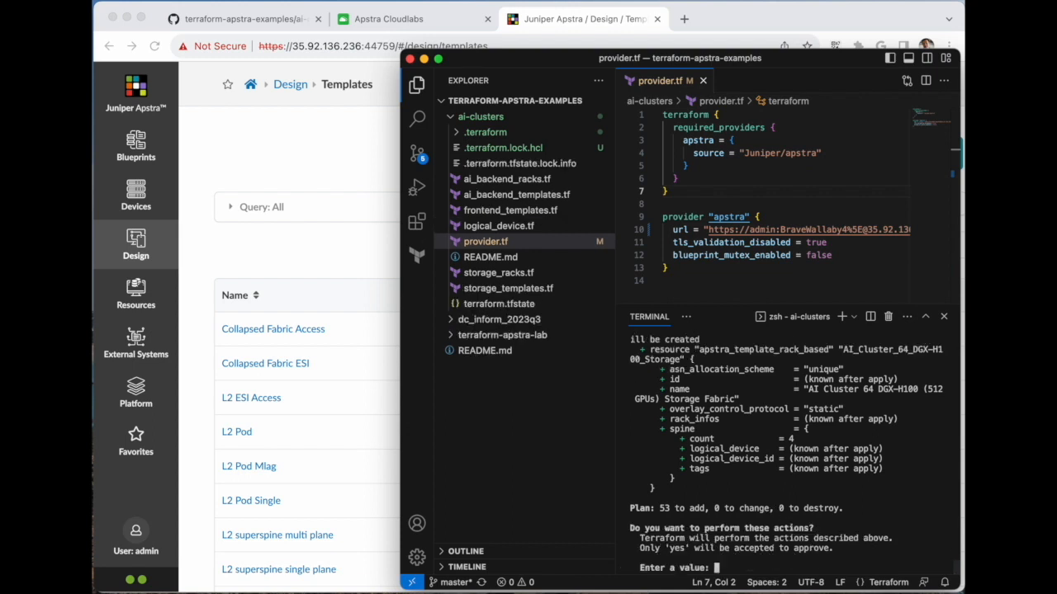
type("yes")
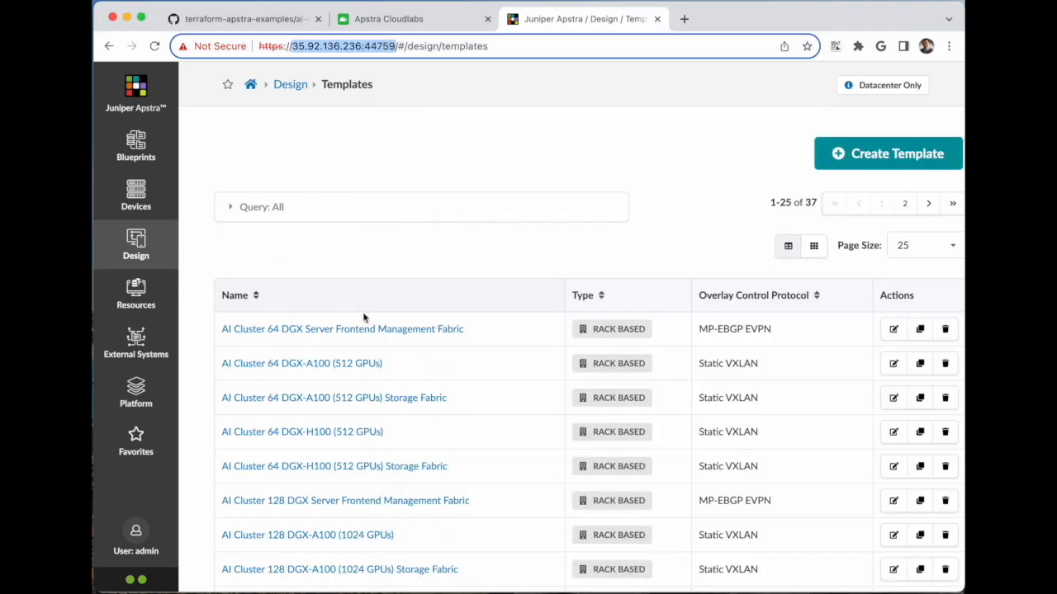
scroll("down", 3)
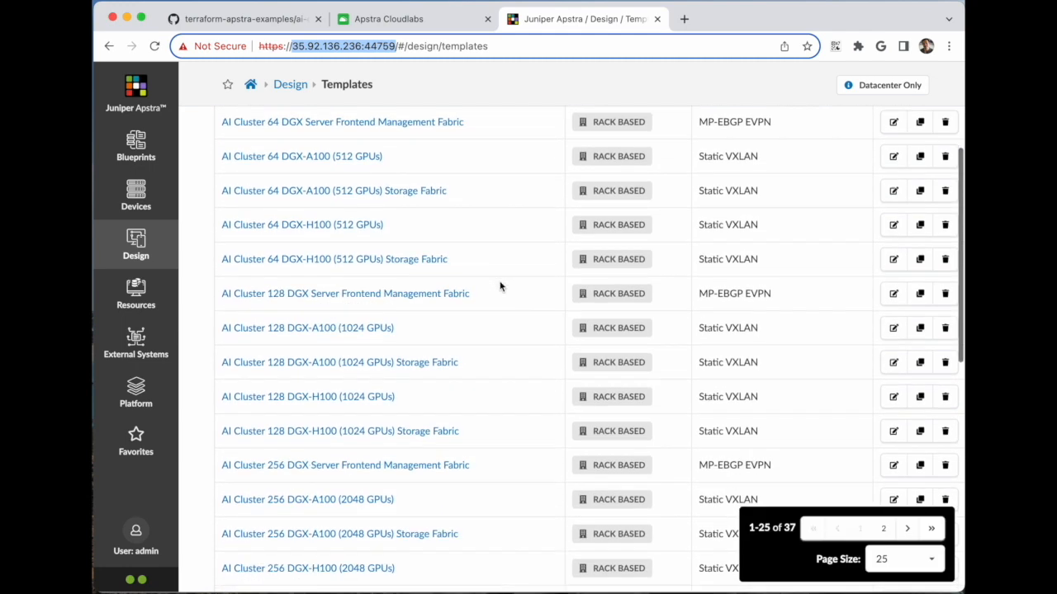
scroll("down", 3)
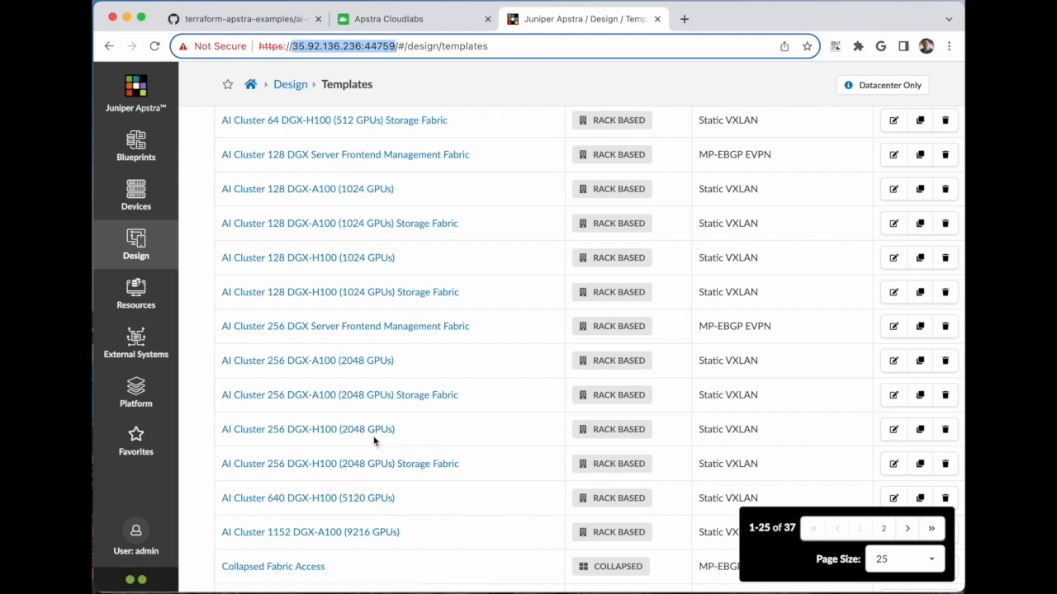
mouse_move(287, 438)
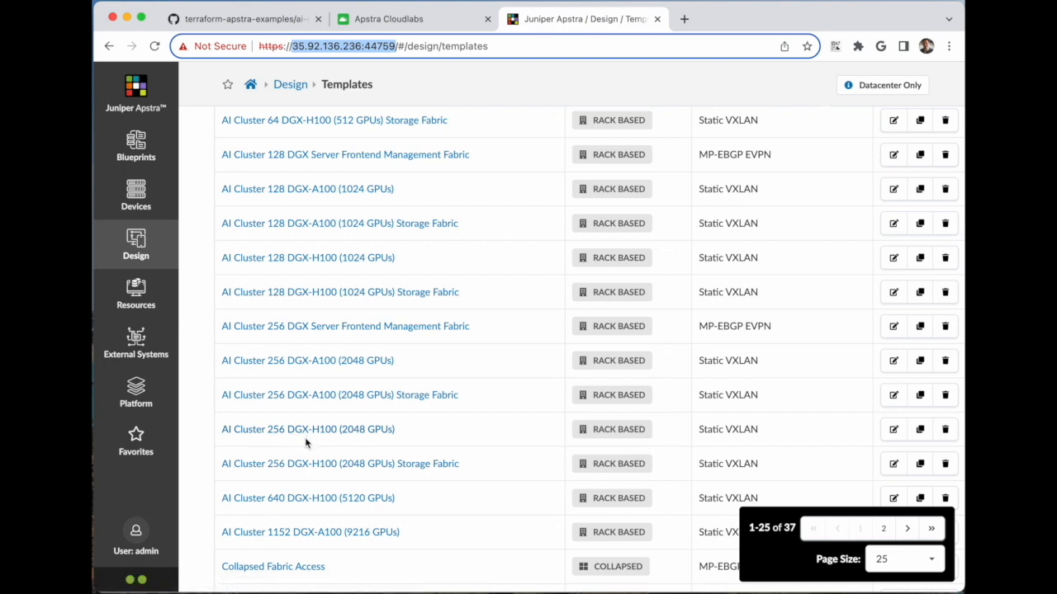
mouse_move(361, 439)
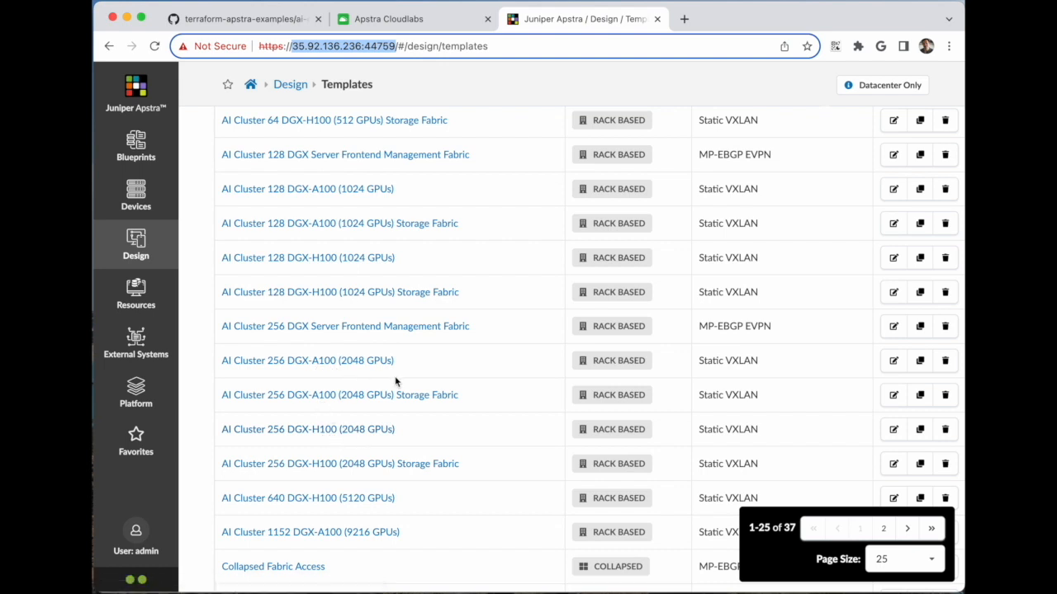
mouse_move(390, 431)
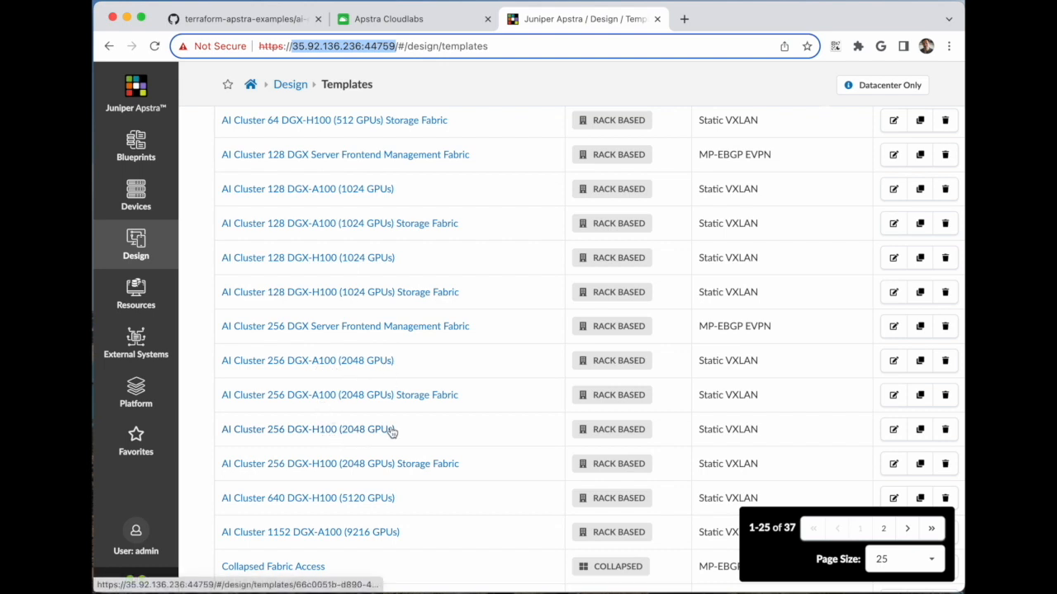
scroll("up", 3)
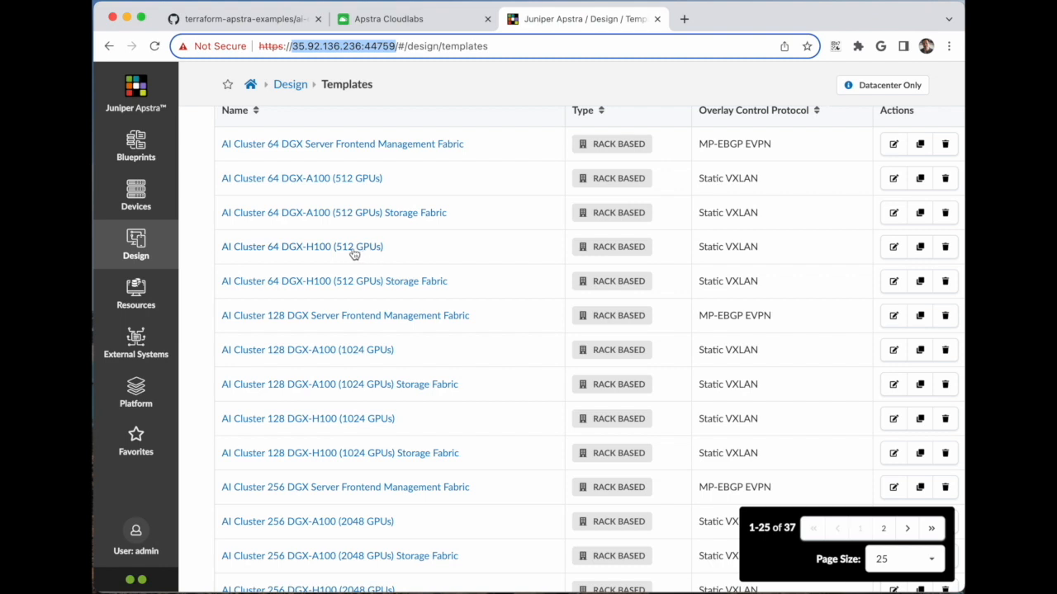
mouse_move(390, 252)
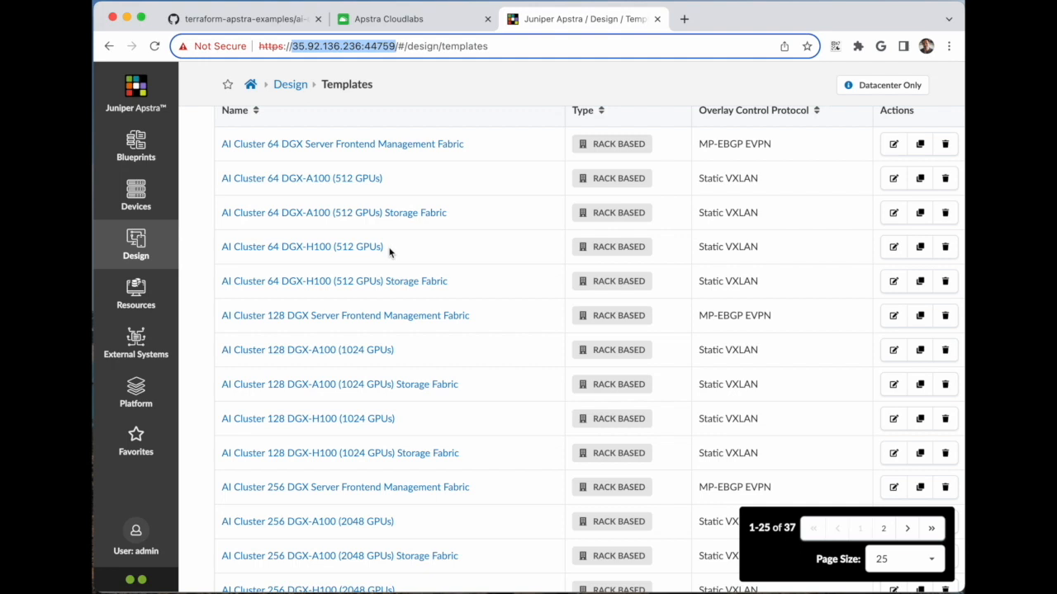
mouse_move(286, 256)
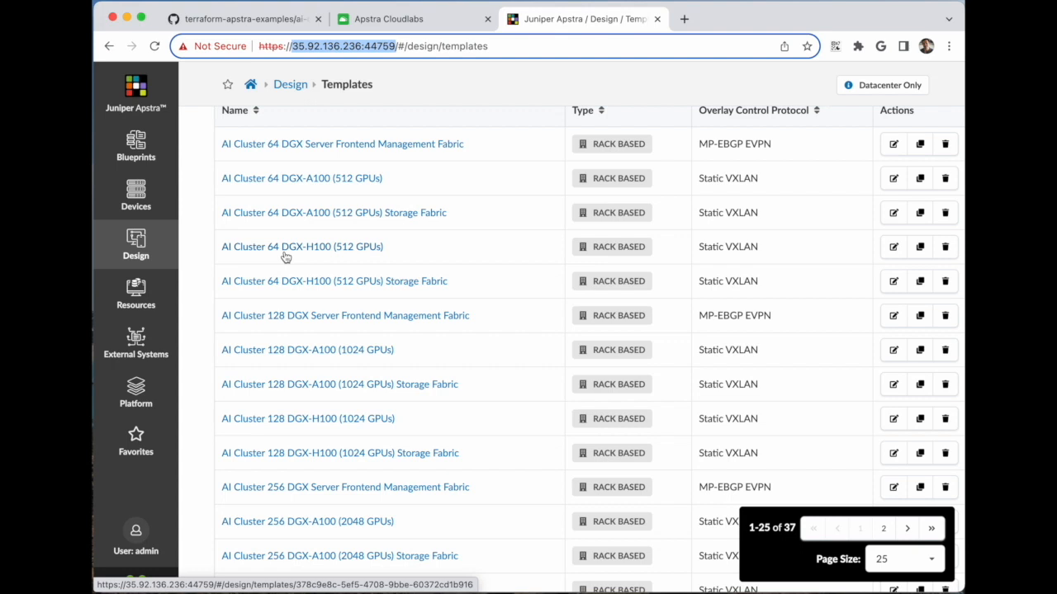
mouse_move(421, 248)
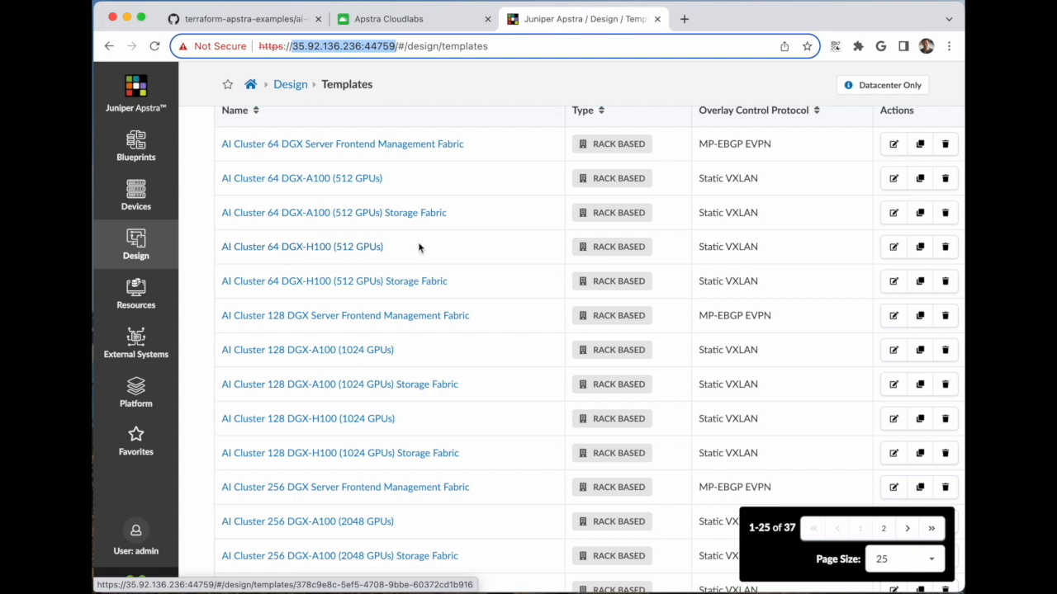
mouse_move(357, 250)
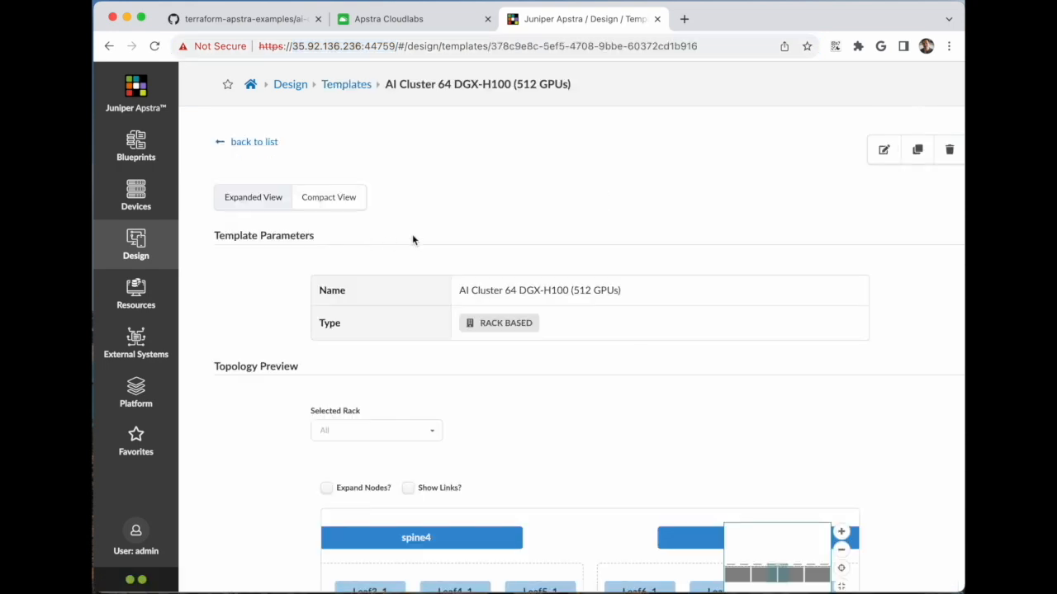
- Enable Show Links and Expand Nodes in the AI Cluster 64 DGX-H100 topology preview
scroll("down", 3)
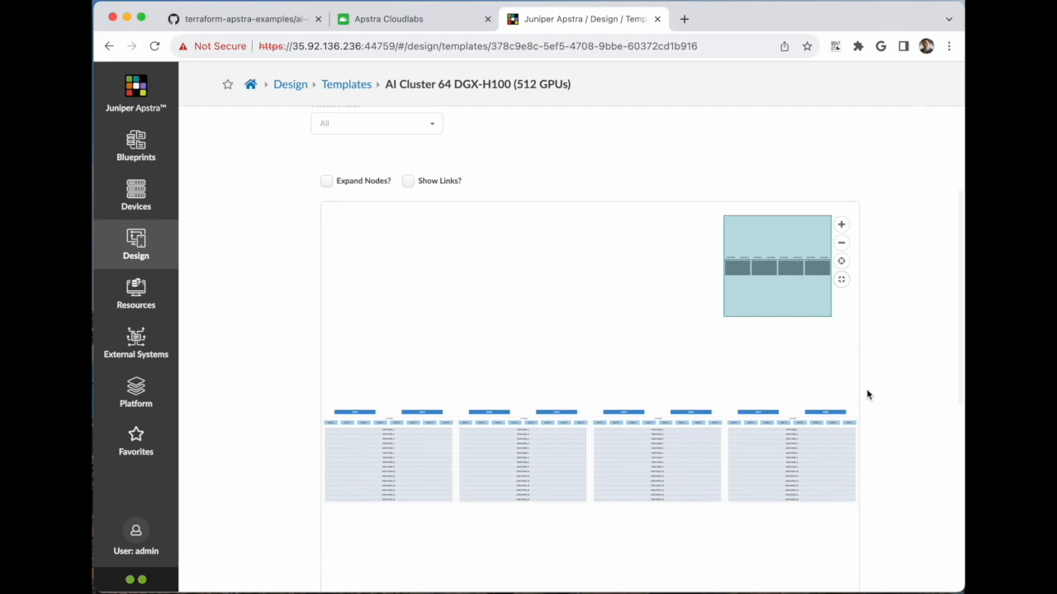
left_click(406, 181)
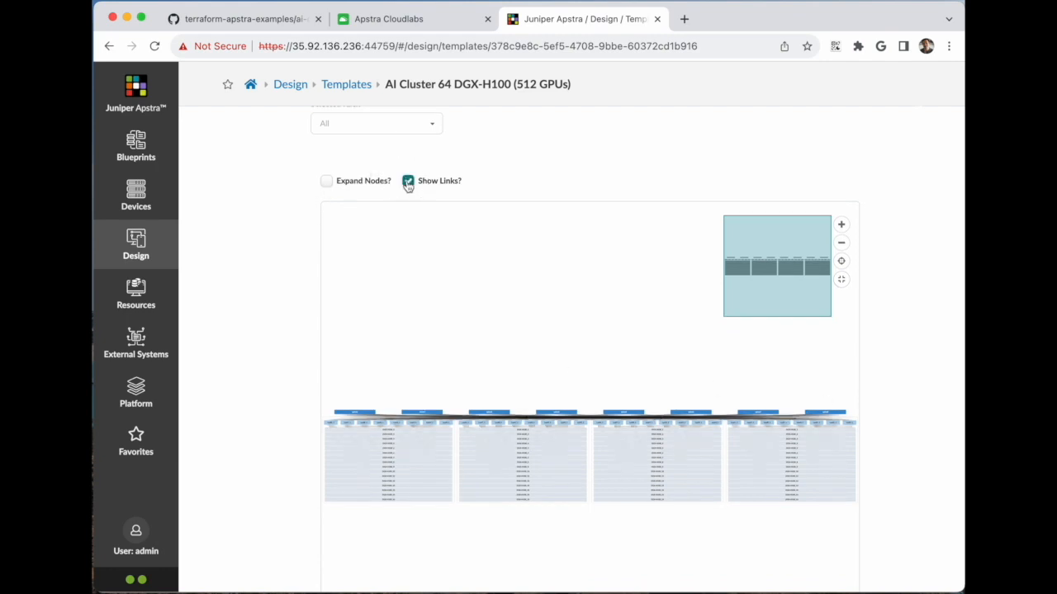
mouse_move(326, 185)
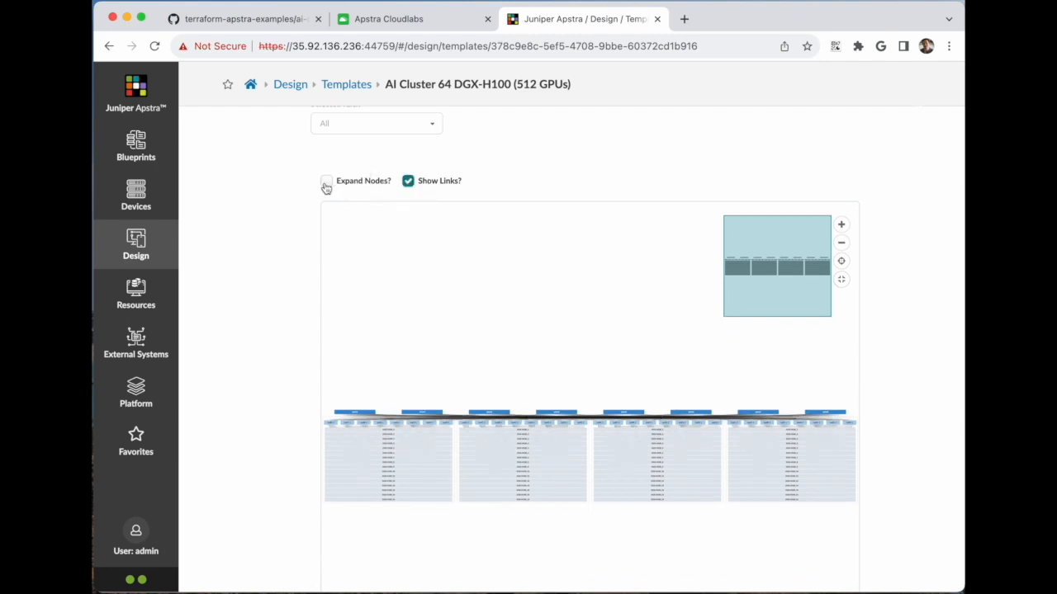
left_click(326, 181)
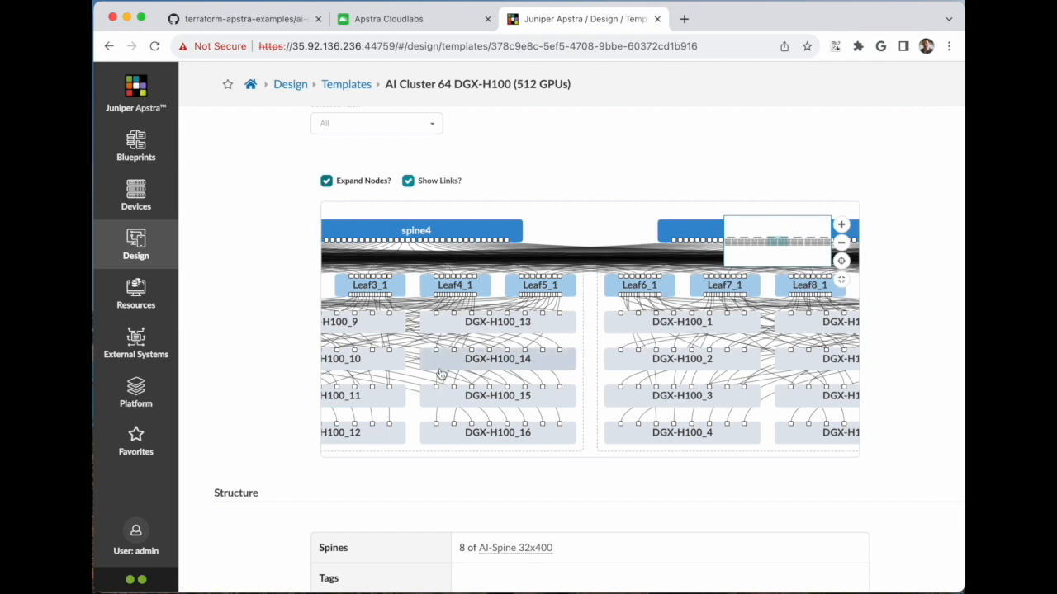
scroll("down", 3)
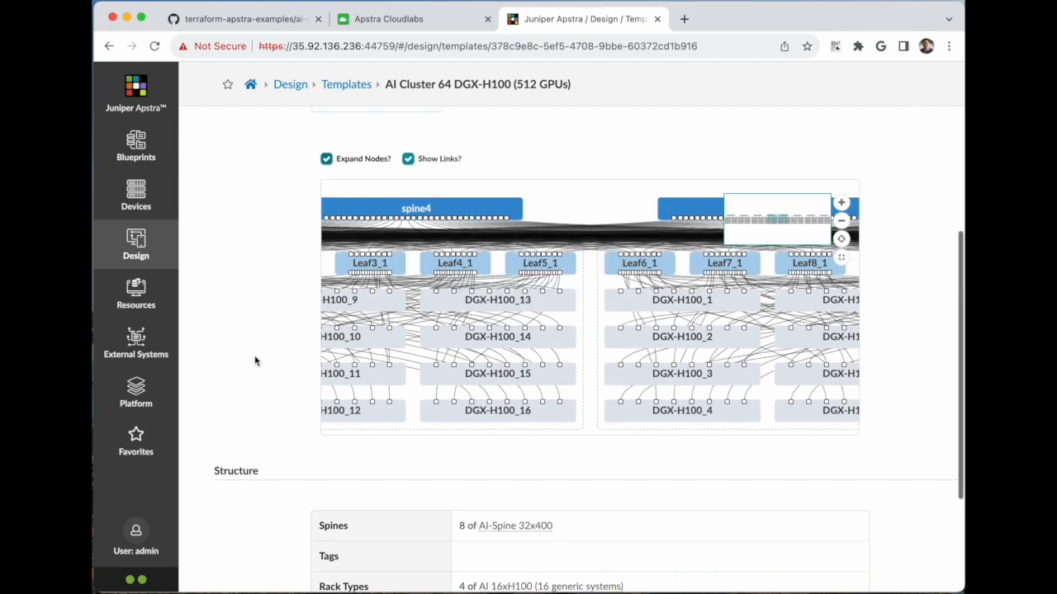
scroll("down", 3)
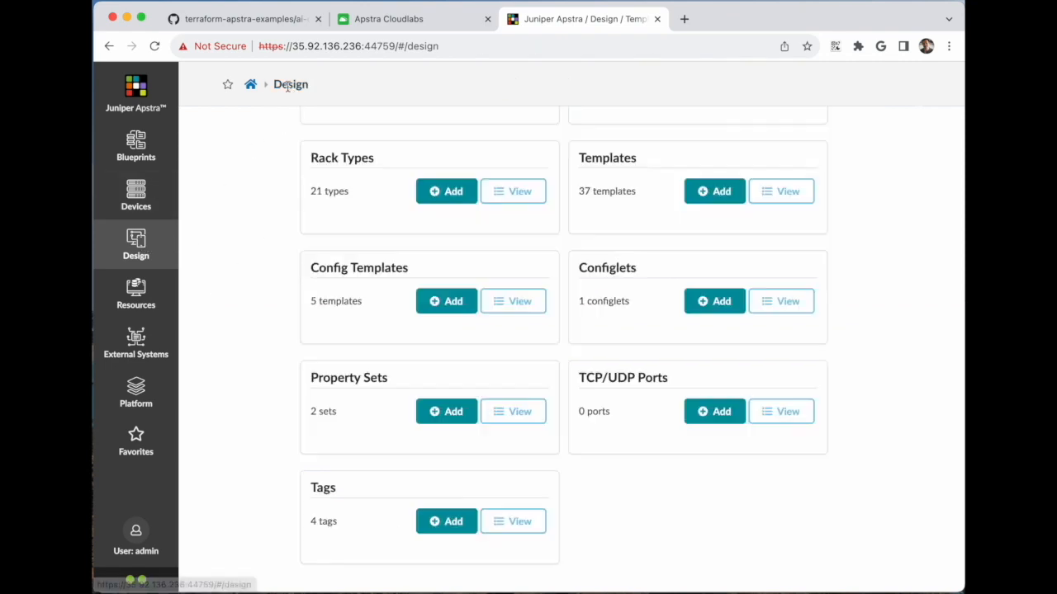
- Open the AI 16xH100 rack type, showing eight leafs and sixteen DGX-H100 servers
left_click(512, 191)
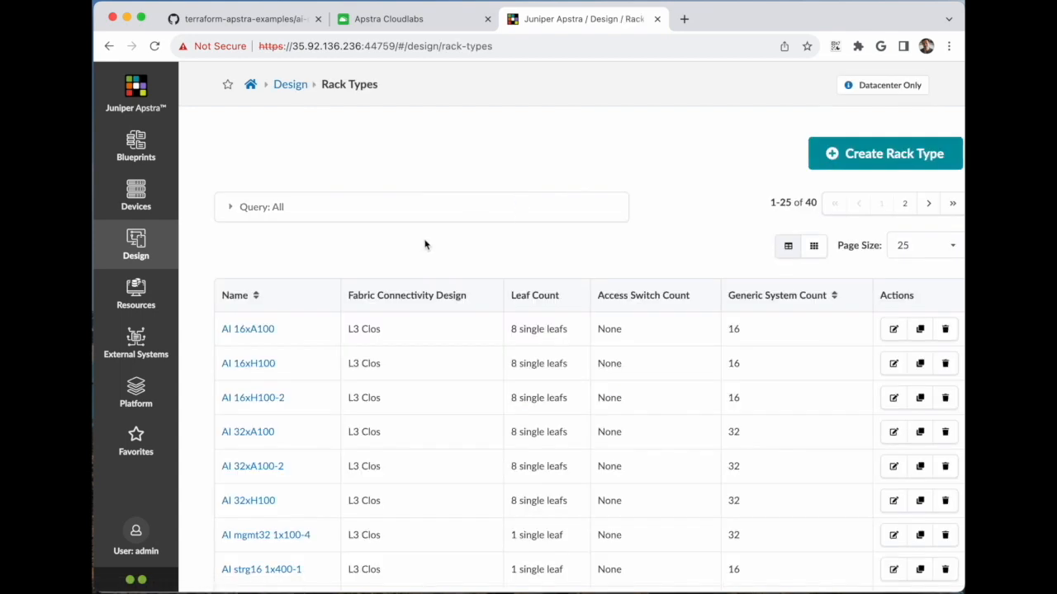
scroll("down", 3)
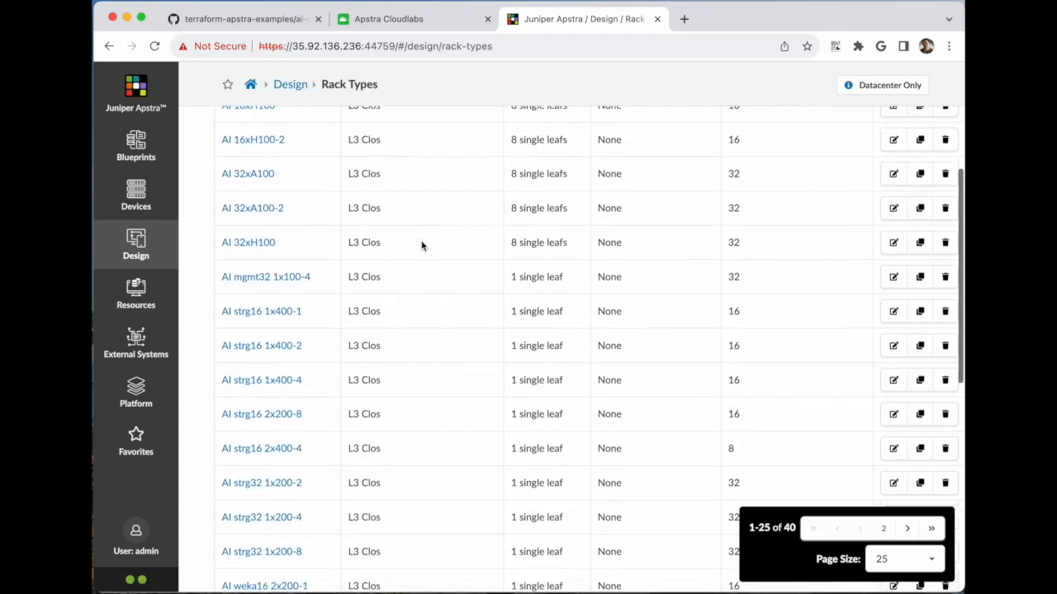
scroll("down", 3)
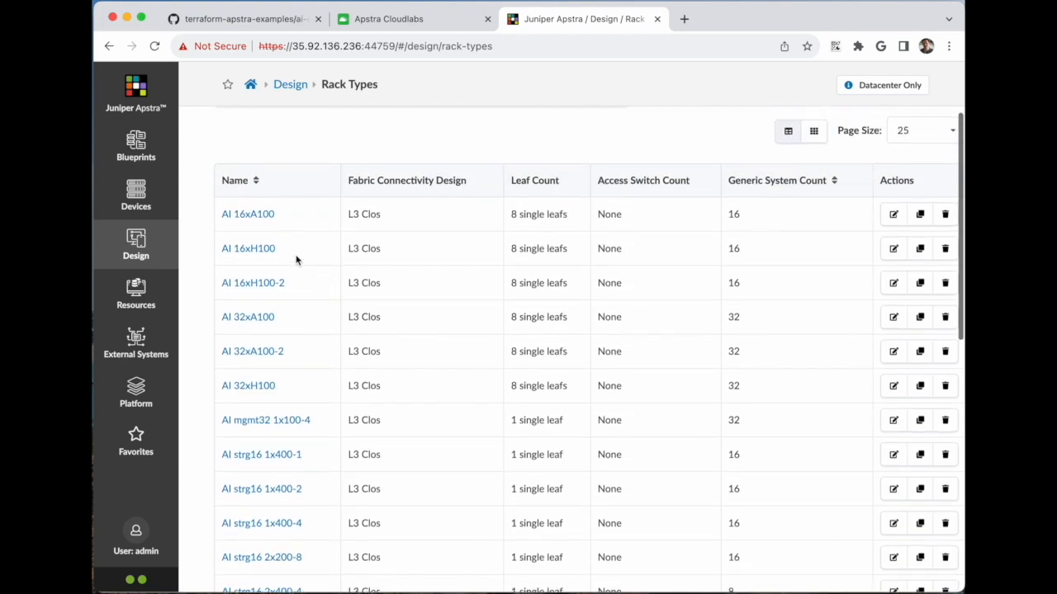
left_click(248, 247)
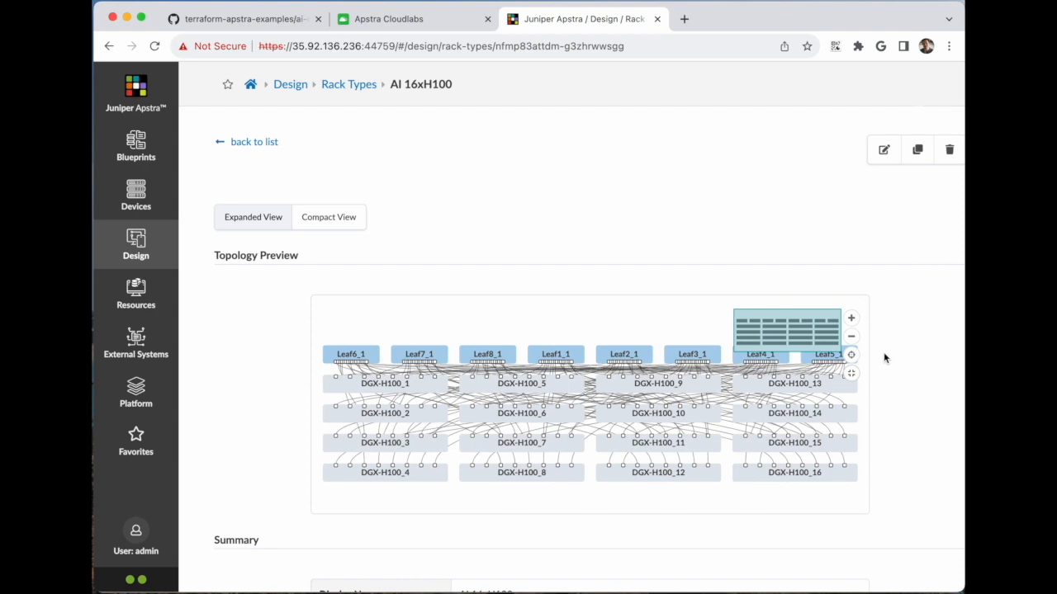
mouse_move(882, 339)
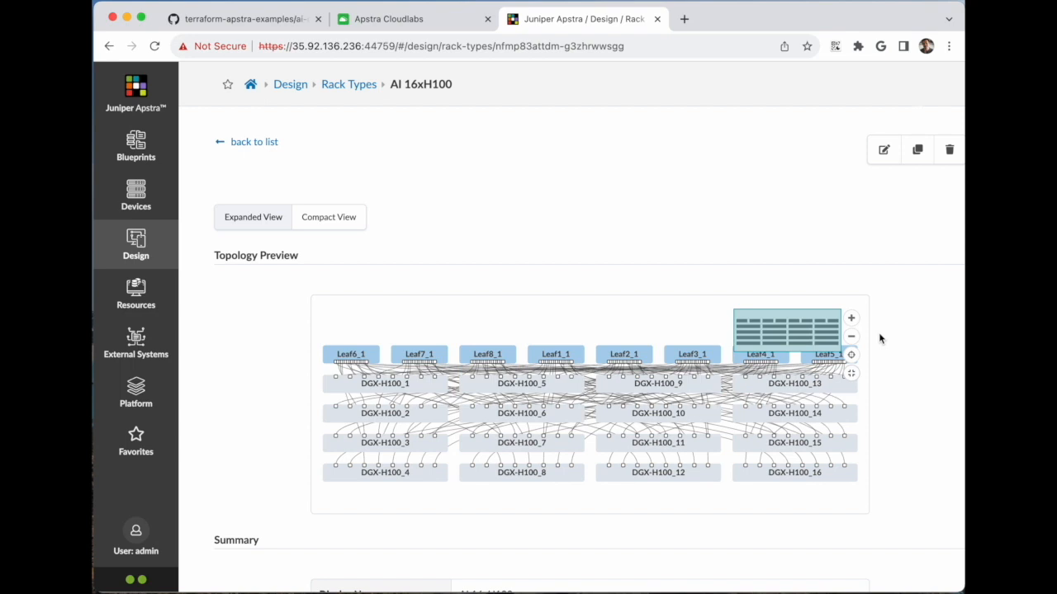
mouse_move(449, 500)
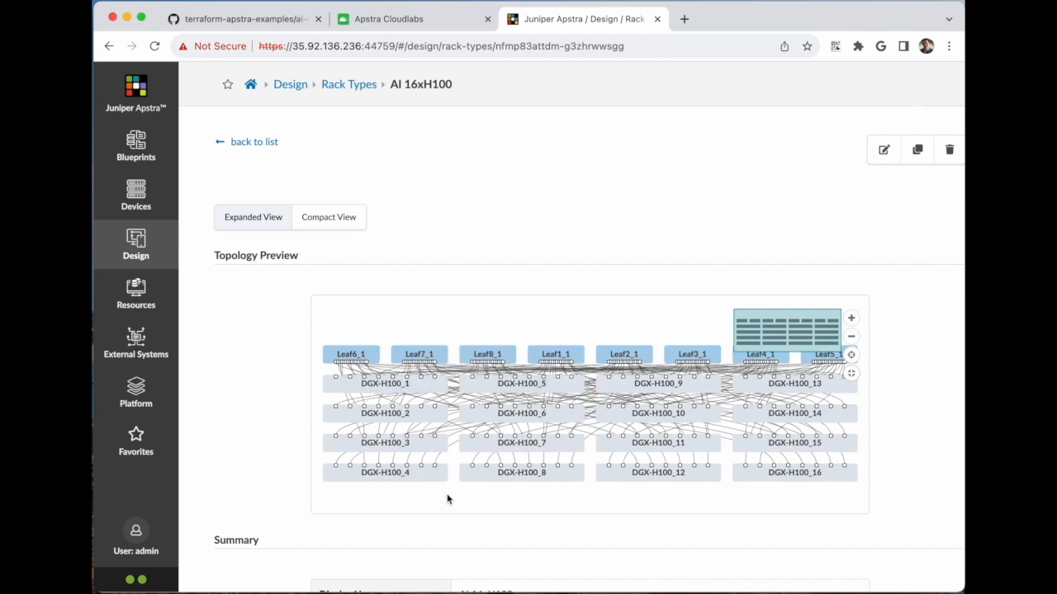
mouse_move(334, 402)
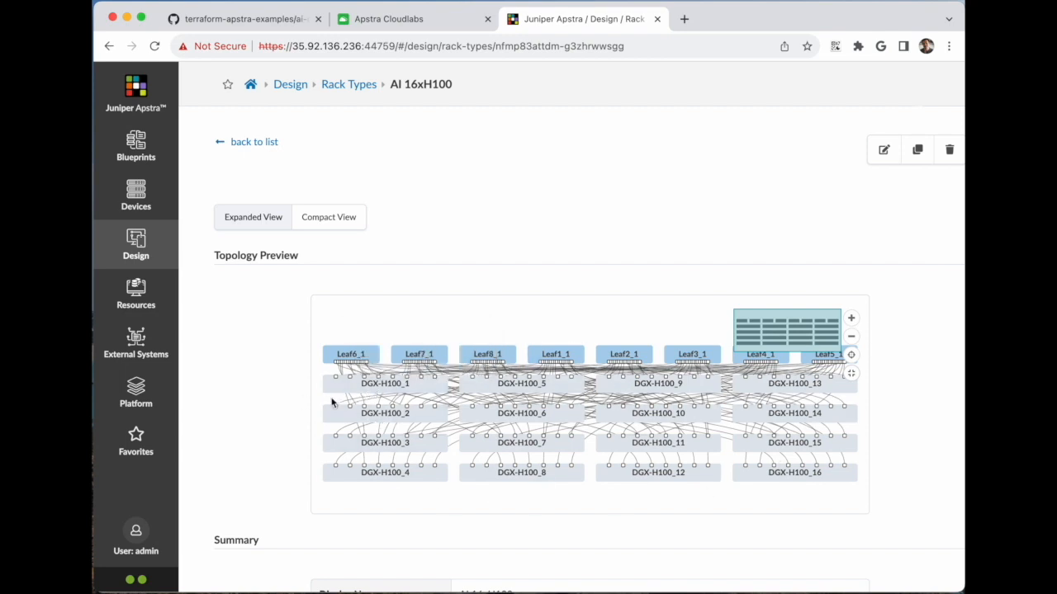
mouse_move(319, 409)
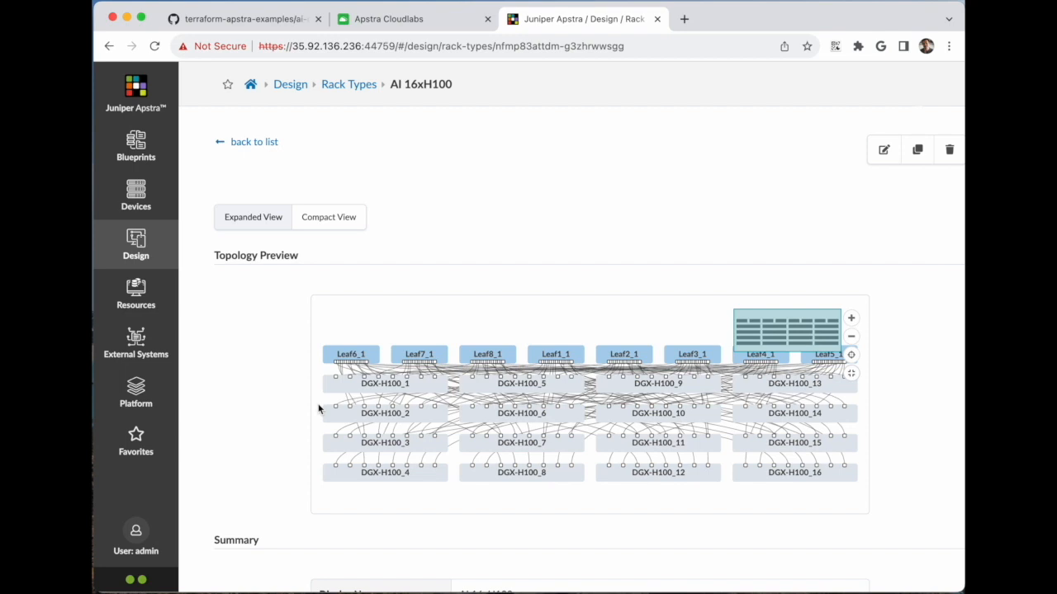
mouse_move(337, 382)
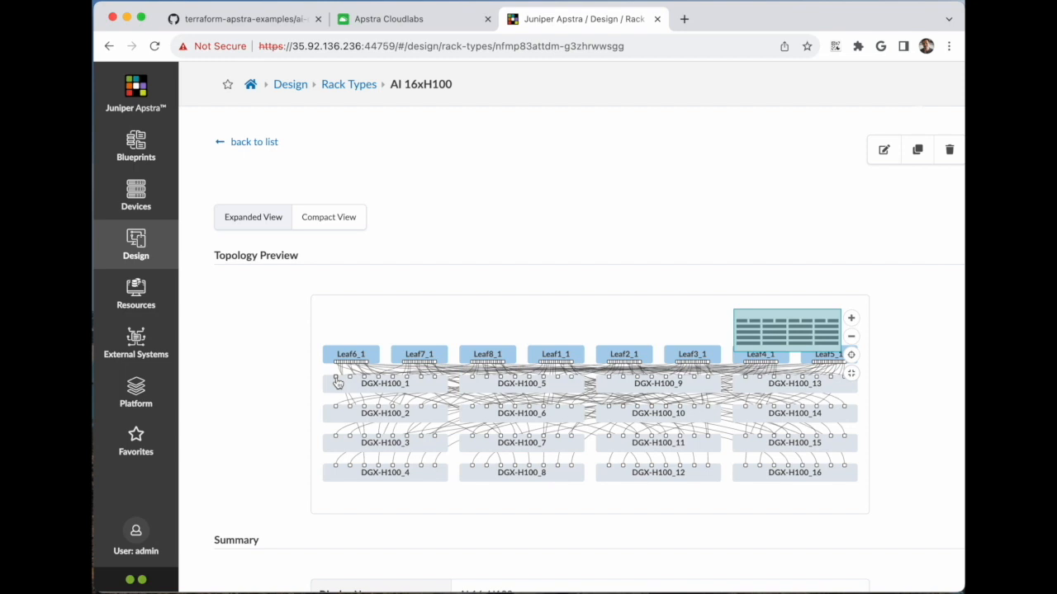
mouse_move(338, 382)
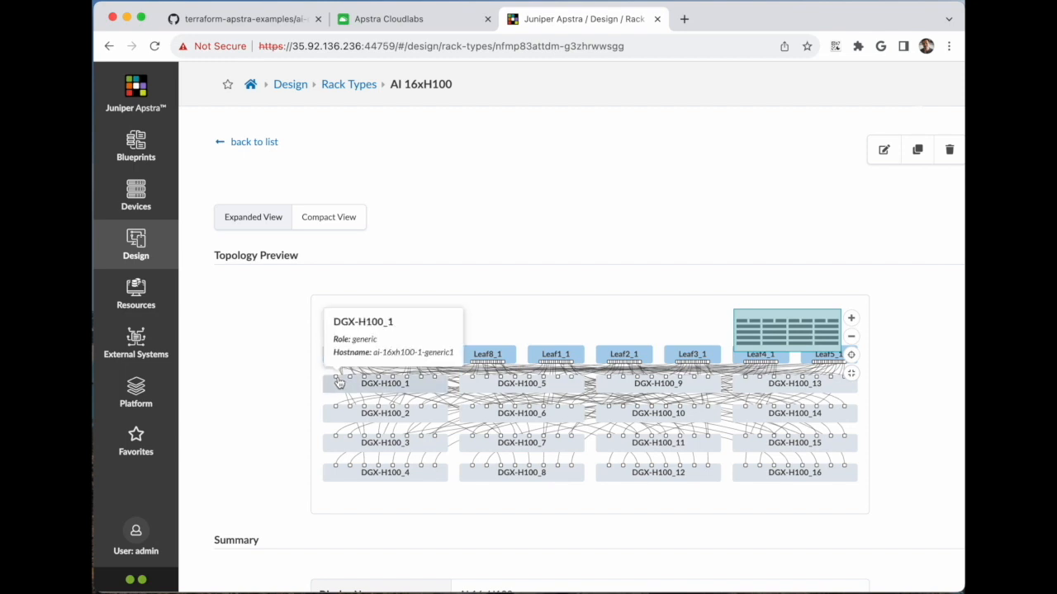
mouse_move(336, 383)
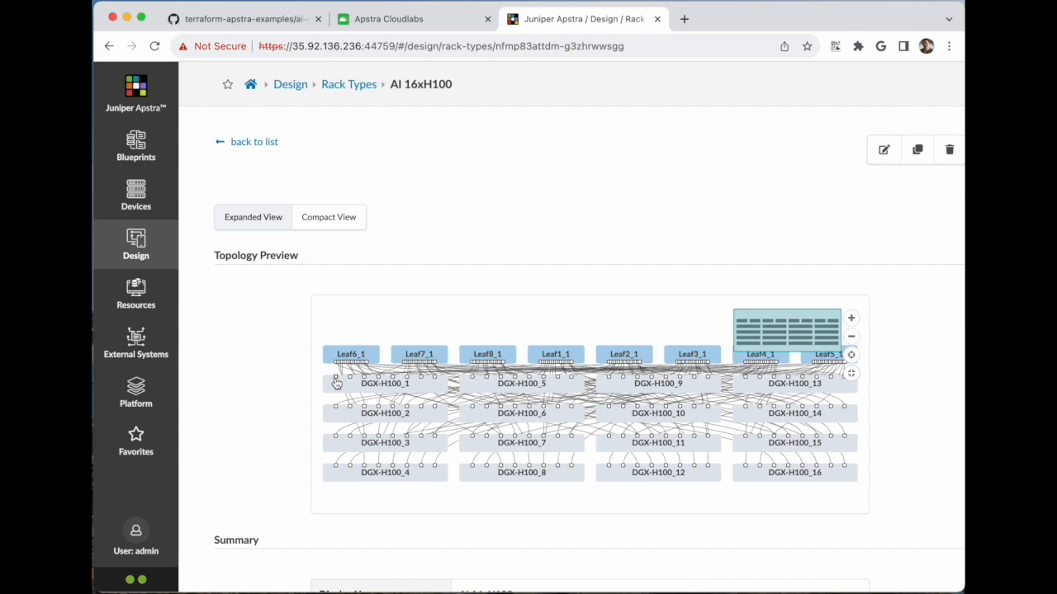
mouse_move(430, 379)
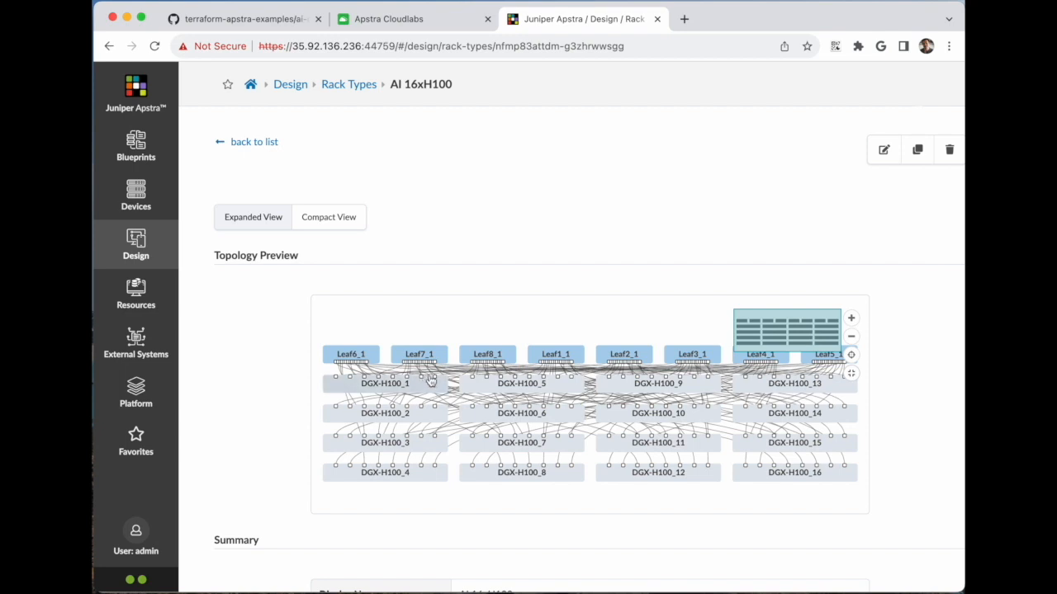
mouse_move(327, 369)
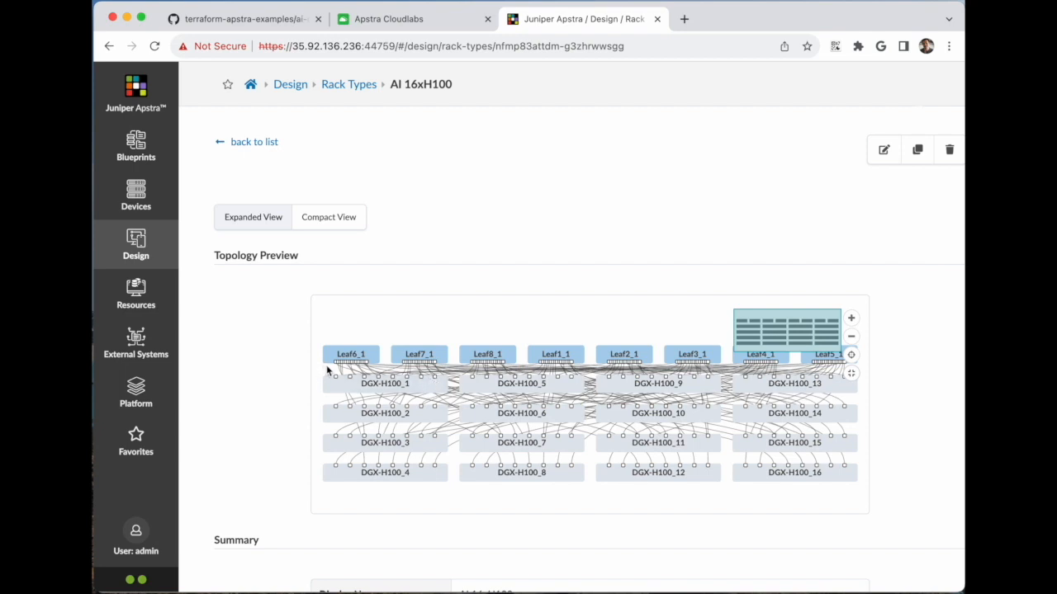
mouse_move(648, 357)
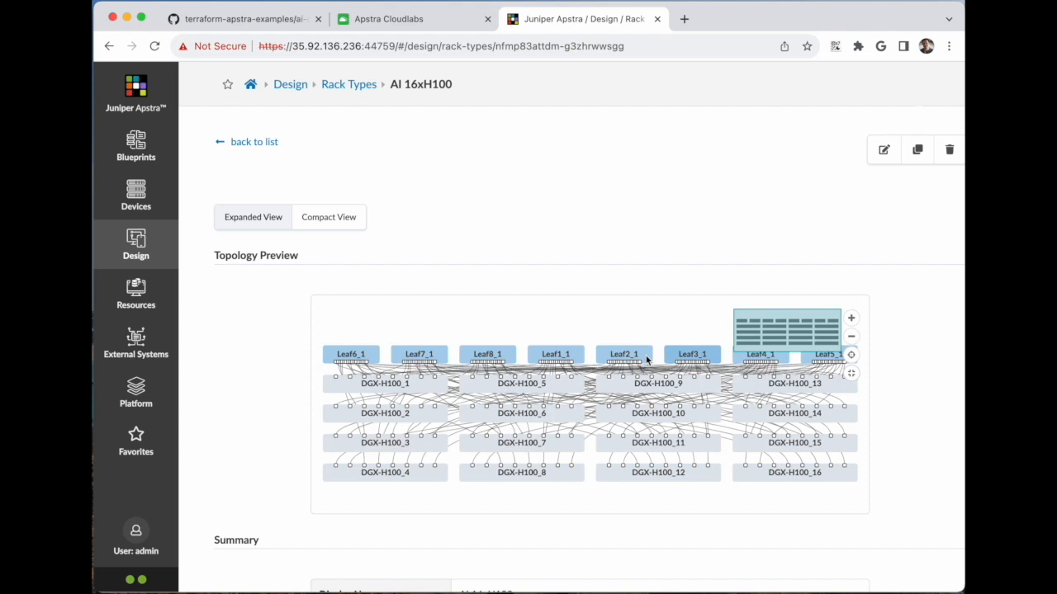
mouse_move(403, 315)
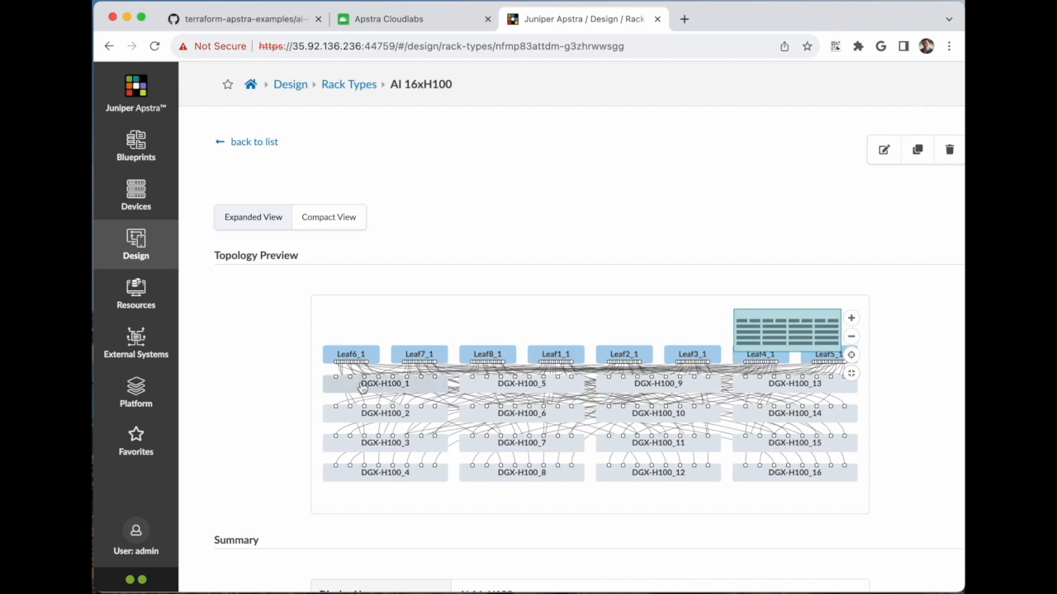
mouse_move(313, 399)
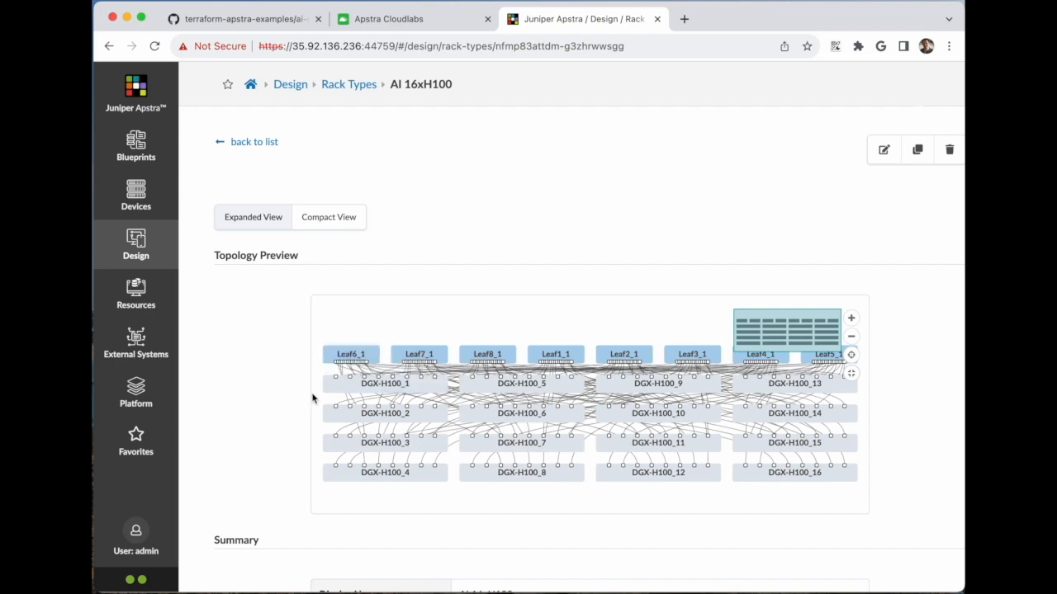
mouse_move(320, 354)
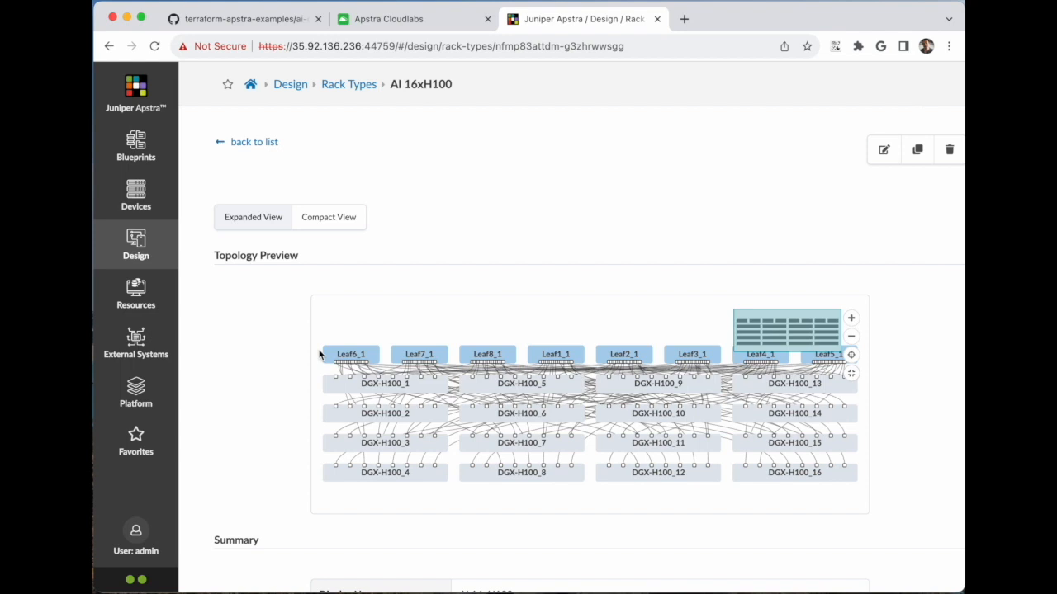
mouse_move(320, 388)
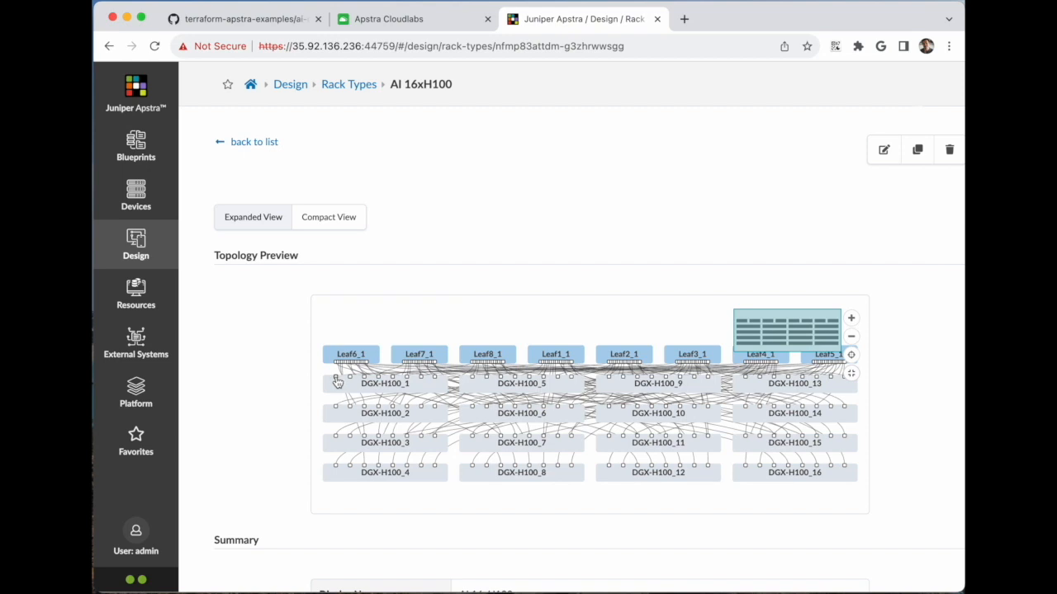
mouse_move(377, 385)
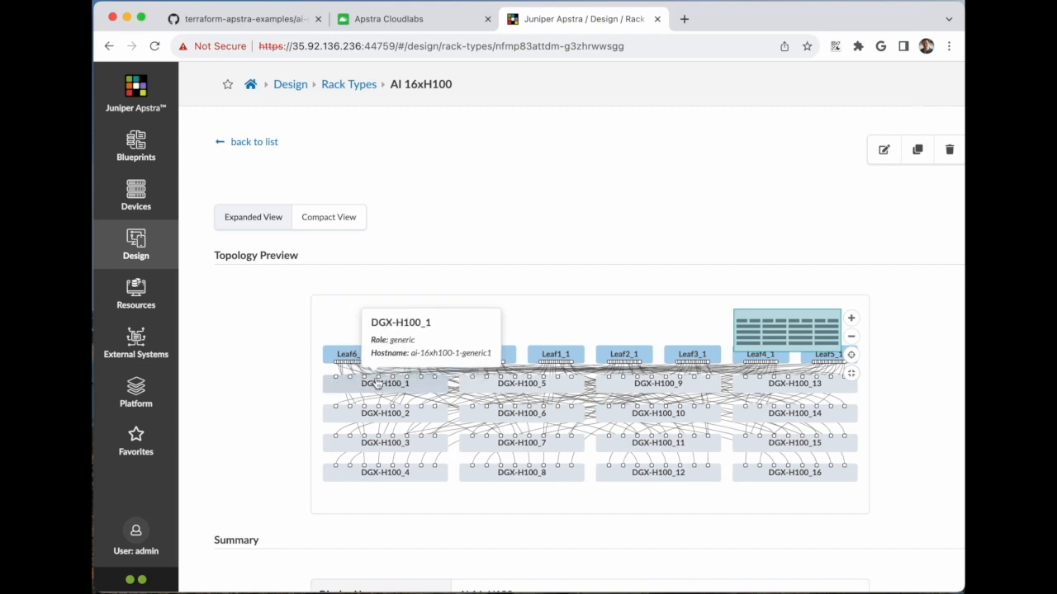
mouse_move(341, 417)
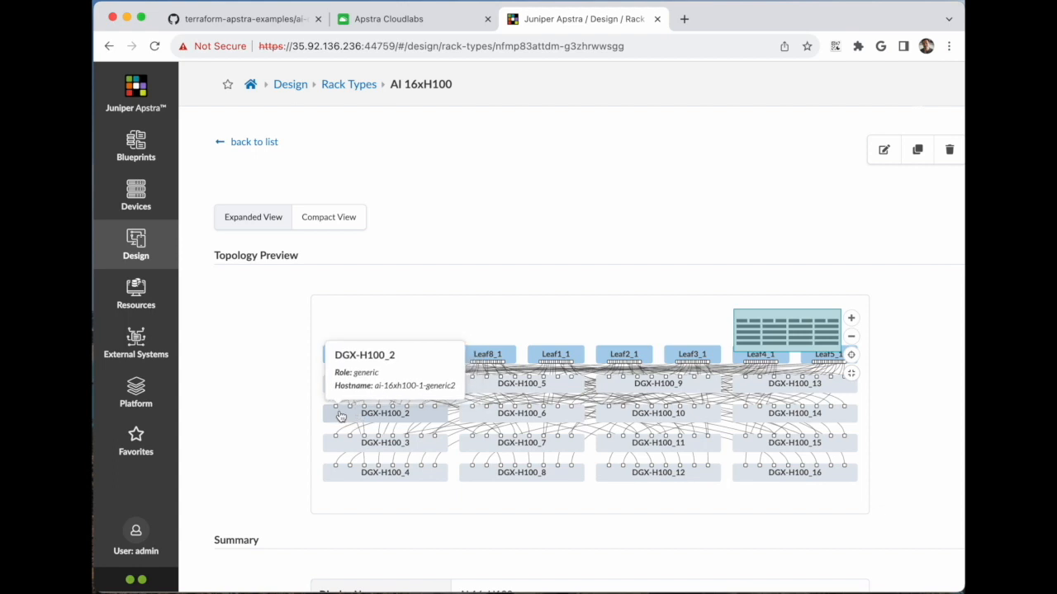
mouse_move(347, 357)
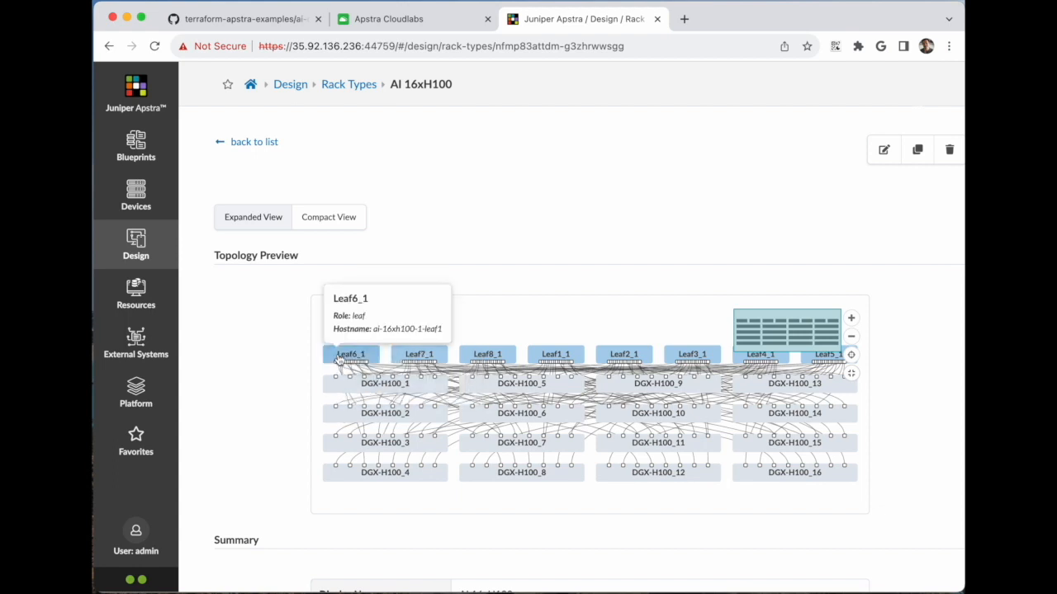
mouse_move(295, 429)
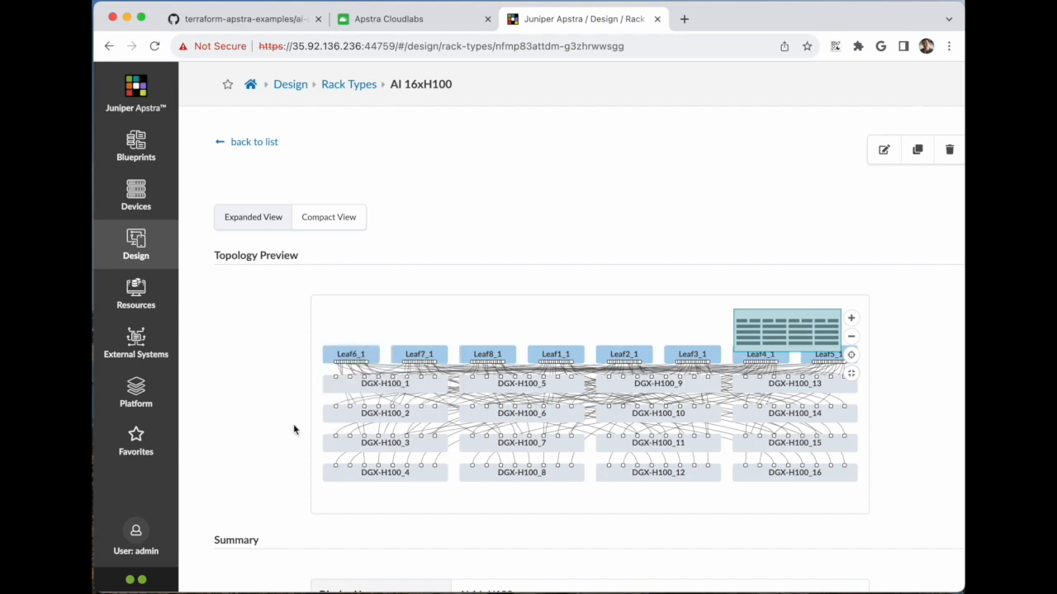
mouse_move(332, 401)
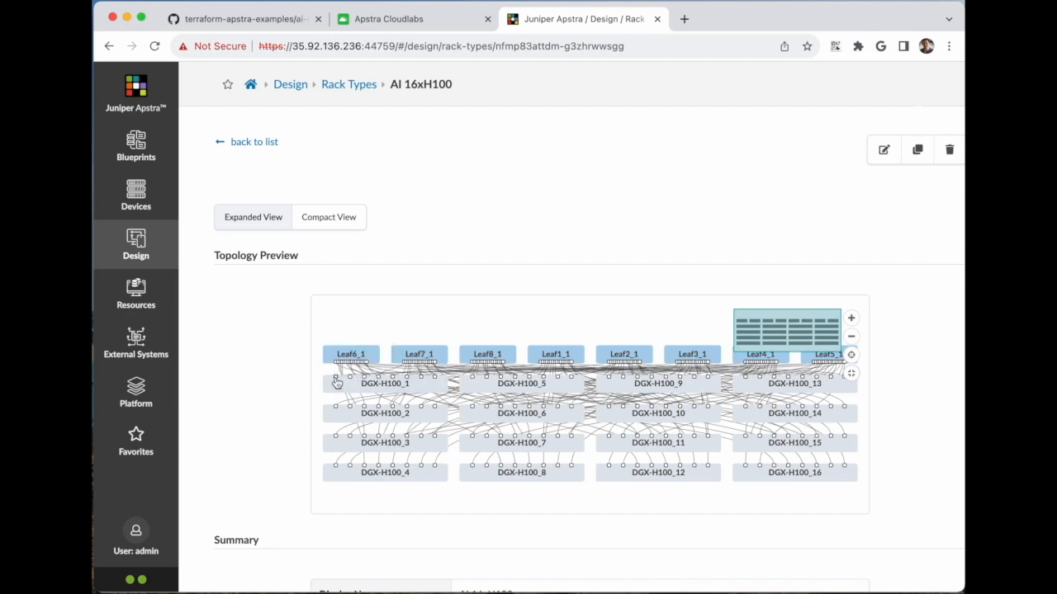
mouse_move(349, 411)
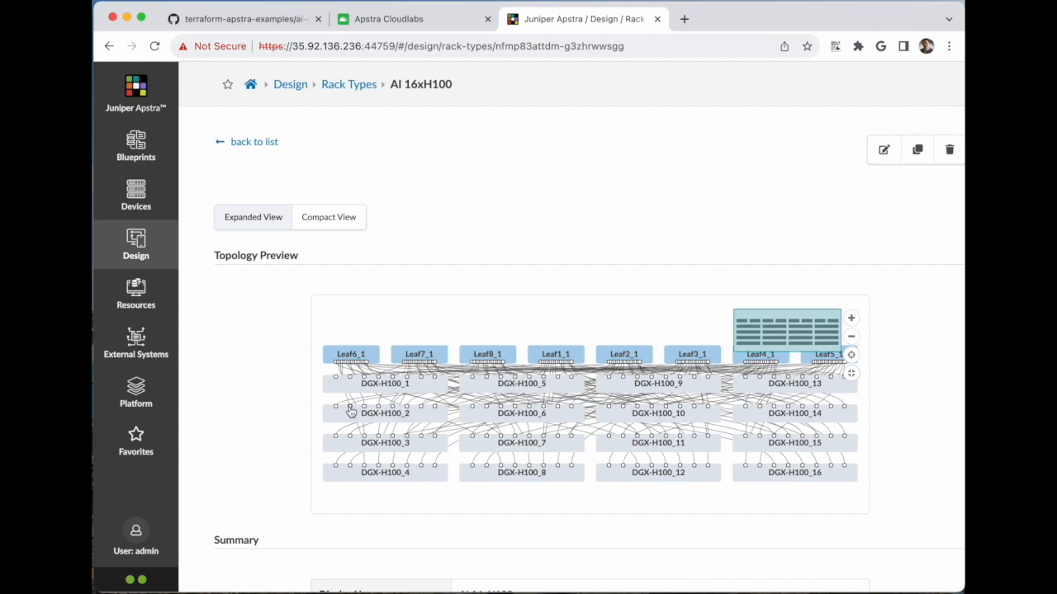
mouse_move(345, 376)
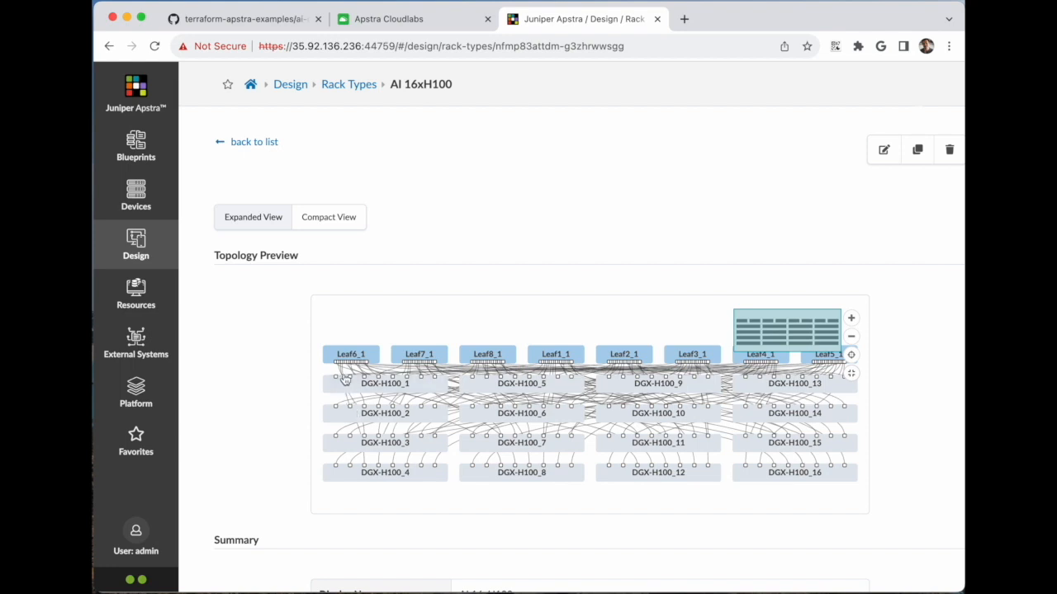
mouse_move(335, 382)
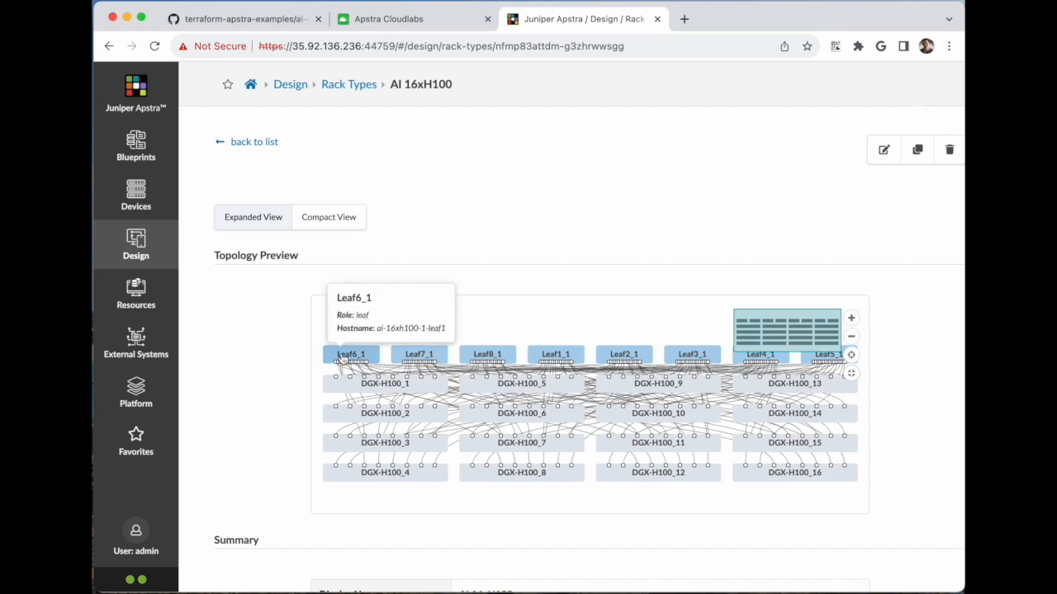
mouse_move(340, 371)
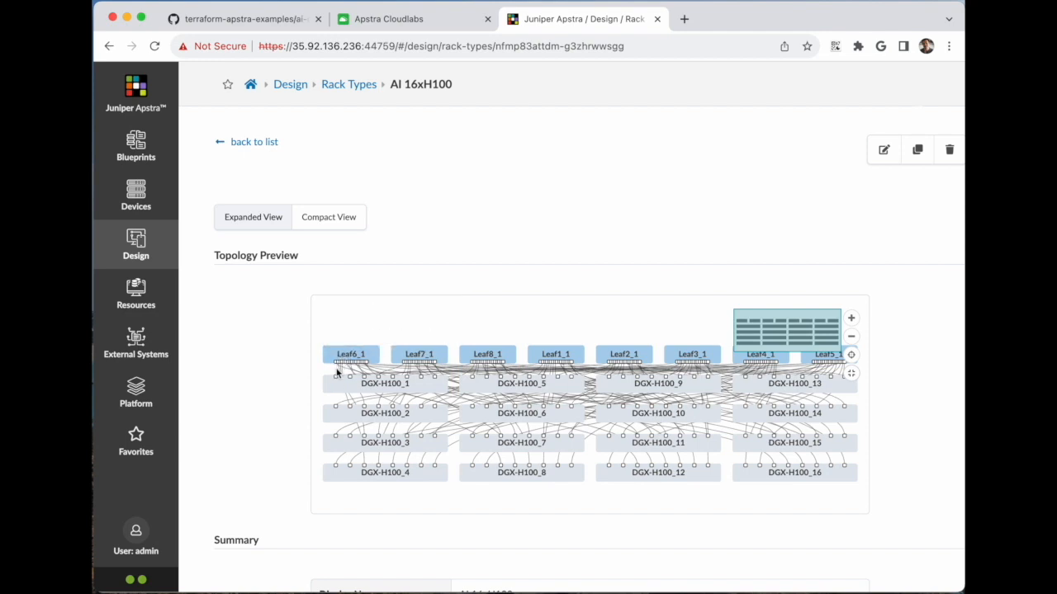
mouse_move(350, 354)
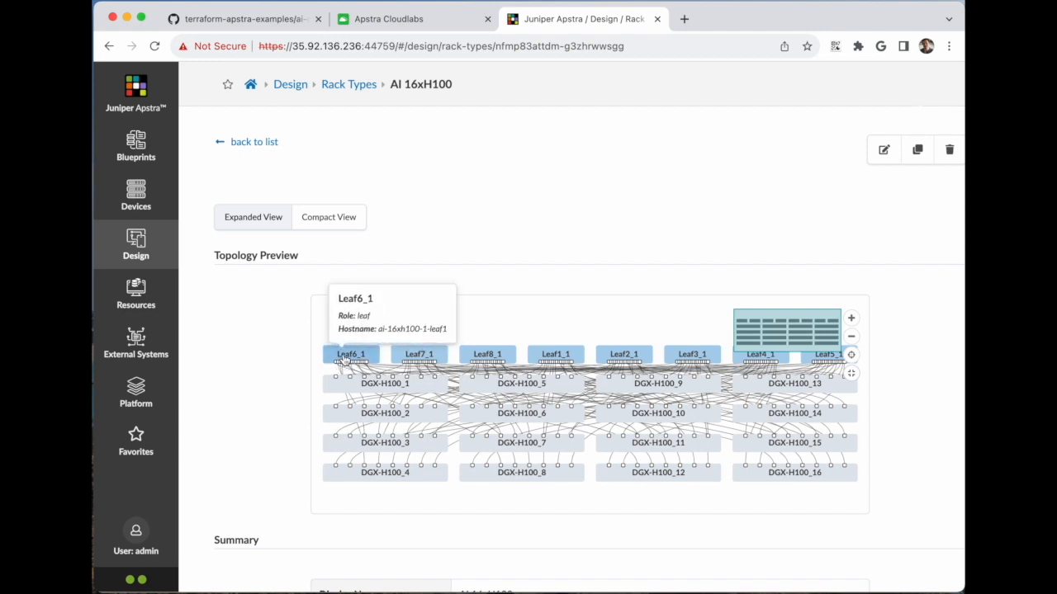
mouse_move(401, 278)
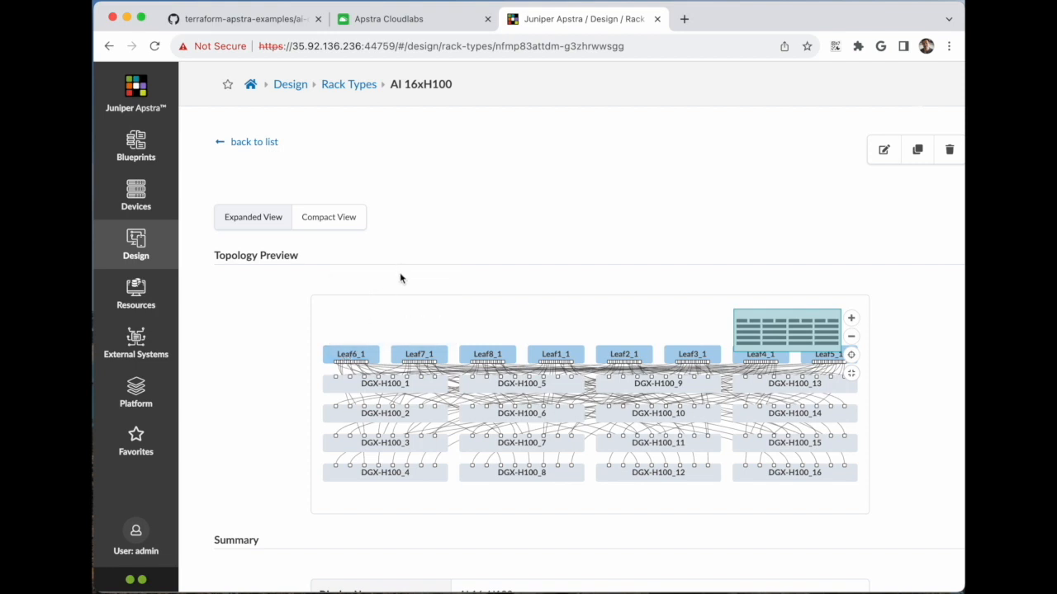
mouse_move(418, 355)
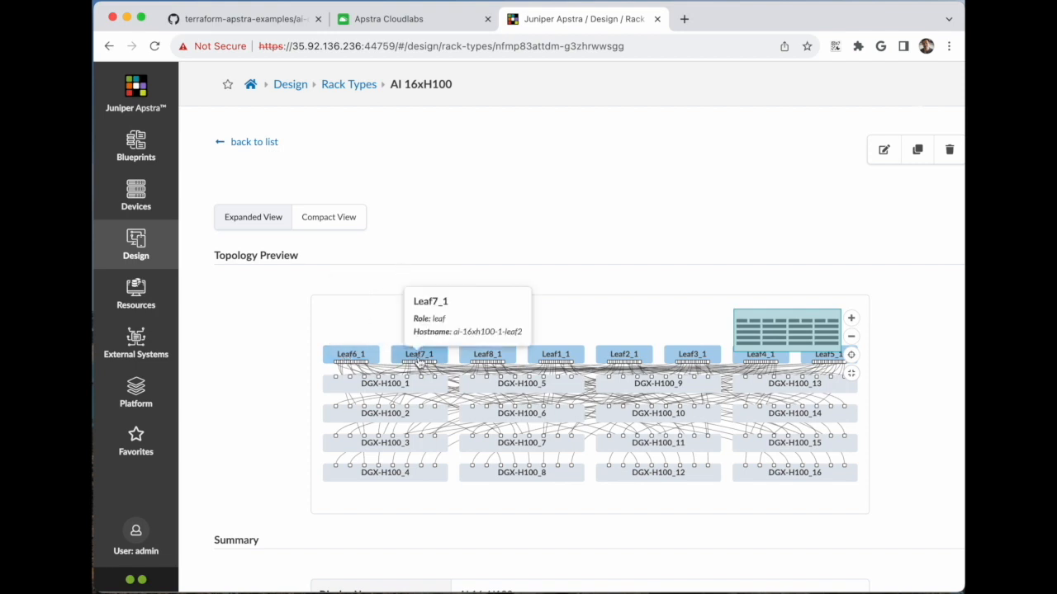
mouse_move(351, 410)
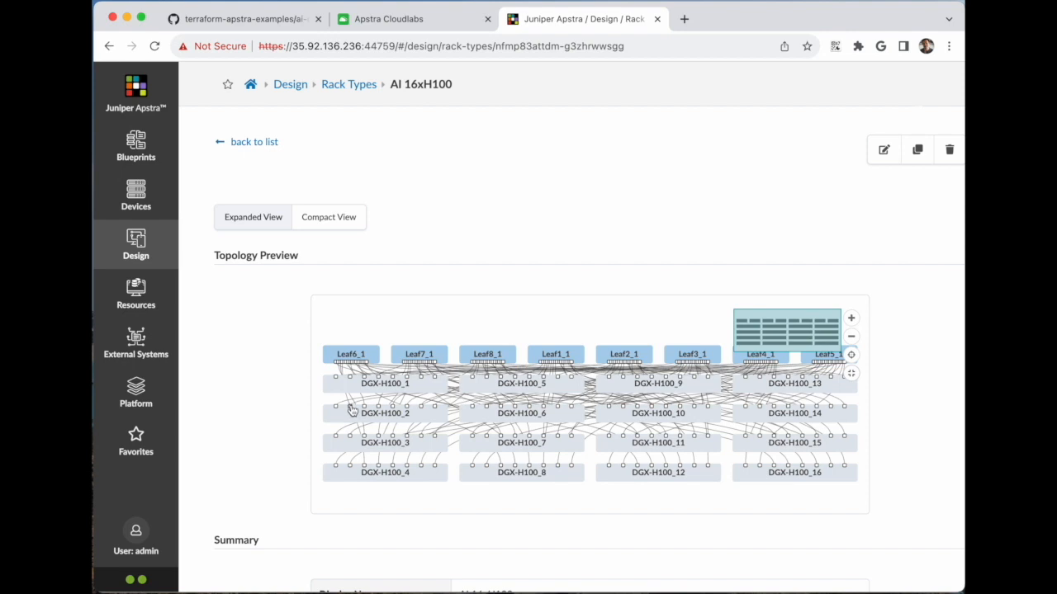
mouse_move(419, 344)
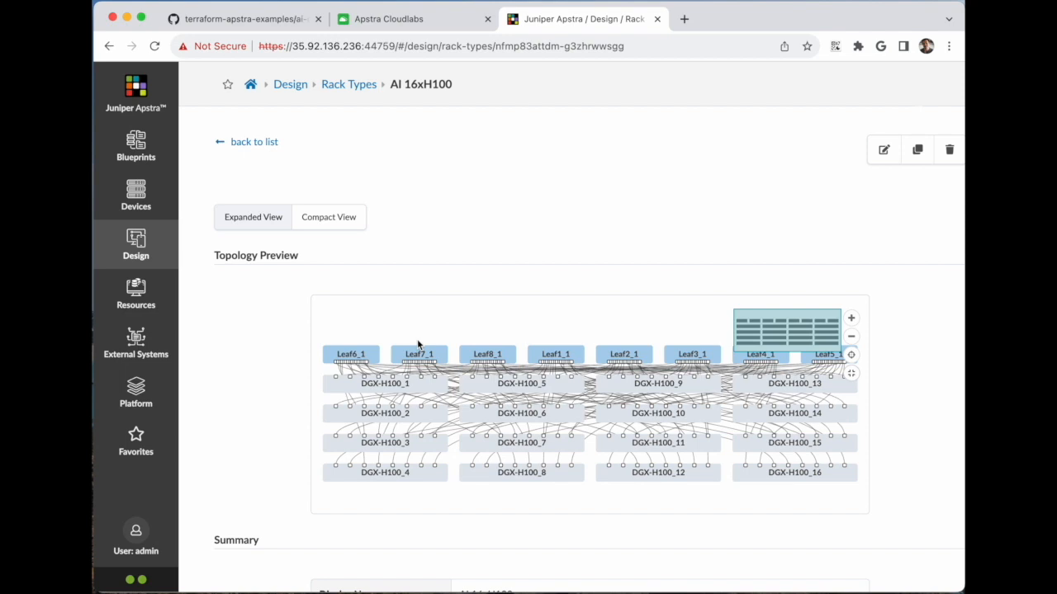
mouse_move(376, 359)
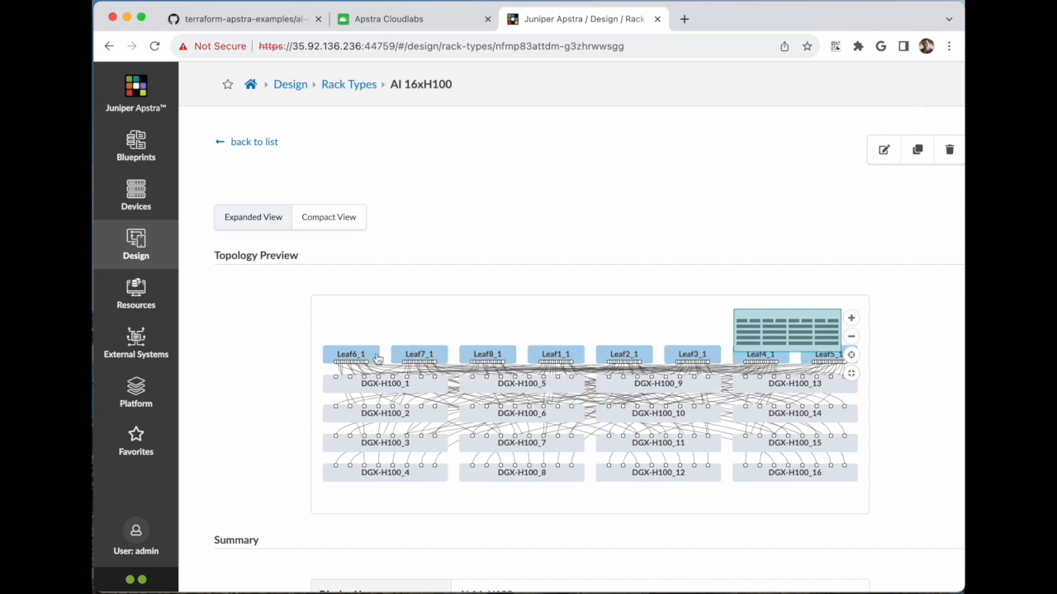
mouse_move(353, 389)
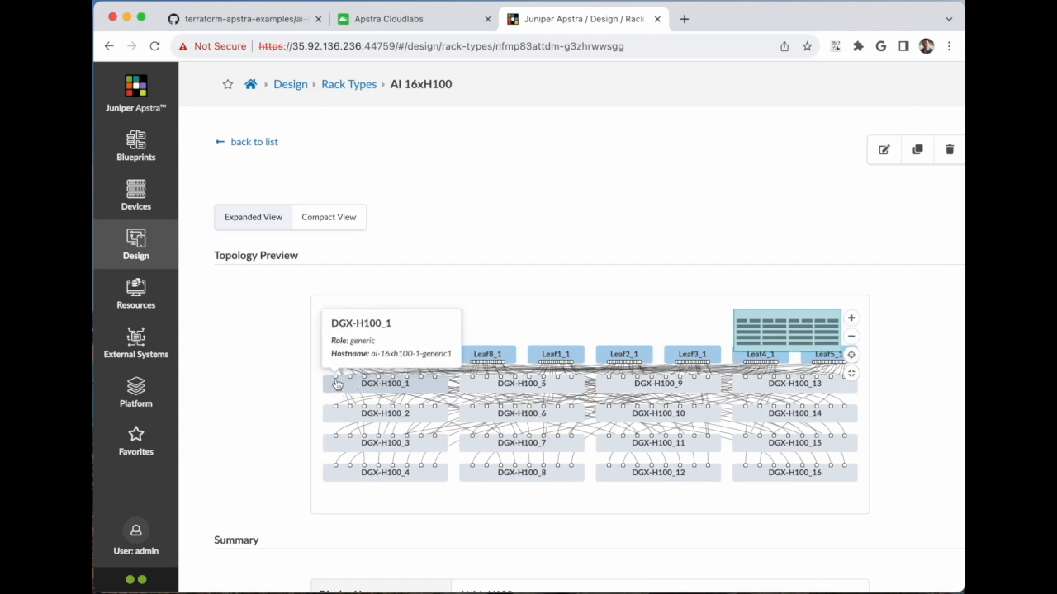
mouse_move(349, 384)
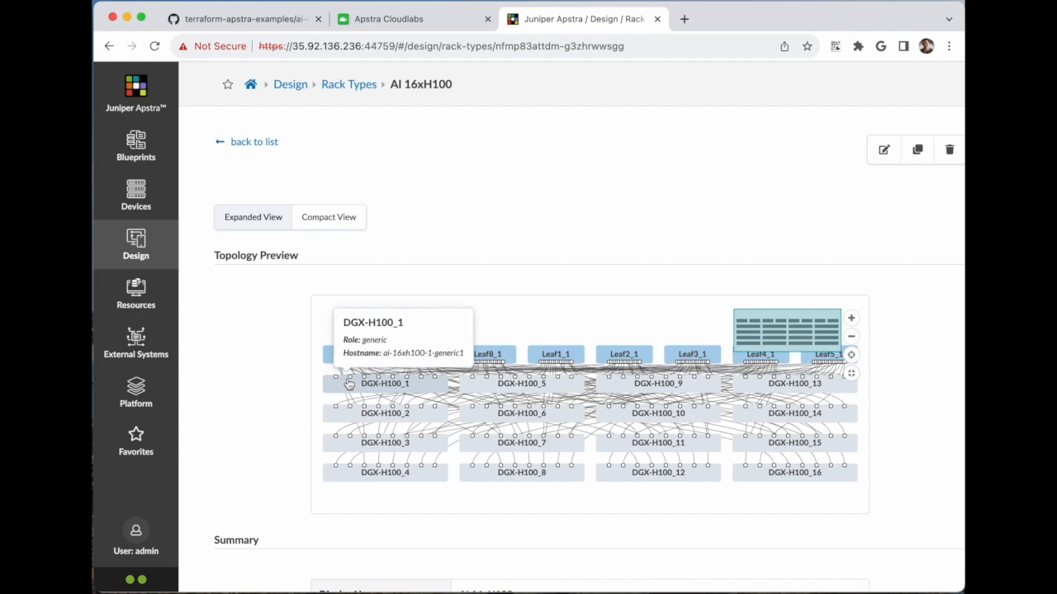
mouse_move(351, 382)
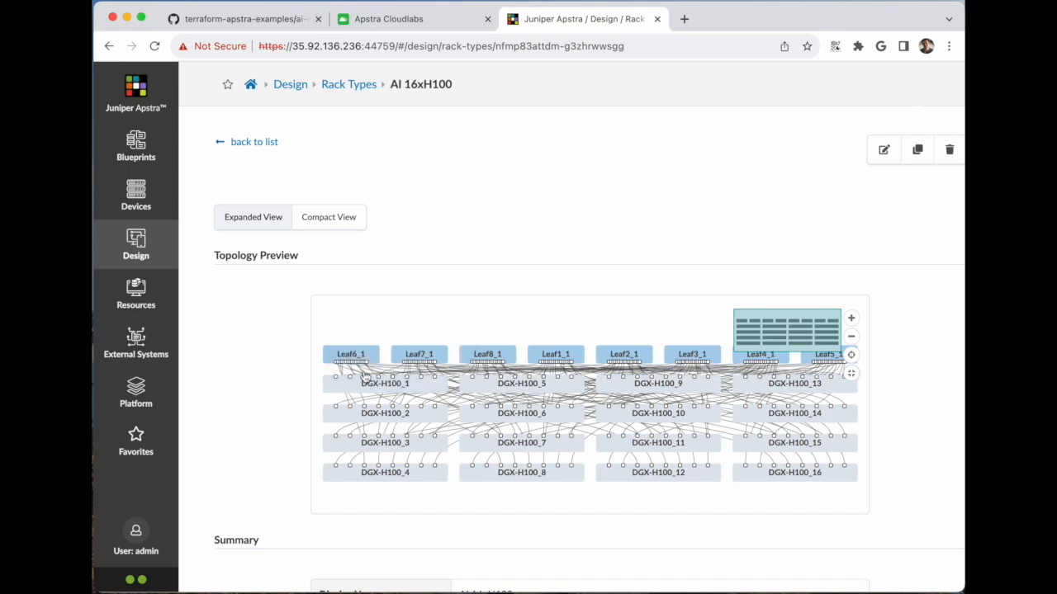
mouse_move(418, 354)
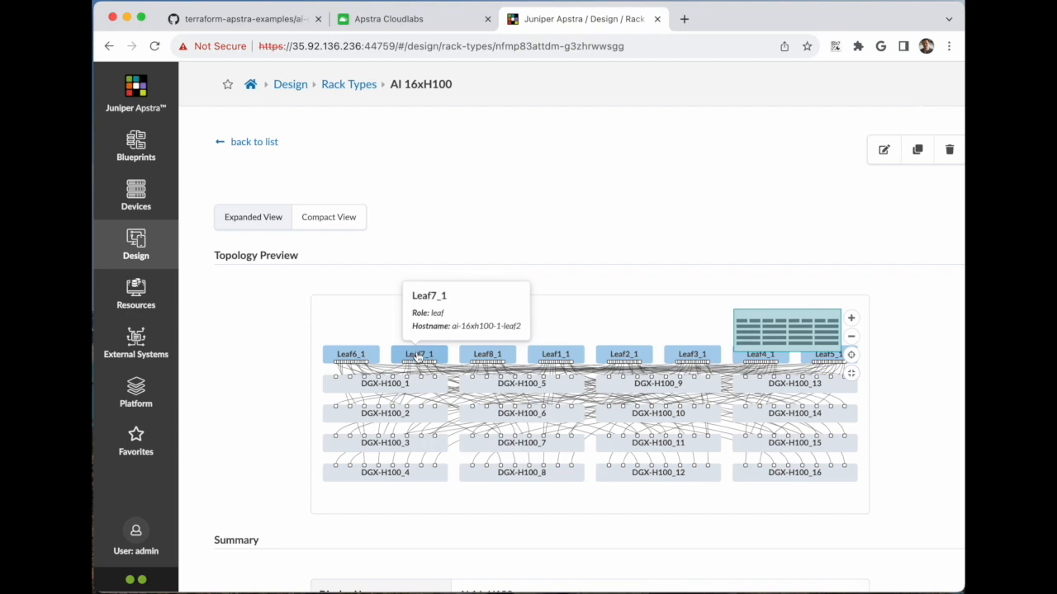
mouse_move(348, 413)
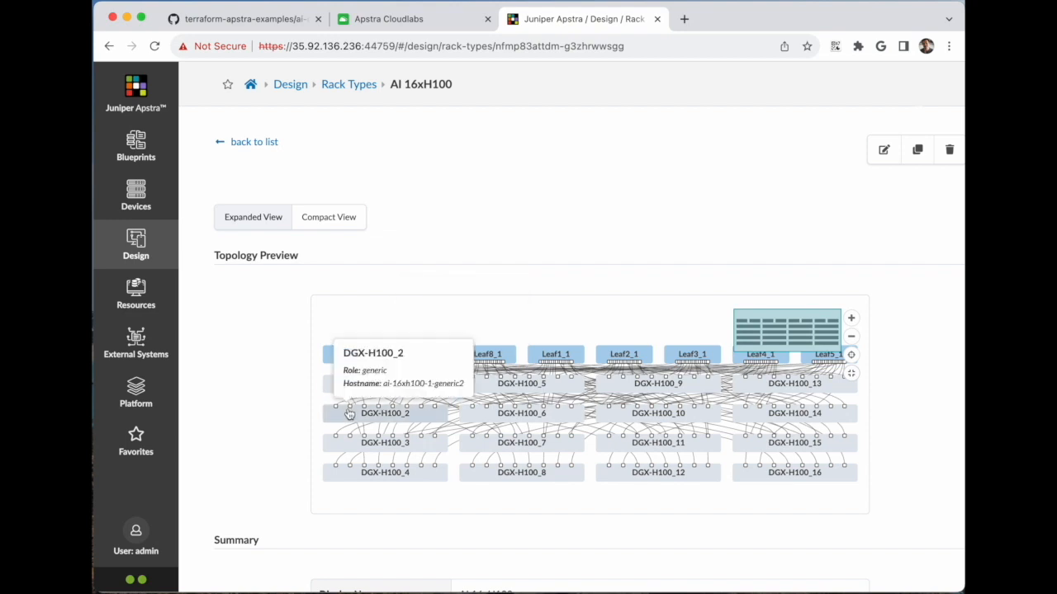
mouse_move(271, 447)
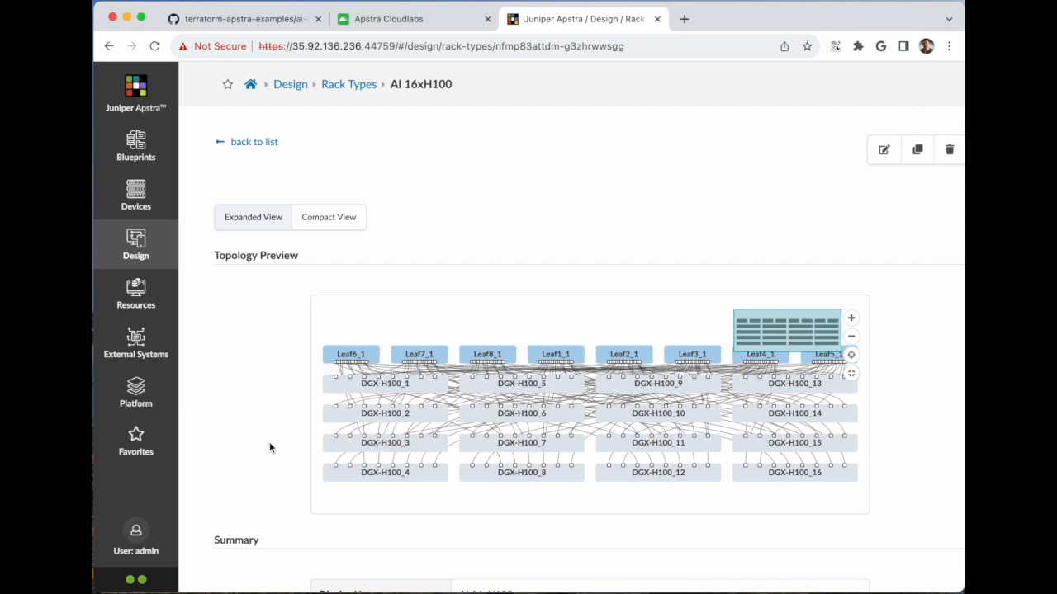
- Go back to the Design overview through the Design breadcrumb
left_click(290, 85)
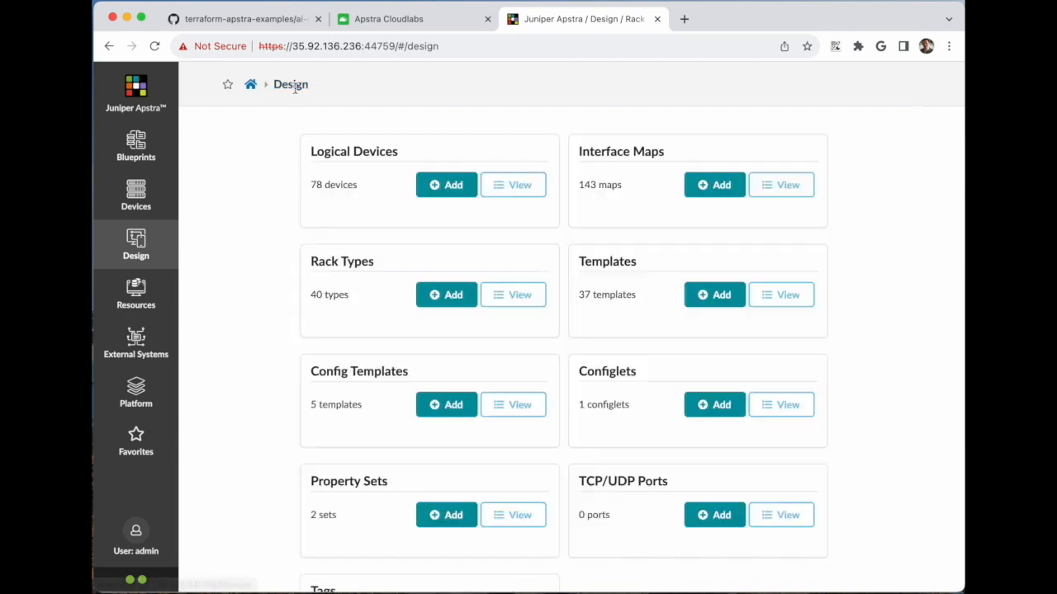
- View the AI Cluster 64 DGX-H100 (512 GPUs) topology preview, then switch to GitHub
left_click(780, 295)
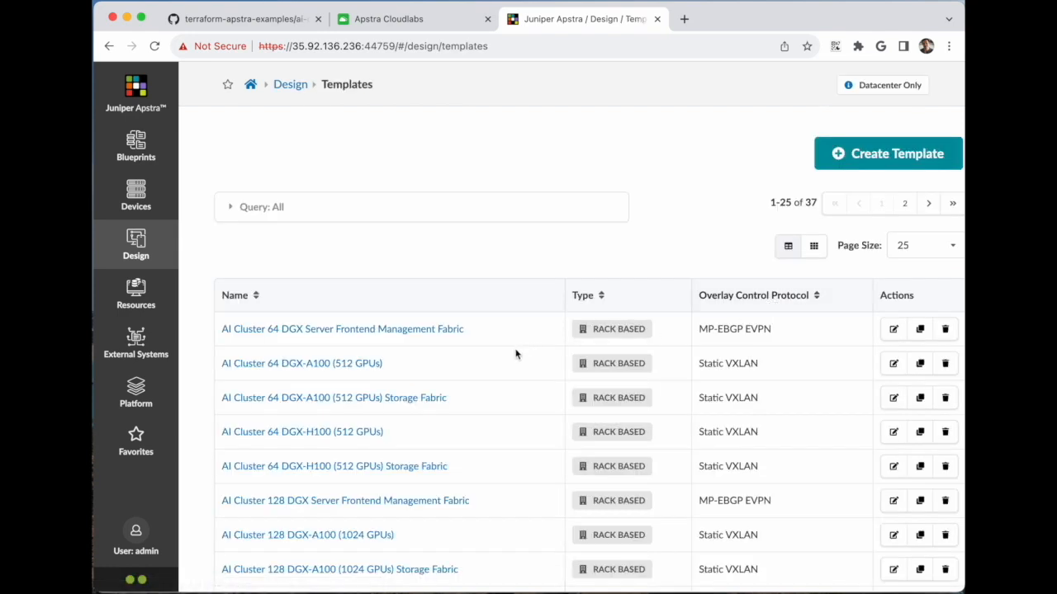
left_click(302, 432)
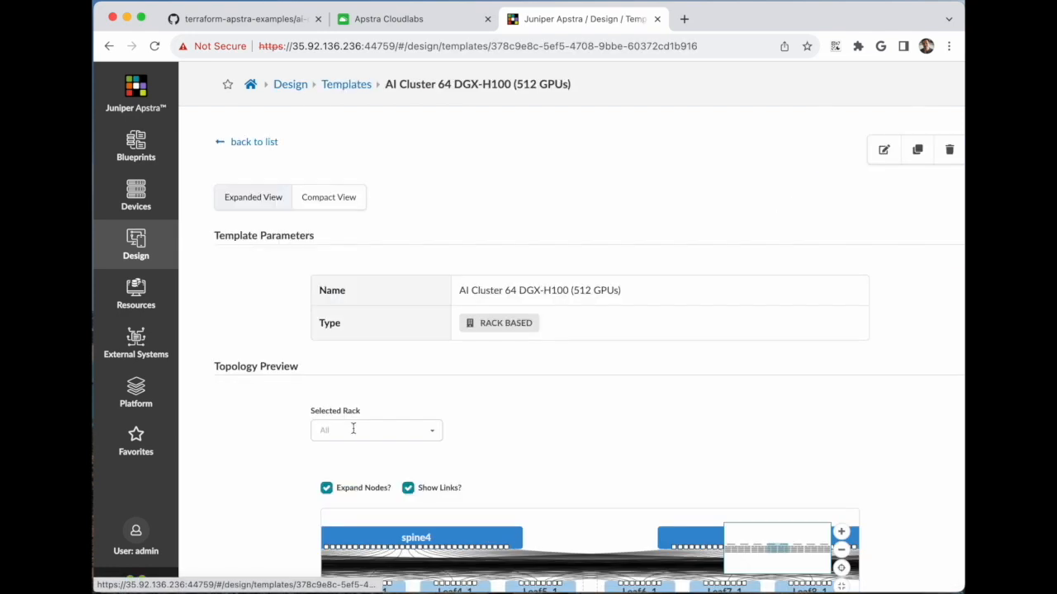
scroll("down", 3)
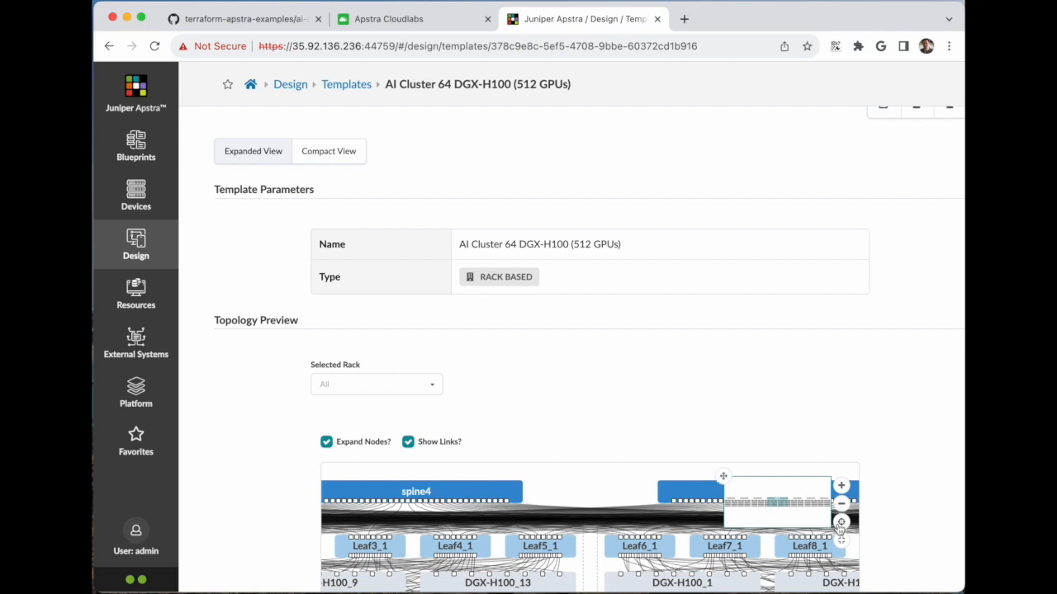
scroll("down", 3)
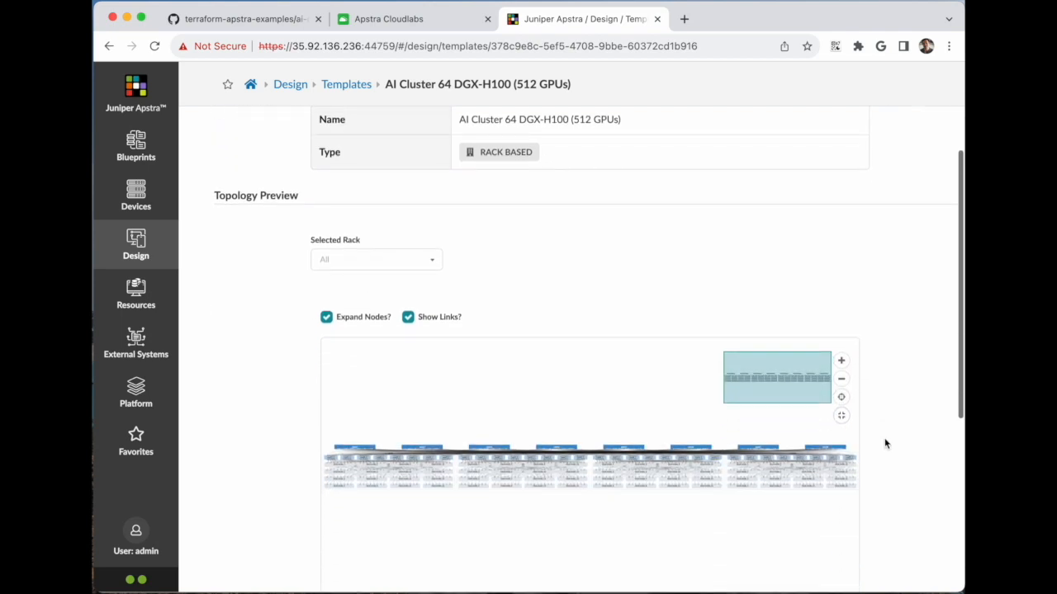
mouse_move(454, 478)
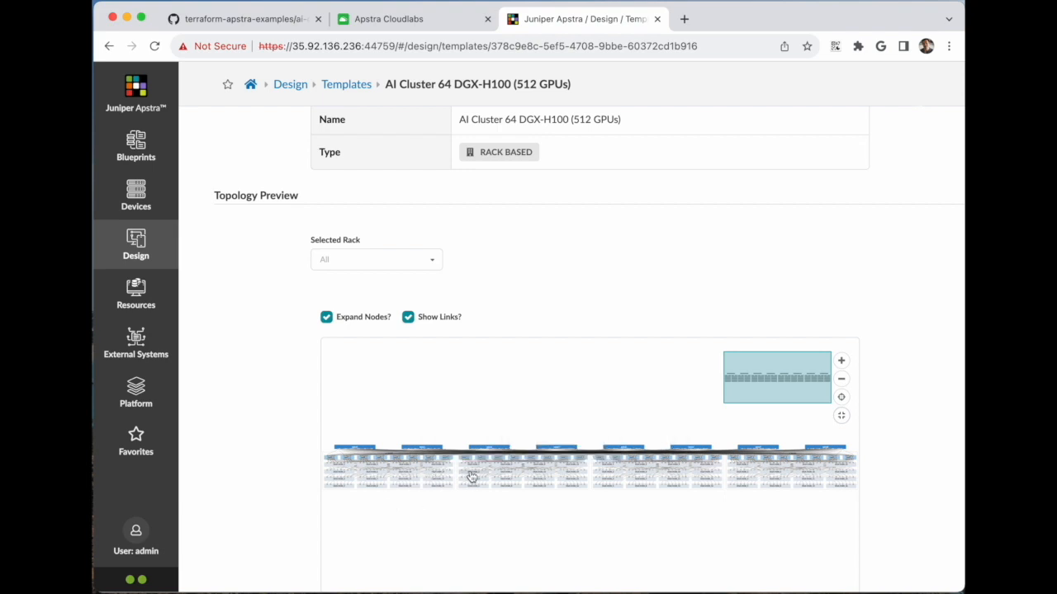
mouse_move(658, 505)
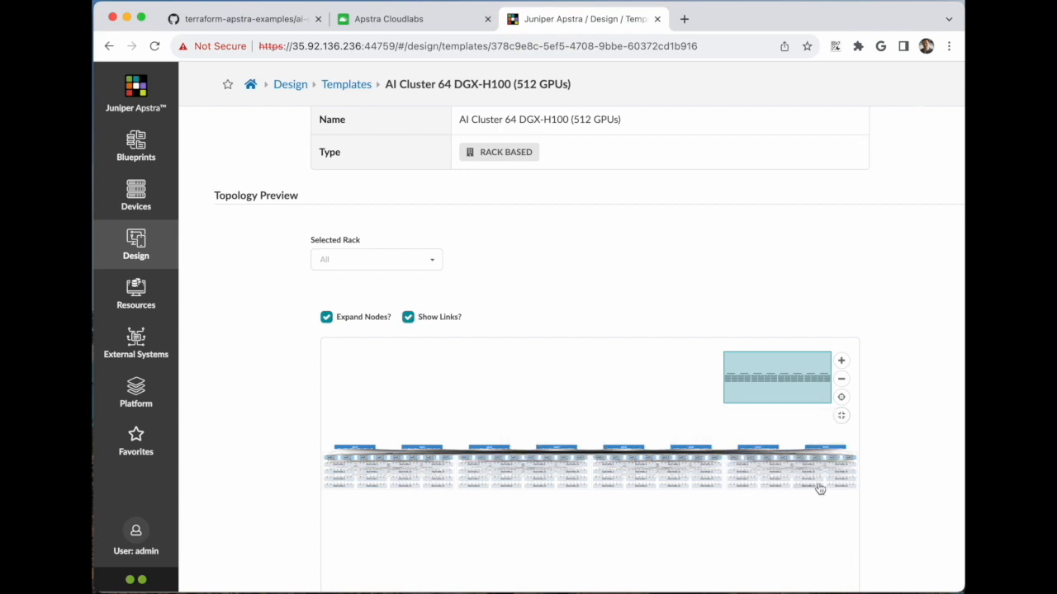
mouse_move(734, 487)
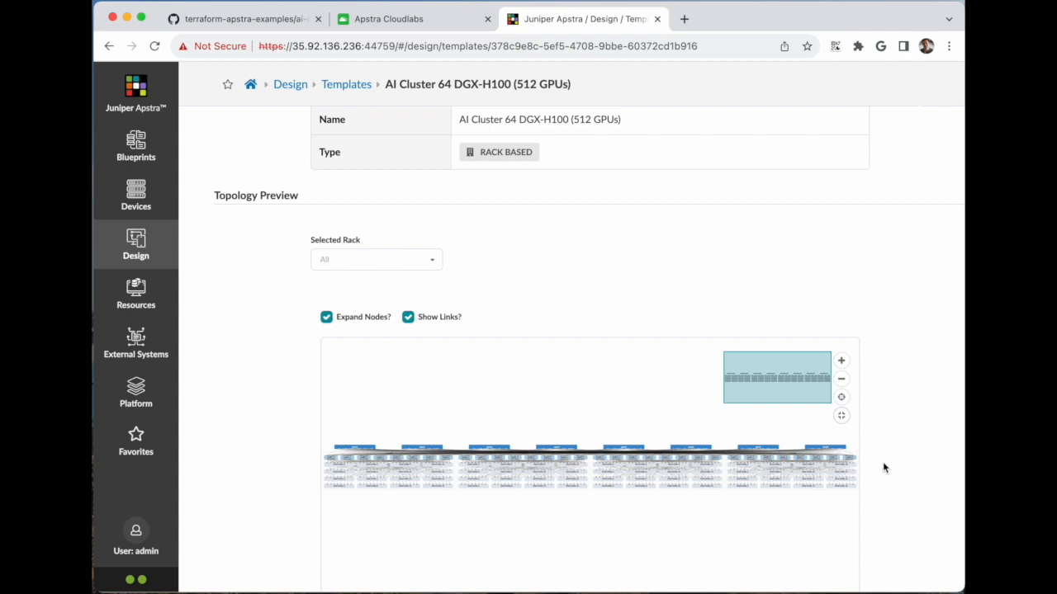
left_click(244, 17)
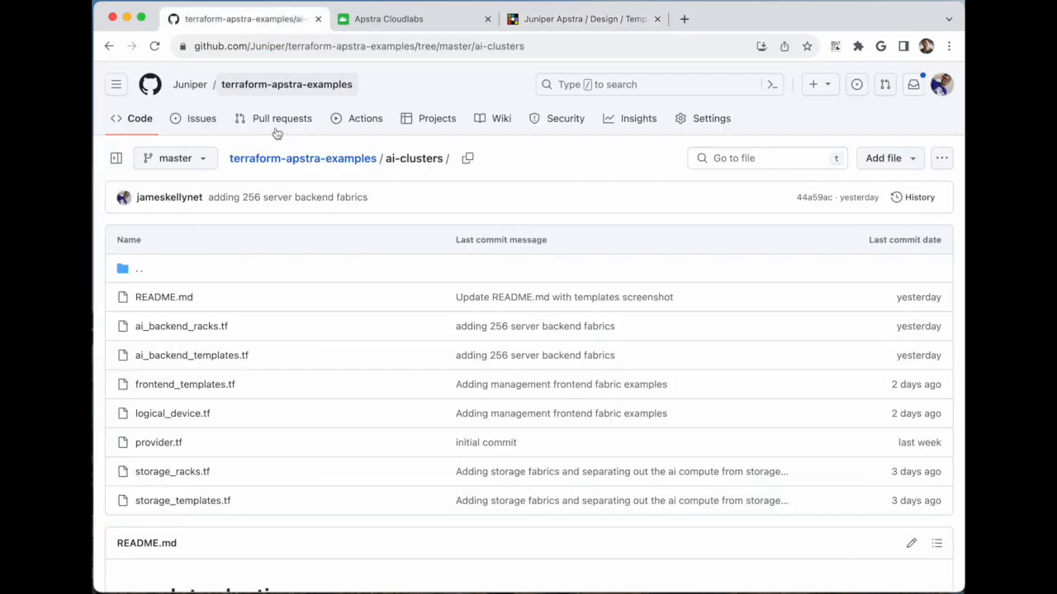
mouse_move(257, 468)
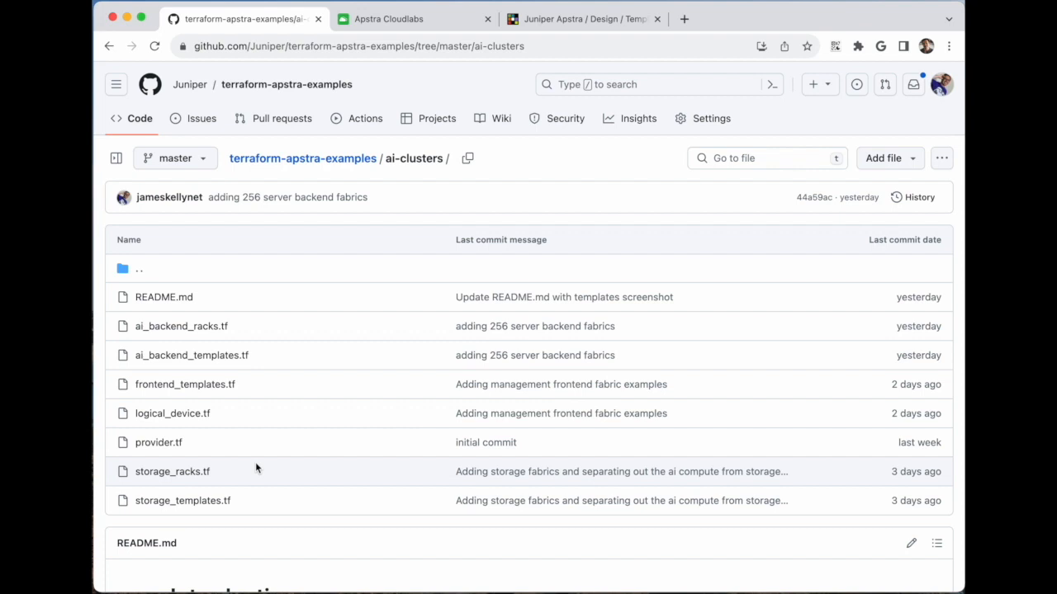
- Return to the Apstra tab showing the AI Cluster 64 DGX-H100 topology preview
left_click(584, 18)
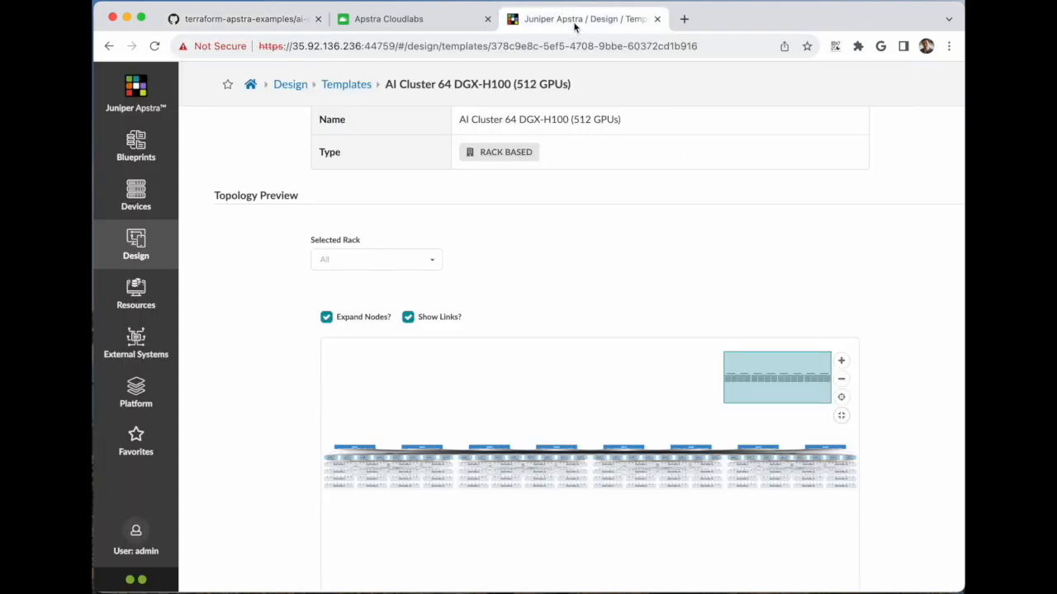
mouse_move(243, 293)
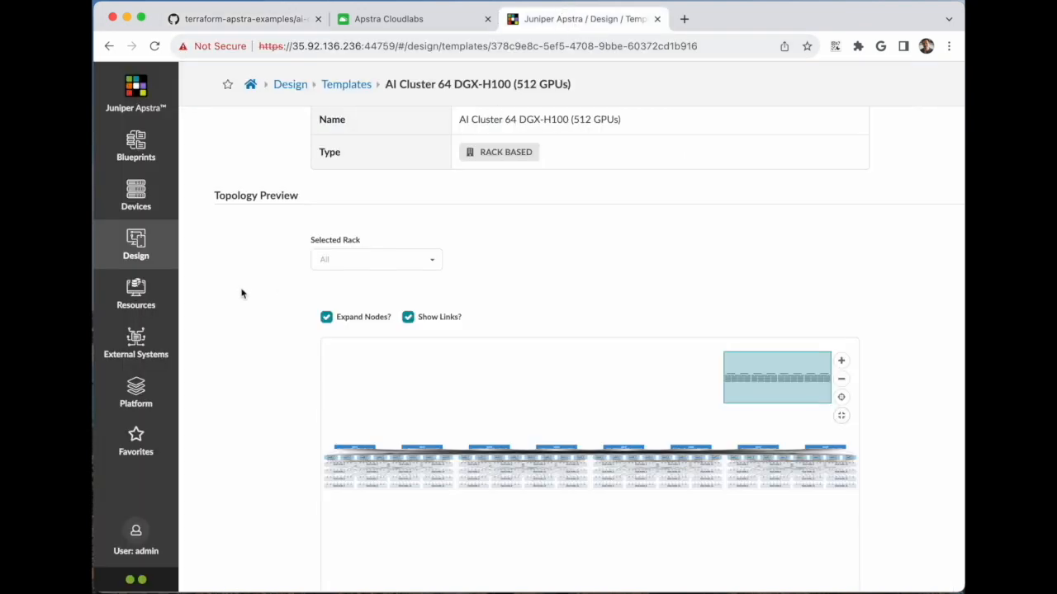